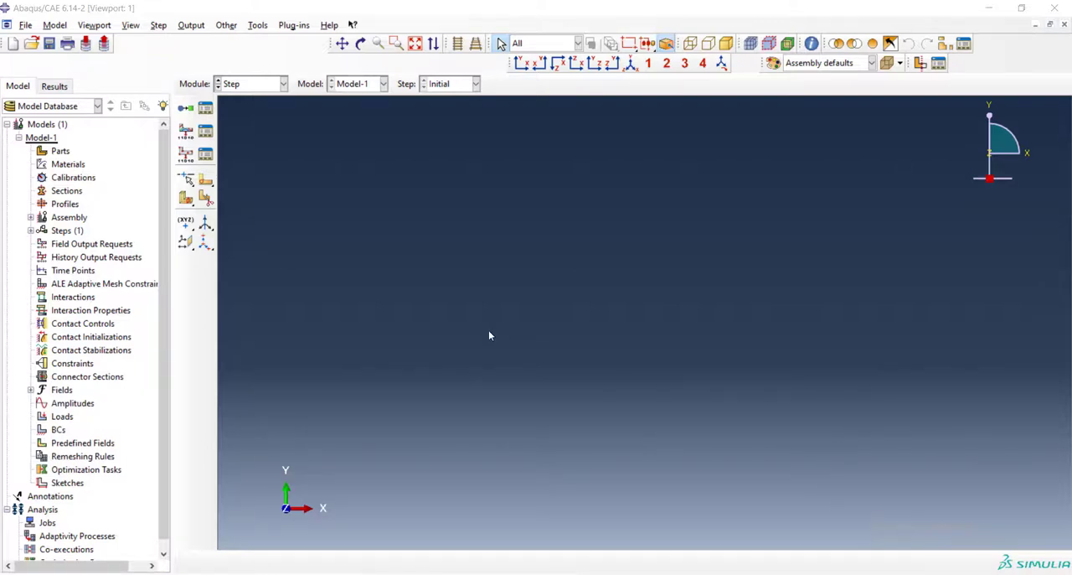
mouse_move(381, 267)
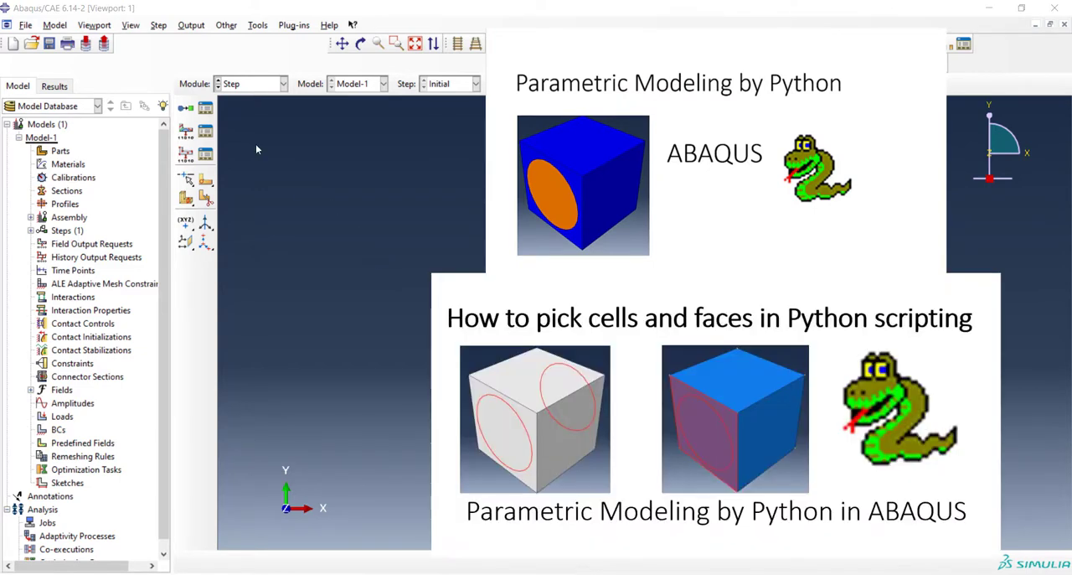
Run the parametric script to build the Composite cube with its embedded fiber.
click(26, 24)
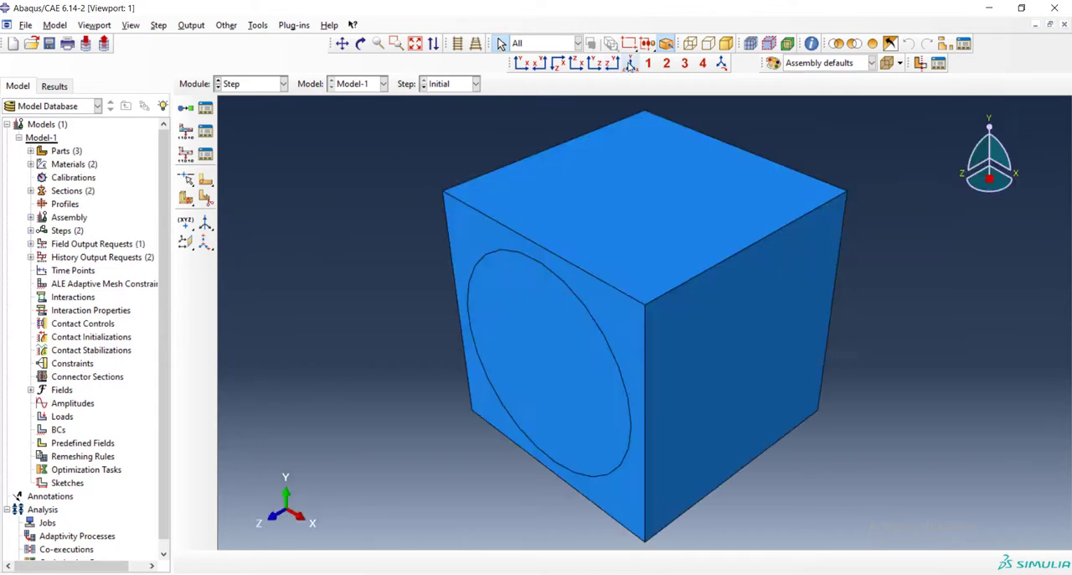
mouse_move(281, 152)
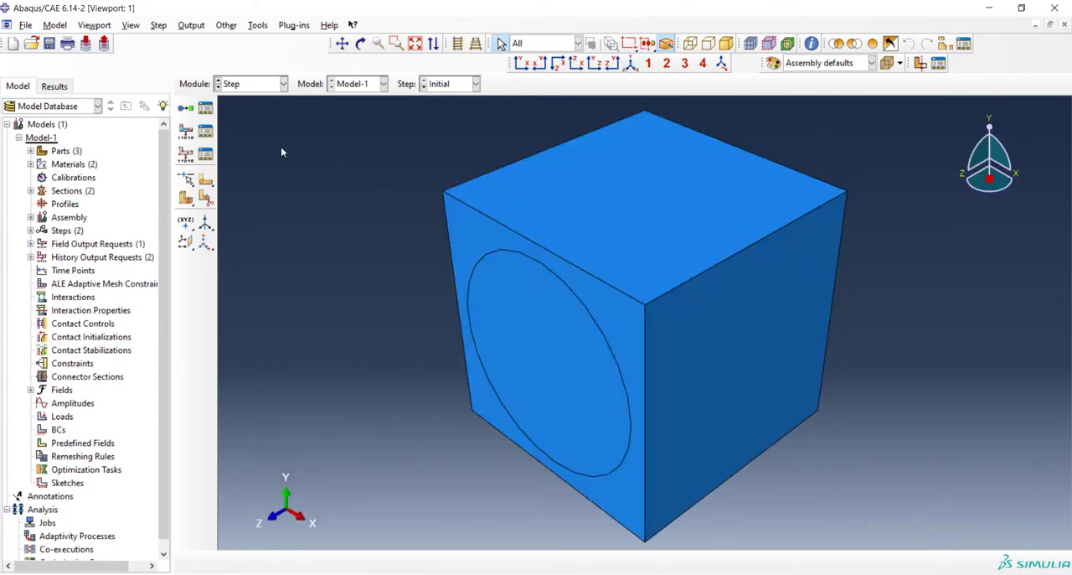
In the Load module, apply an XSYMM symmetry boundary condition named Xsym to one cube face.
click(283, 83)
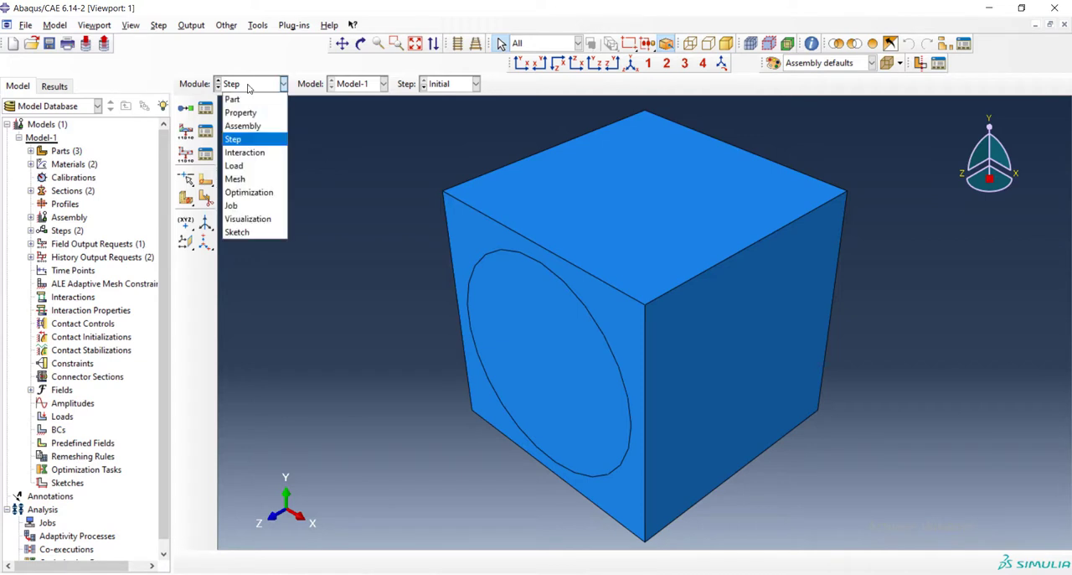
click(234, 165)
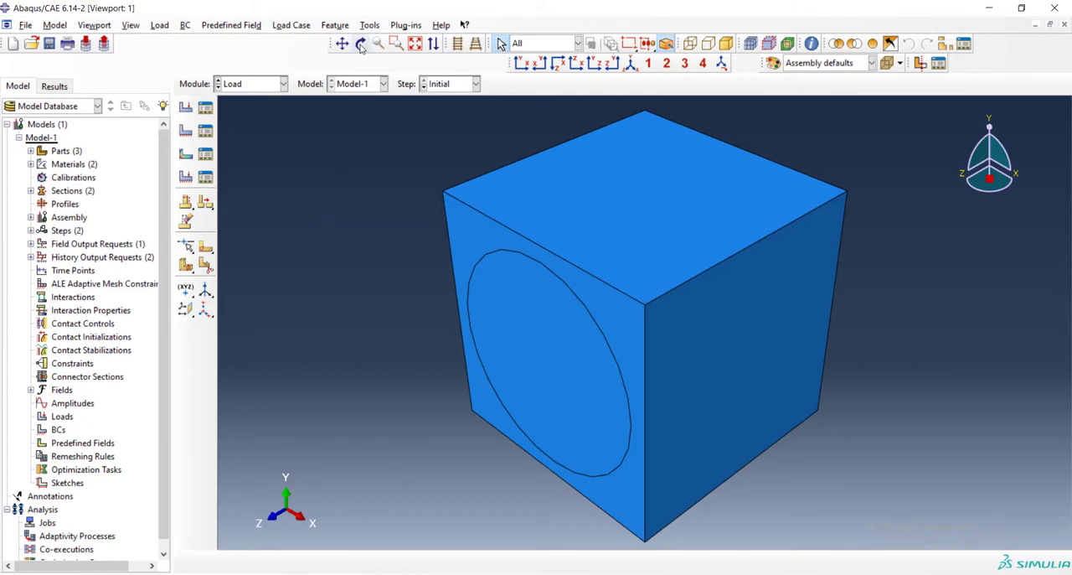
click(360, 44)
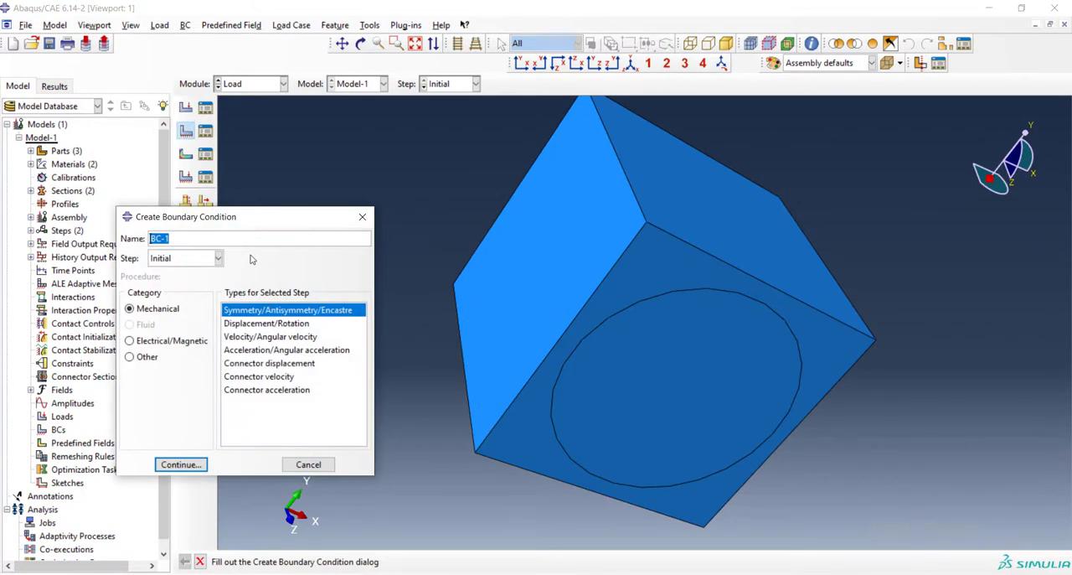
text(X)
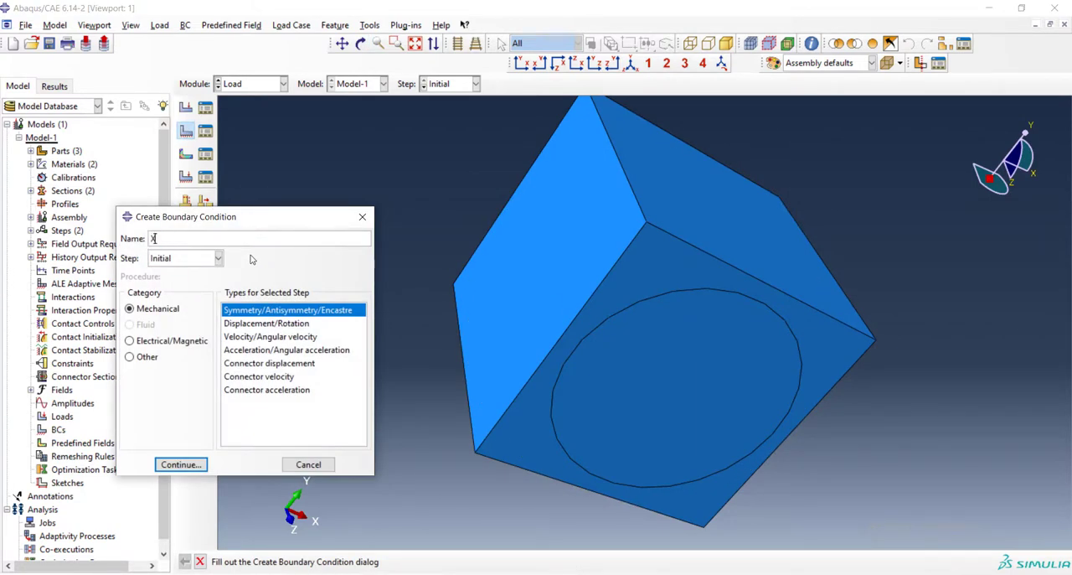
text(sym)
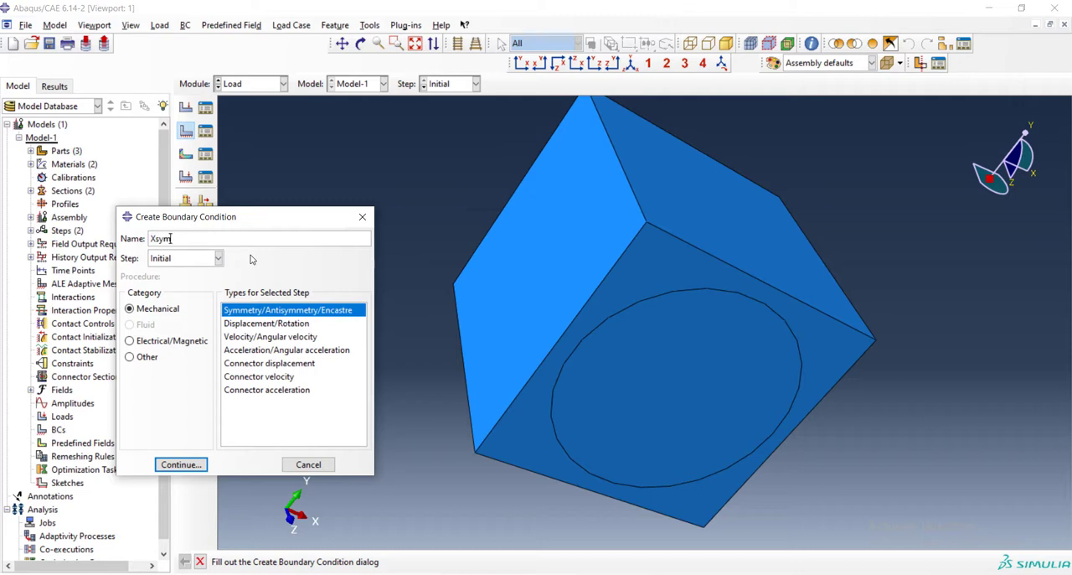
click(180, 464)
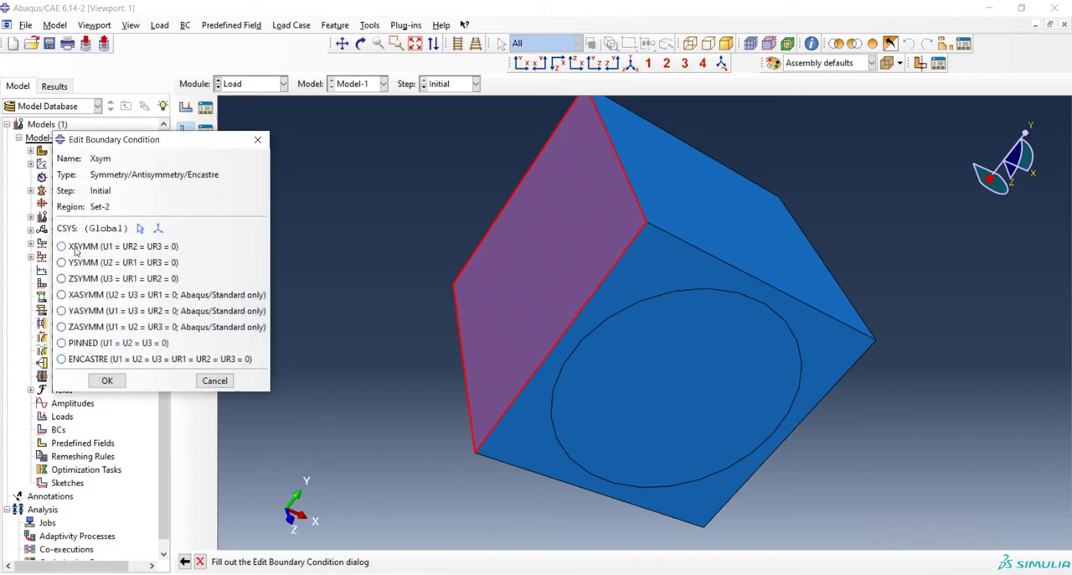
click(107, 380)
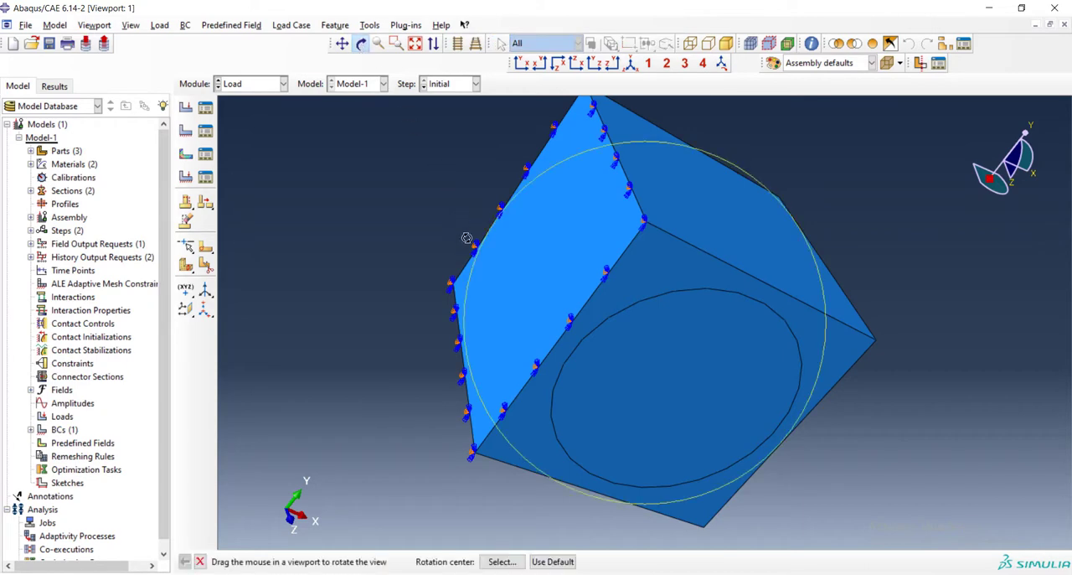
drag(467, 238, 611, 250)
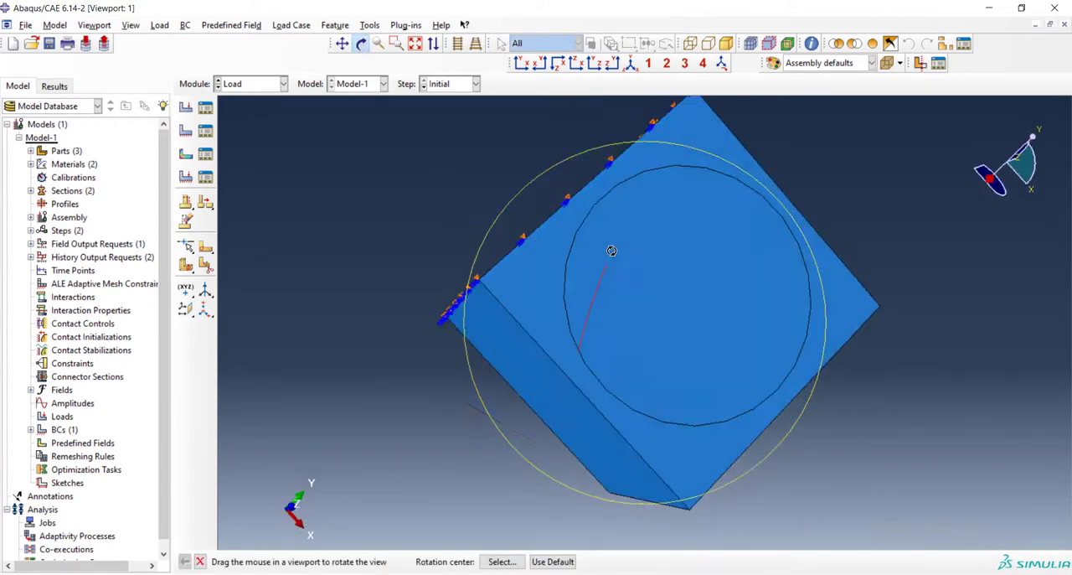
Apply a YSYMM symmetry boundary condition named Ysym to a second cube face.
click(186, 130)
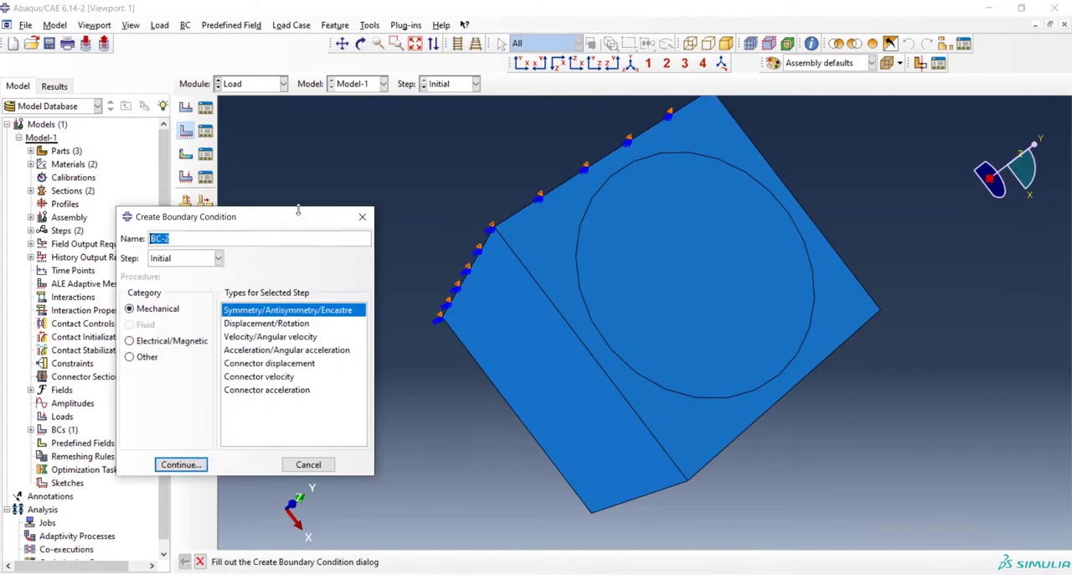
text(Y)
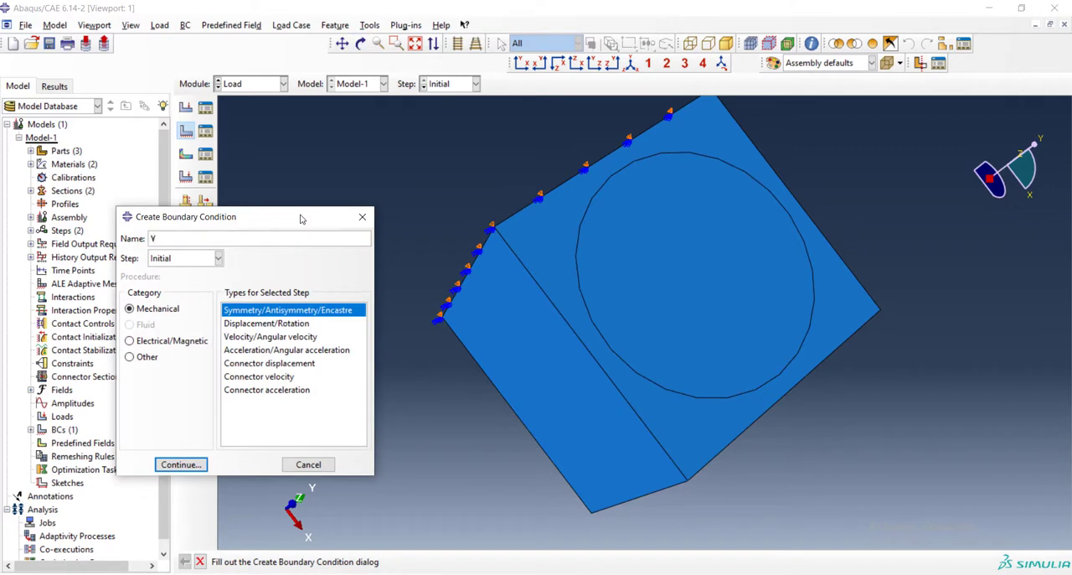
text(sym)
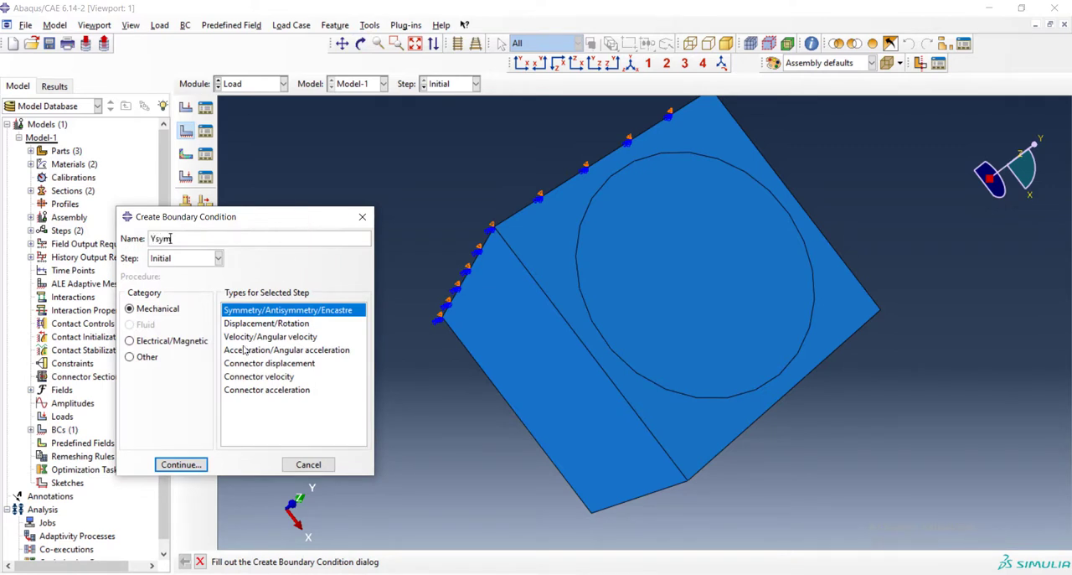
click(180, 464)
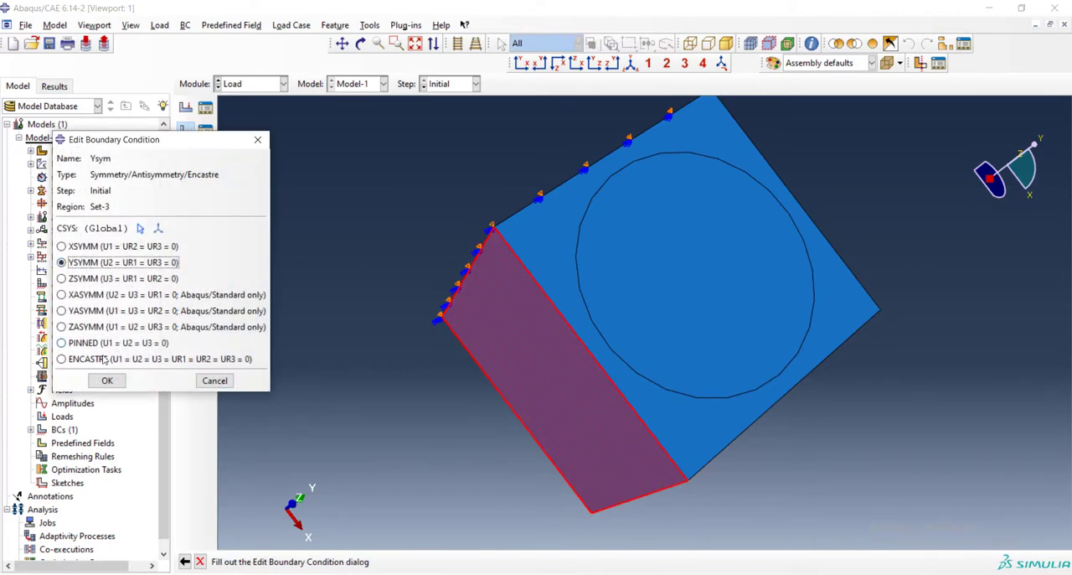
click(107, 380)
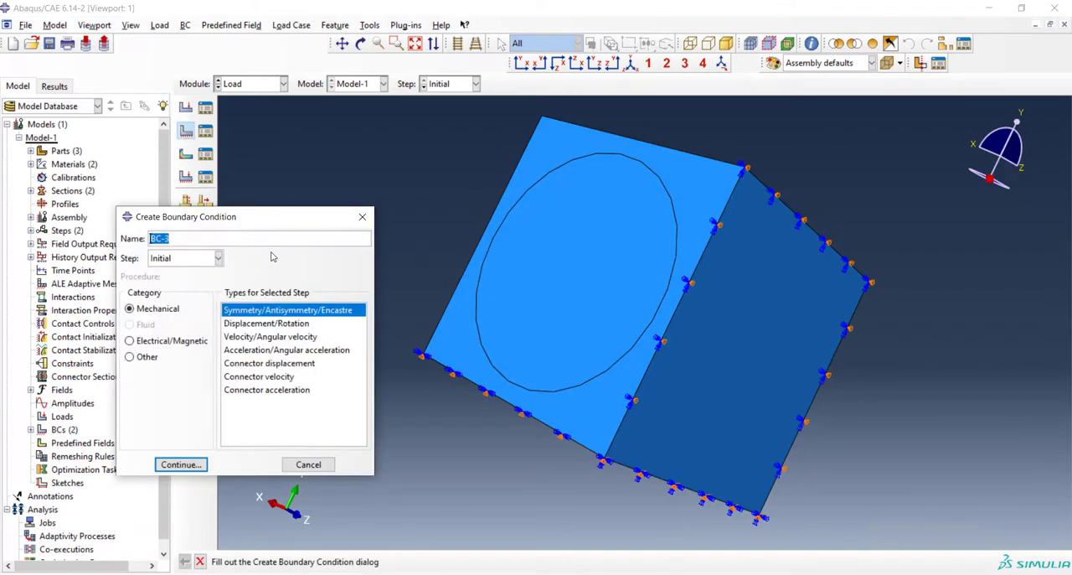
Name the third symmetry boundary condition Zsym and select the fiber's circular end face.
text(Z)
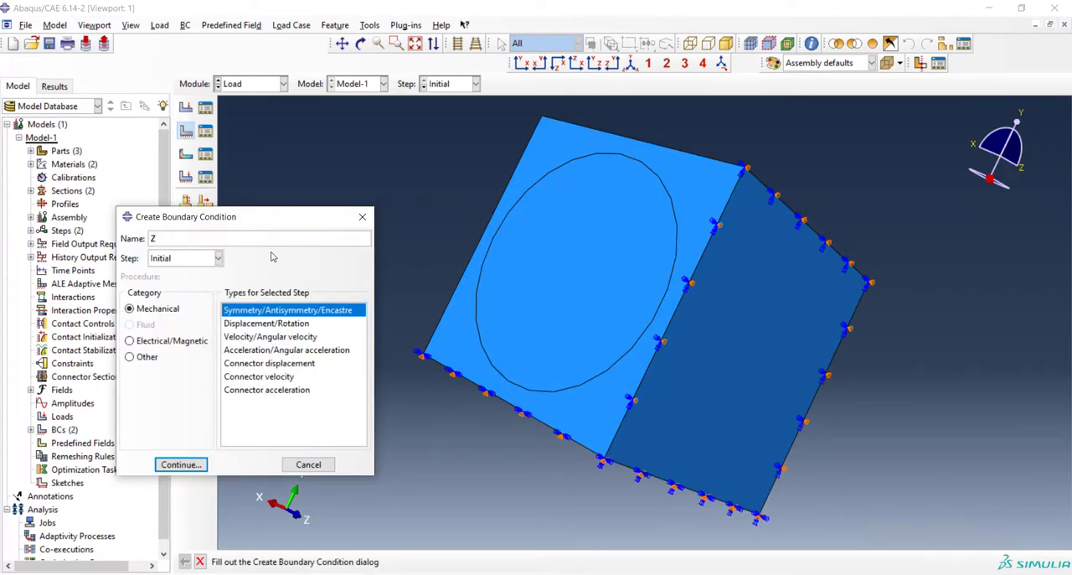
text(sym)
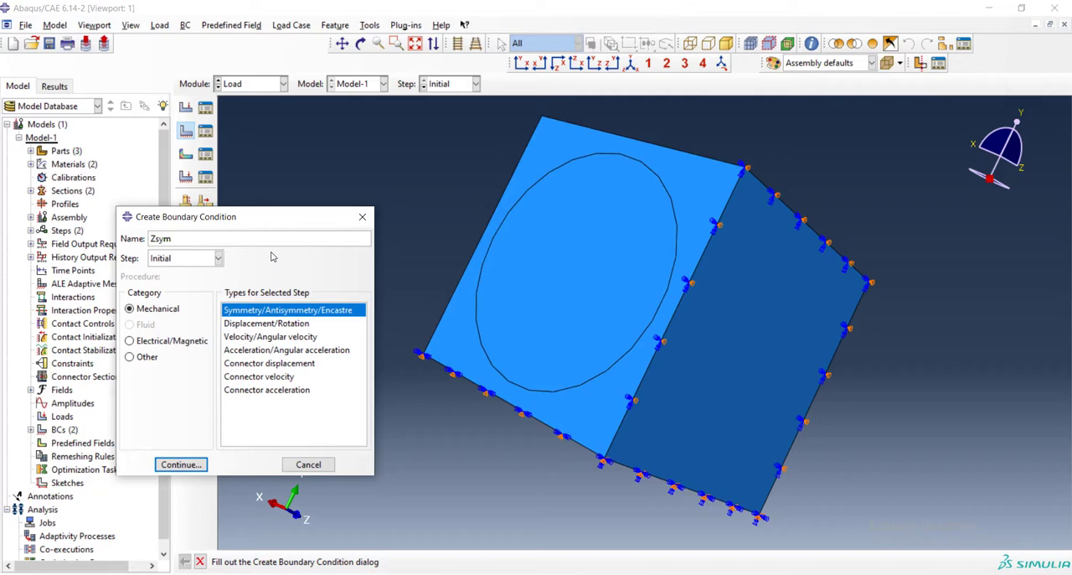
click(180, 464)
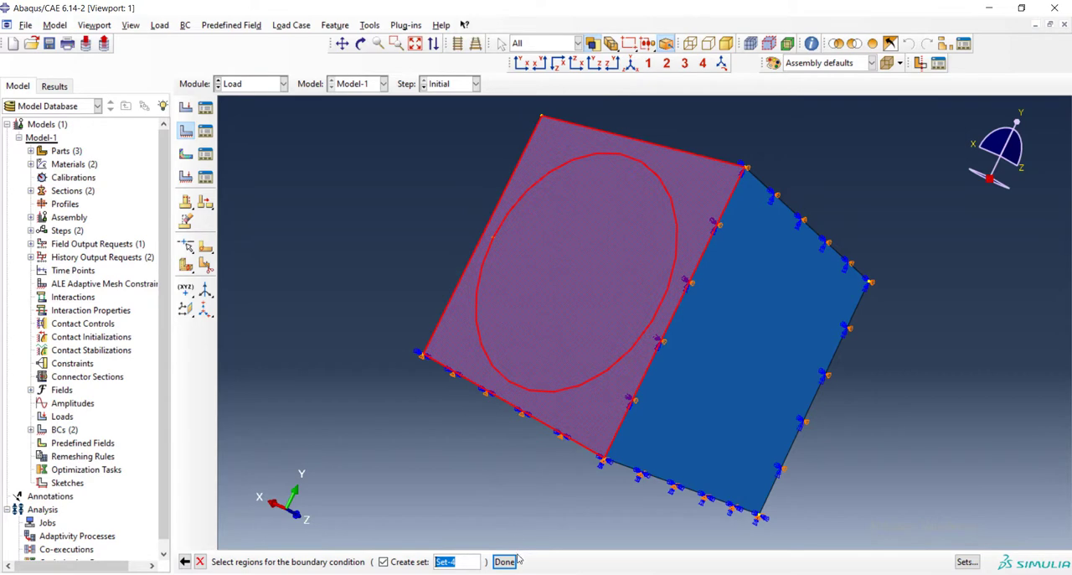
click(504, 561)
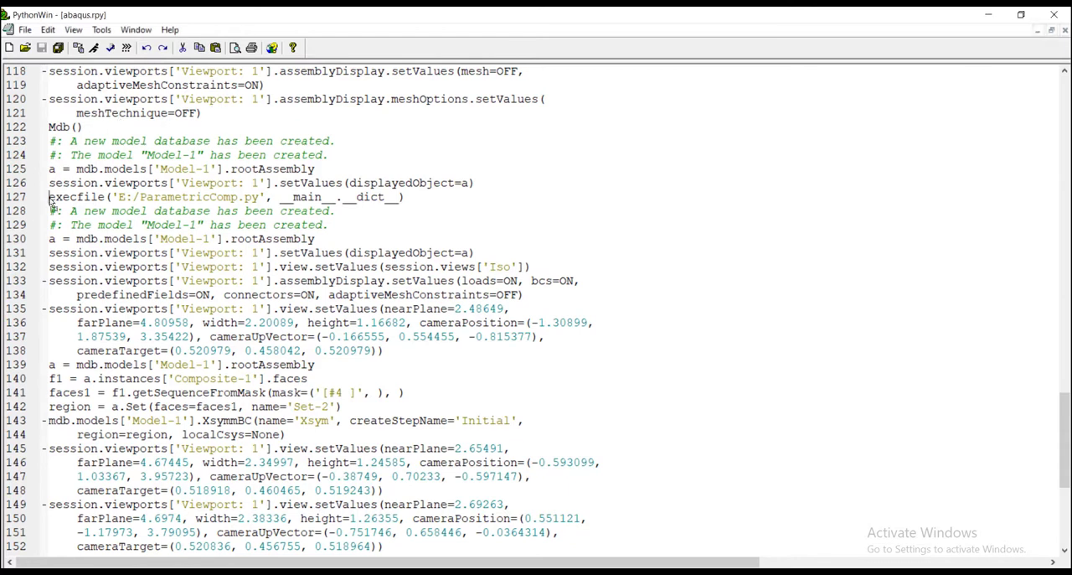
Open the abaqus.rpy journal in PythonWin and scroll to the recorded Xsym commands.
double_click(75, 196)
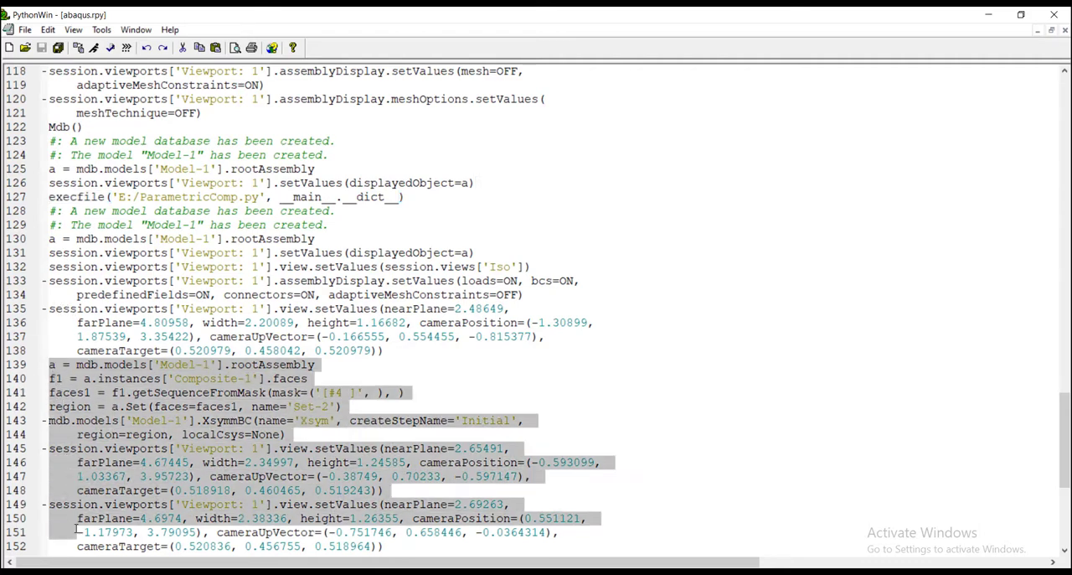
scroll(down, 3)
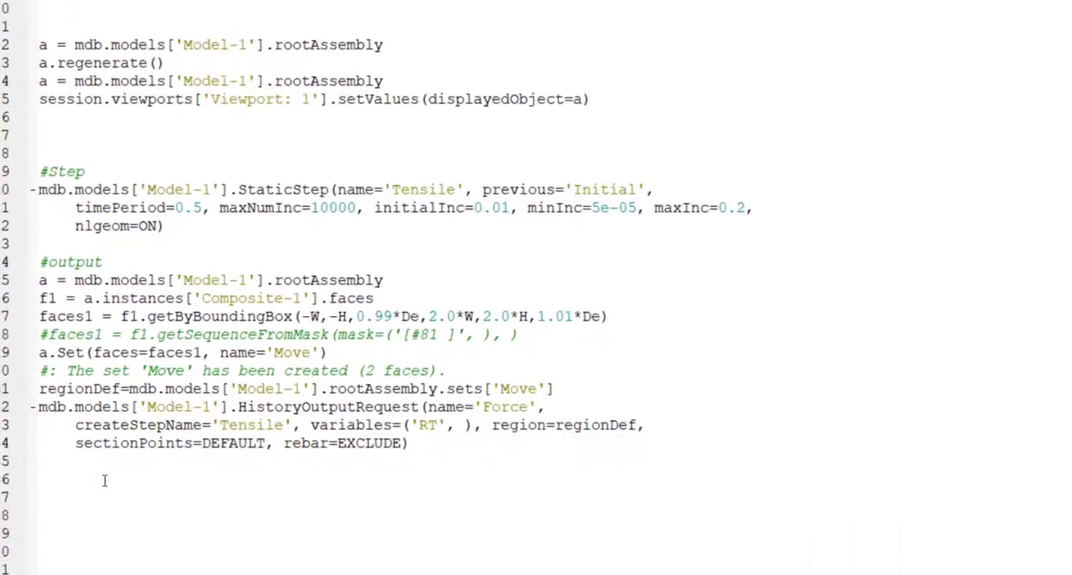
Add a #Load comment above the pasted Xsym/Ysym commands and delete the view setValues lines.
text(#L)
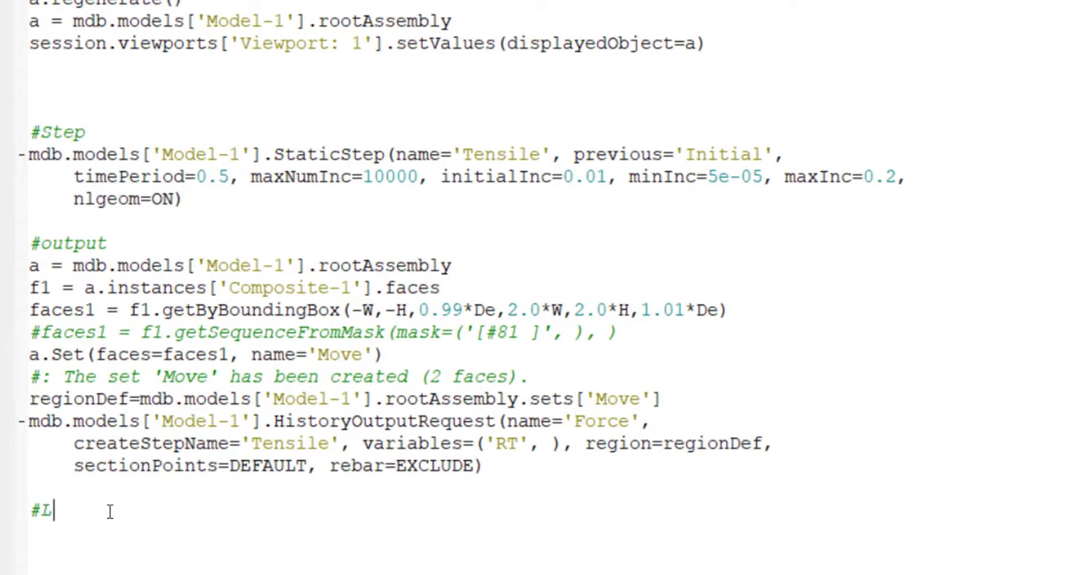
text(oad)
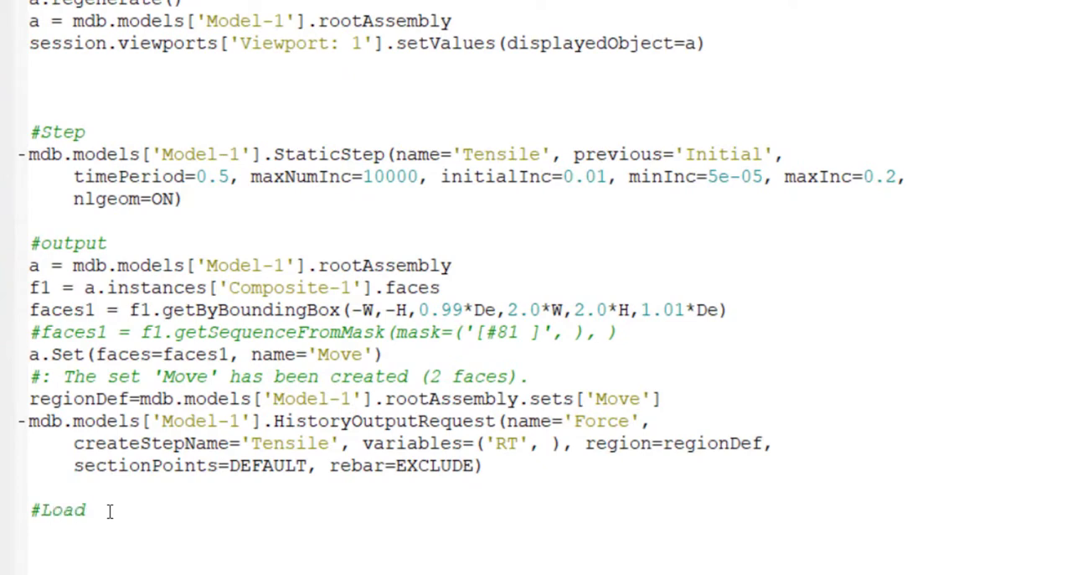
scroll(down, 3)
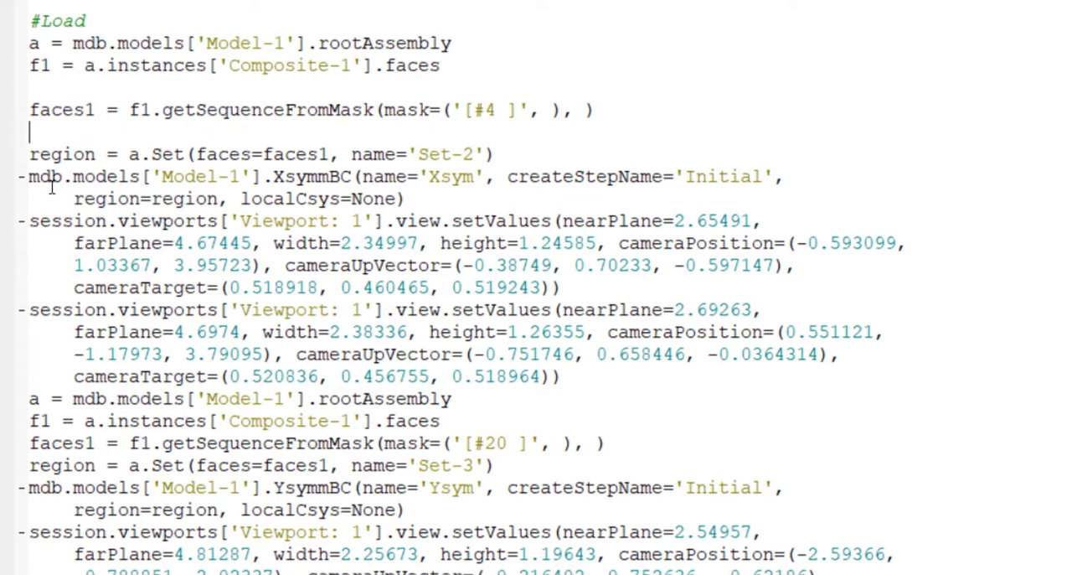
mouse_move(473, 186)
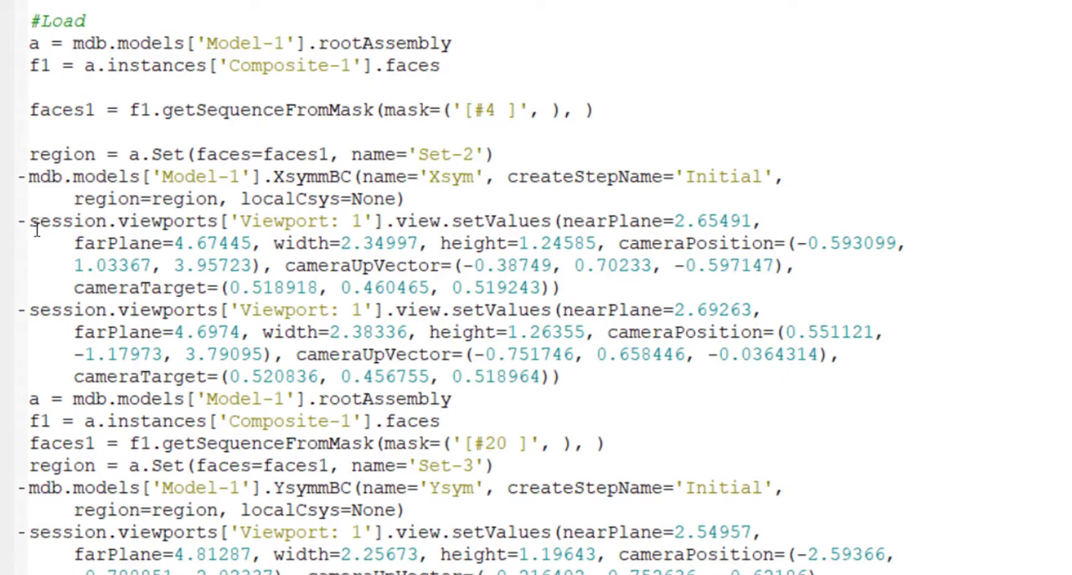
drag(30, 221, 561, 375)
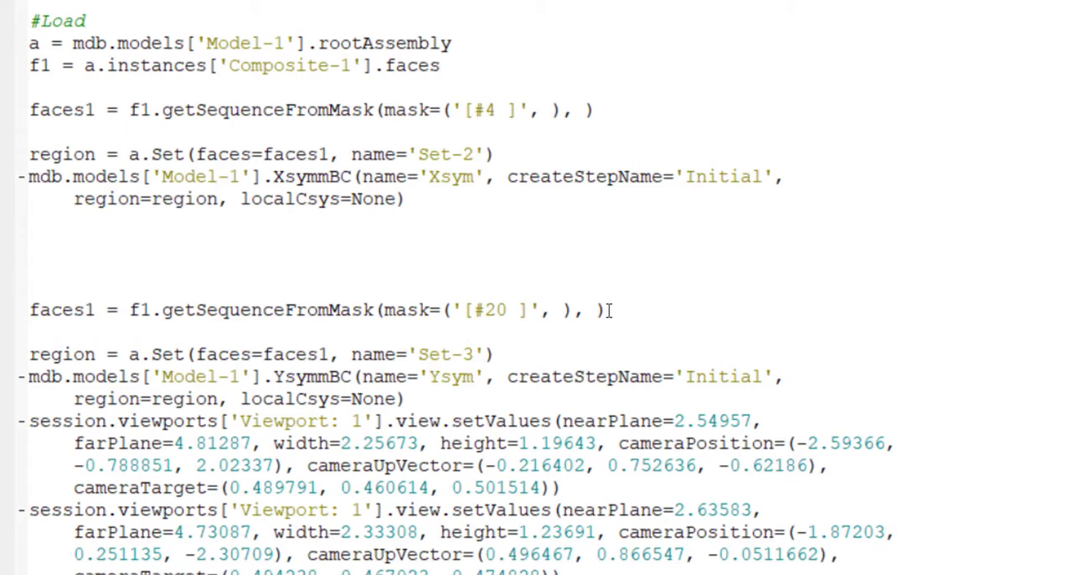
scroll(down, 3)
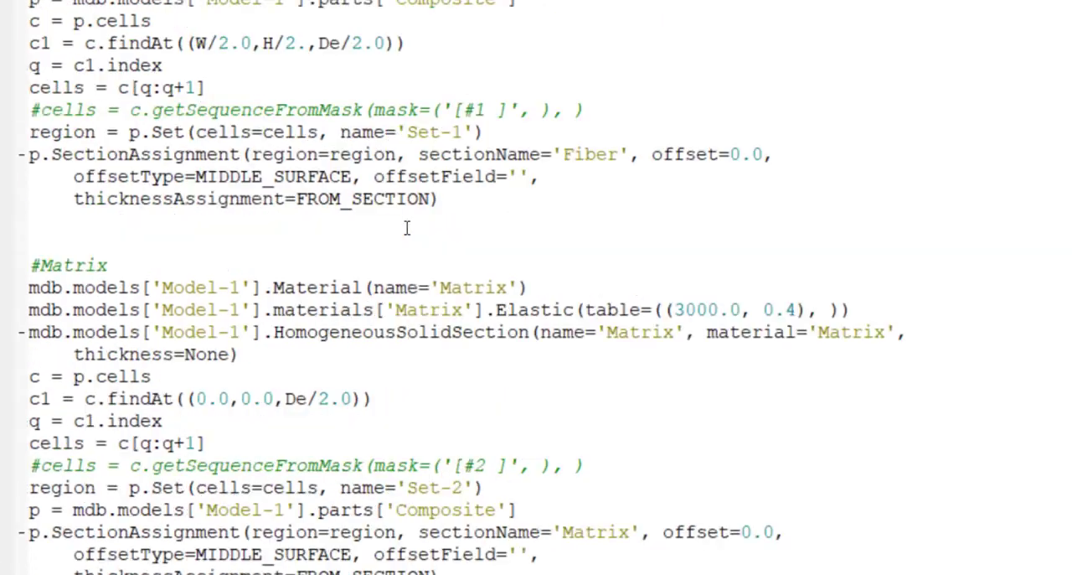
Paste the three fiber cell-lookup lines above the Set-2 faces line and begin renaming c1.
scroll(down, 3)
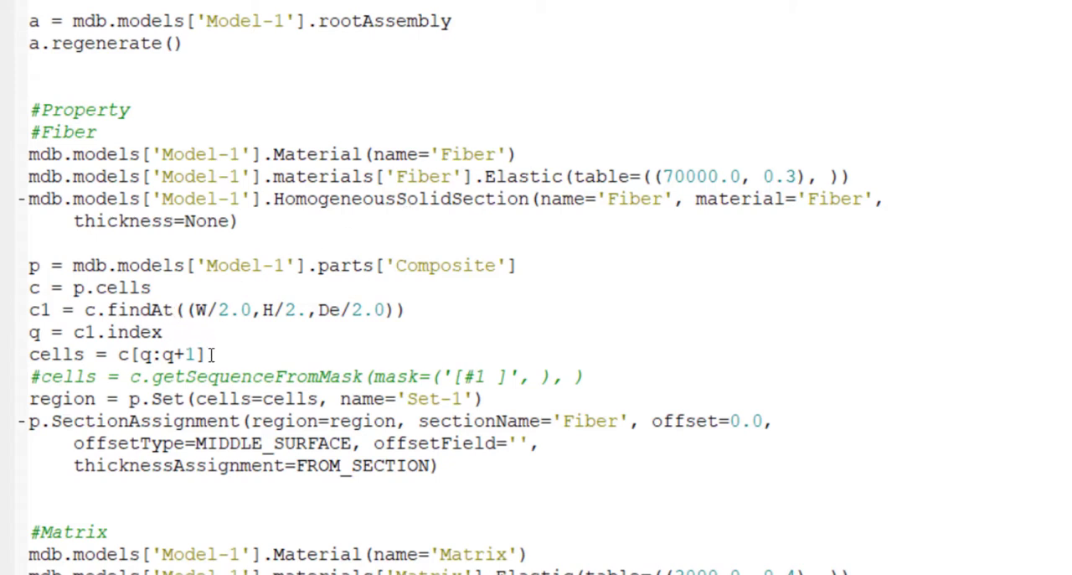
drag(30, 287, 205, 353)
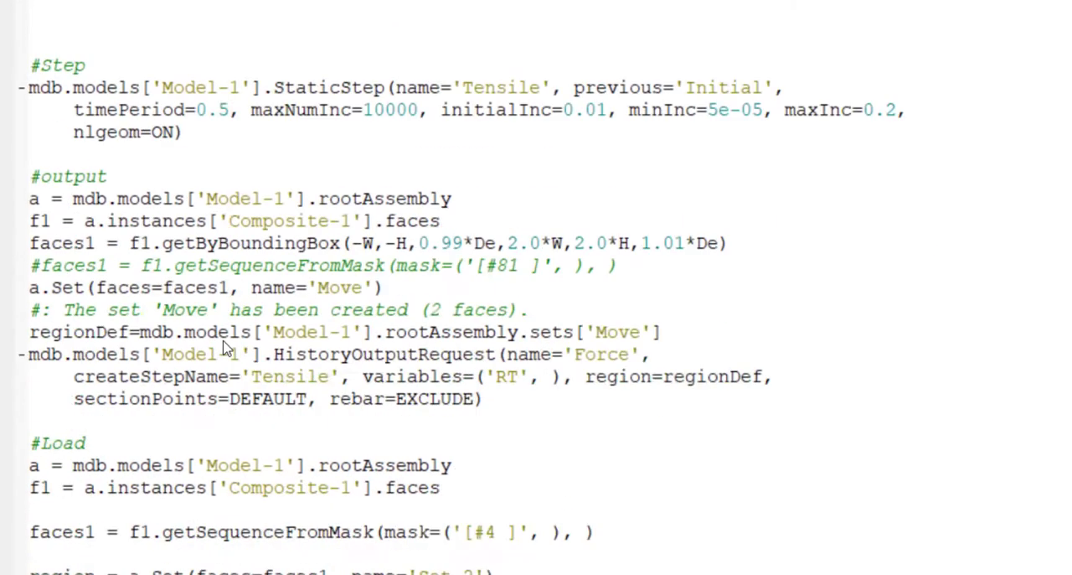
scroll(down, 3)
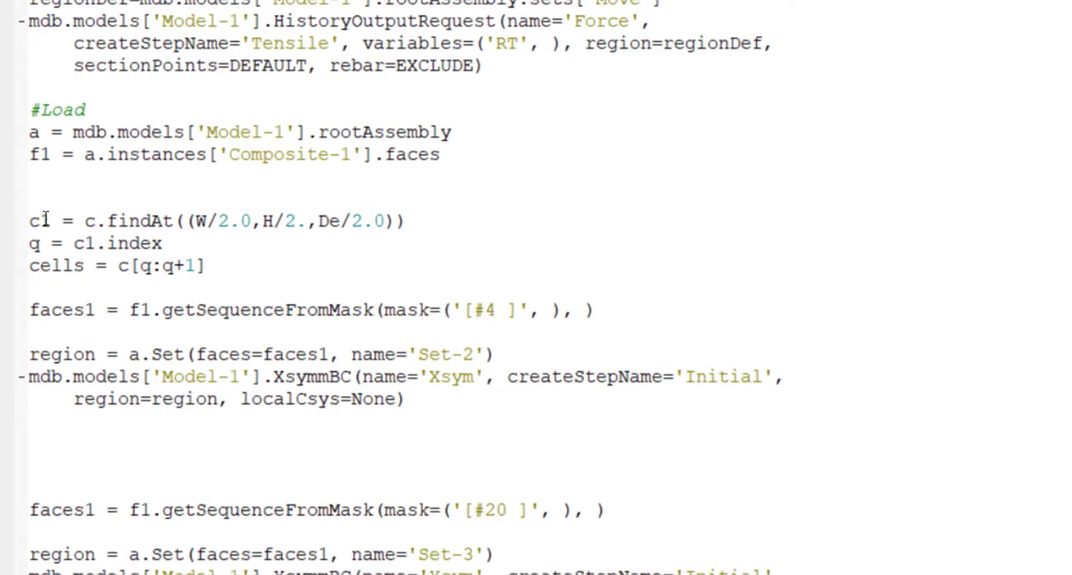
double_click(38, 221)
text(F)
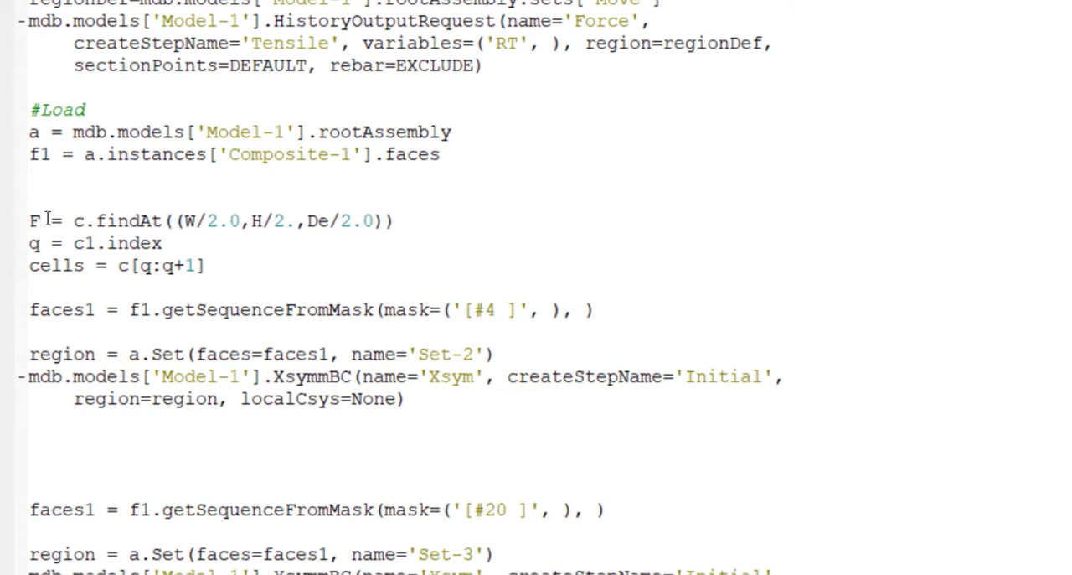
text(11)
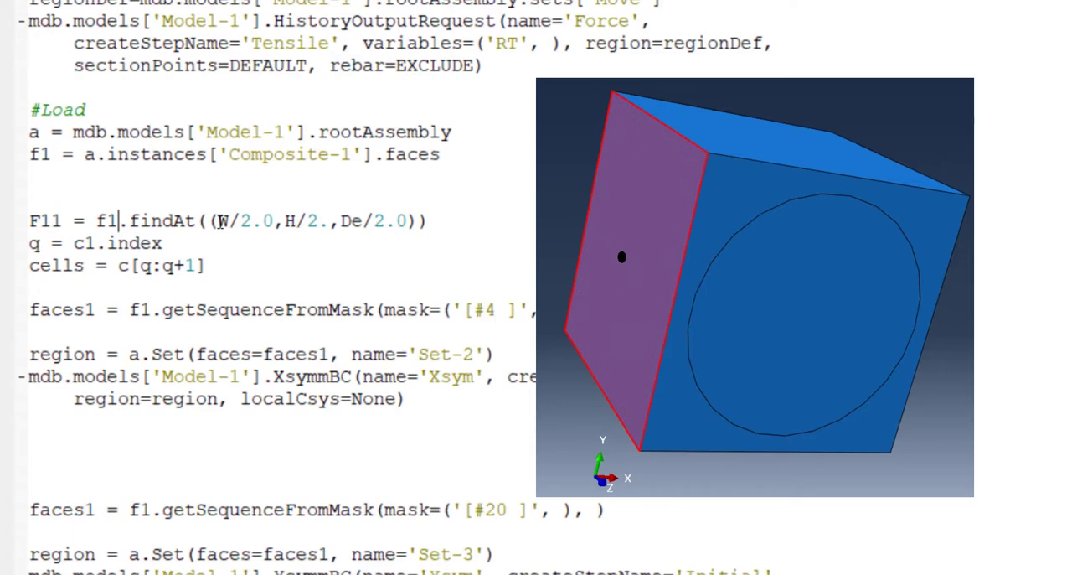
mouse_move(240, 232)
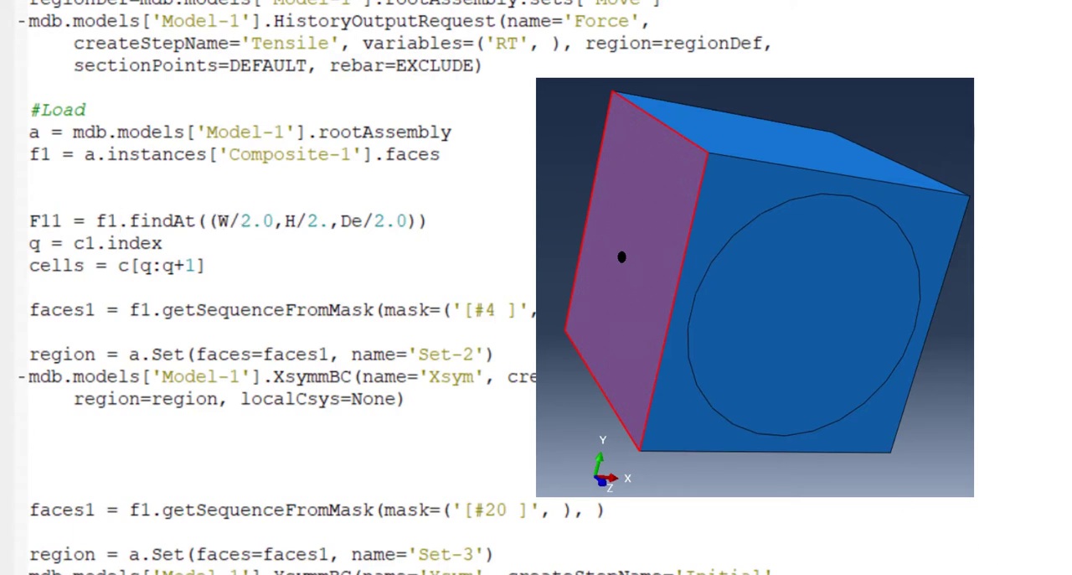
Rewrite the lookup as F11 = f1.findAt((0.0,H/2.,De/2.0)) and faces1 = f1[q:q+1], then copy it.
click(121, 220)
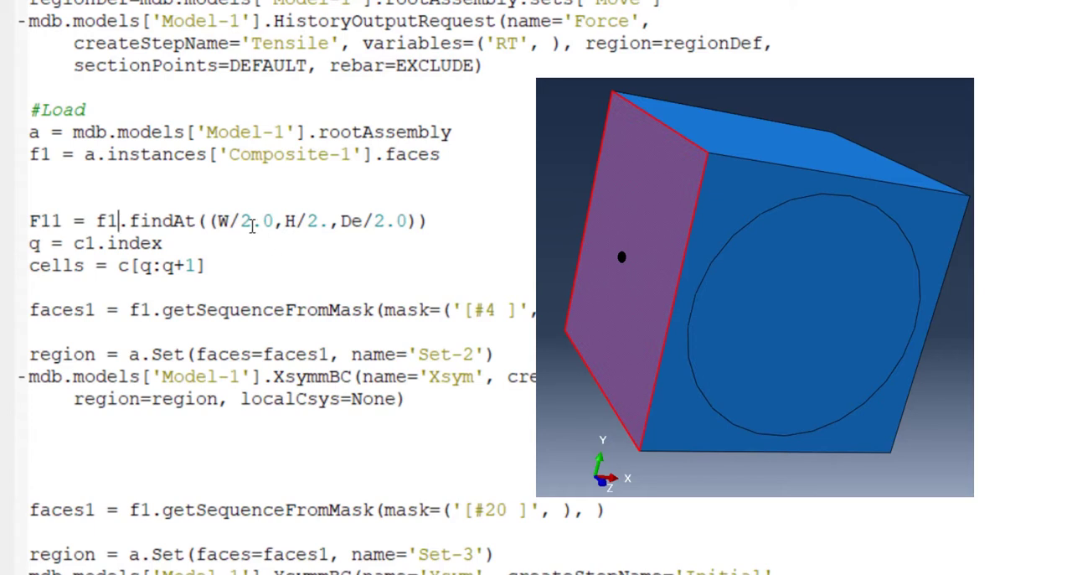
mouse_move(260, 220)
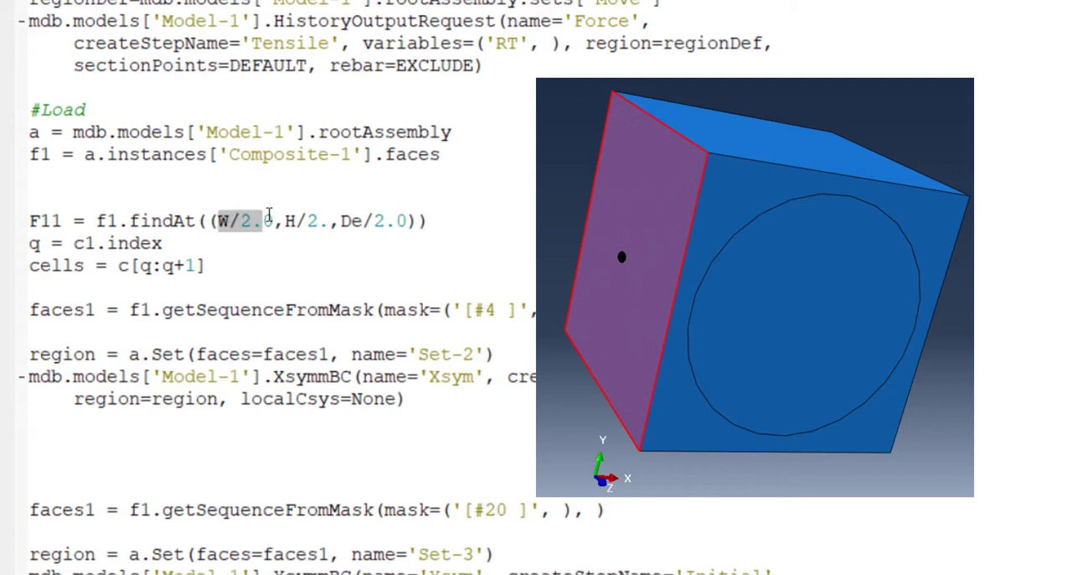
text(0.0)
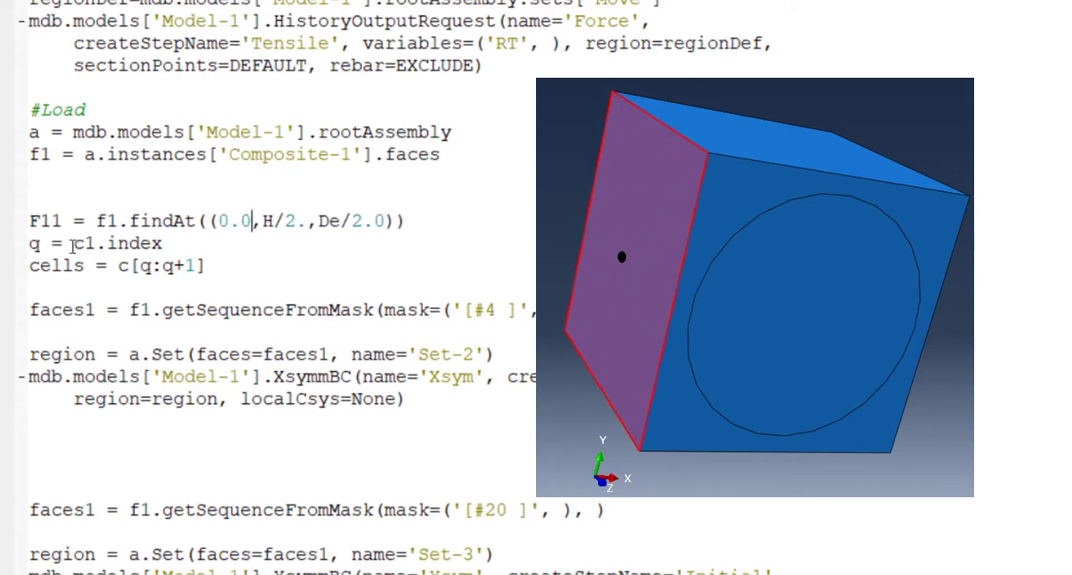
double_click(83, 243)
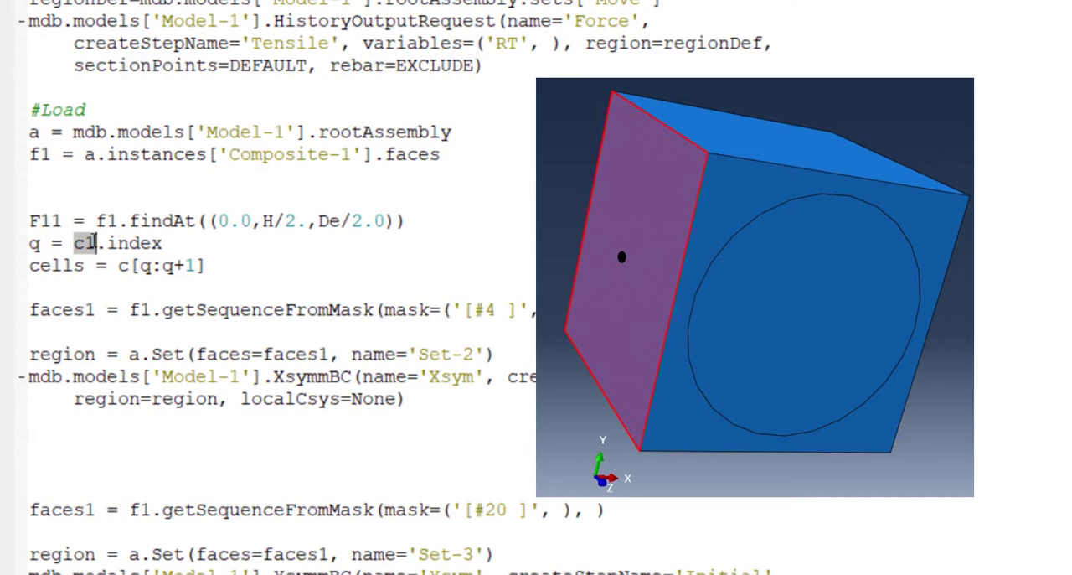
text(F11)
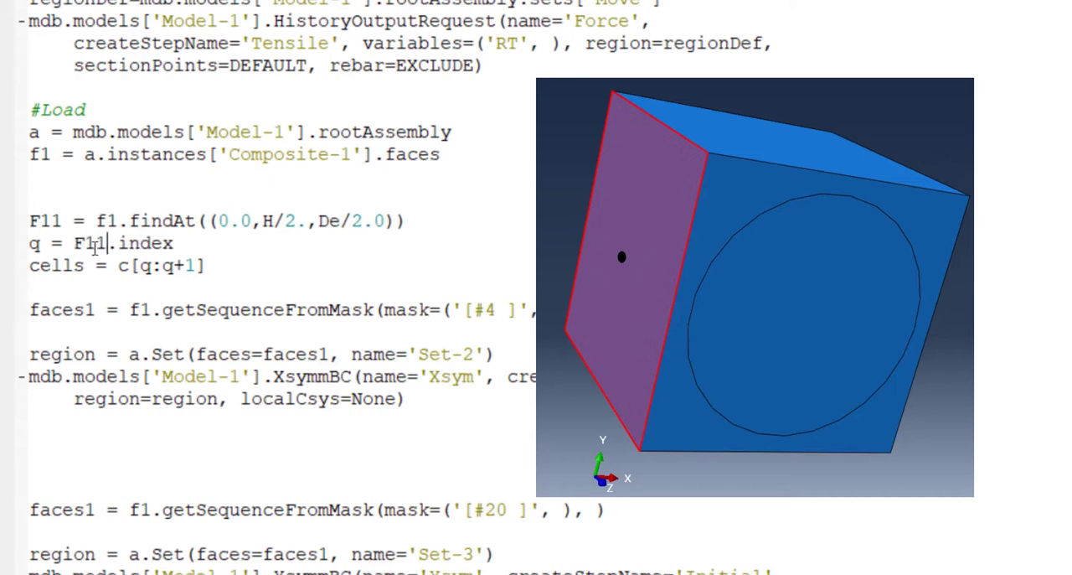
double_click(56, 266)
text(Fa)
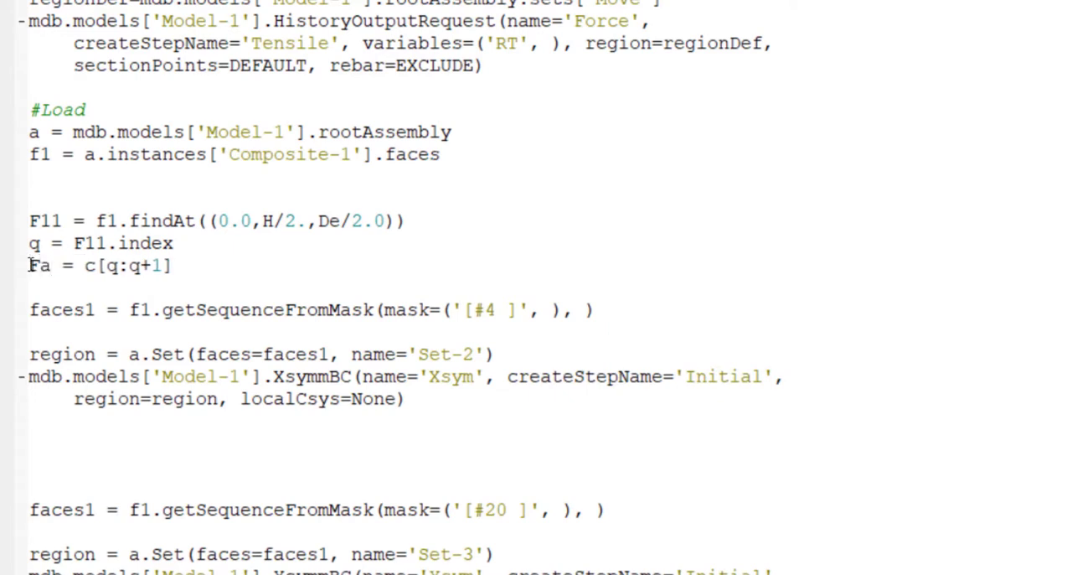
text(c)
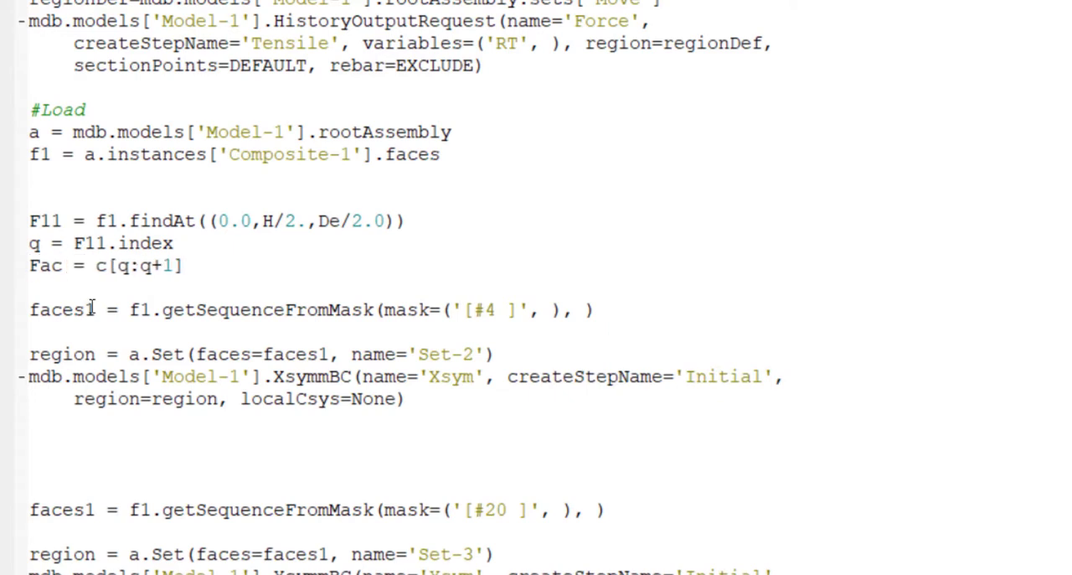
double_click(80, 309)
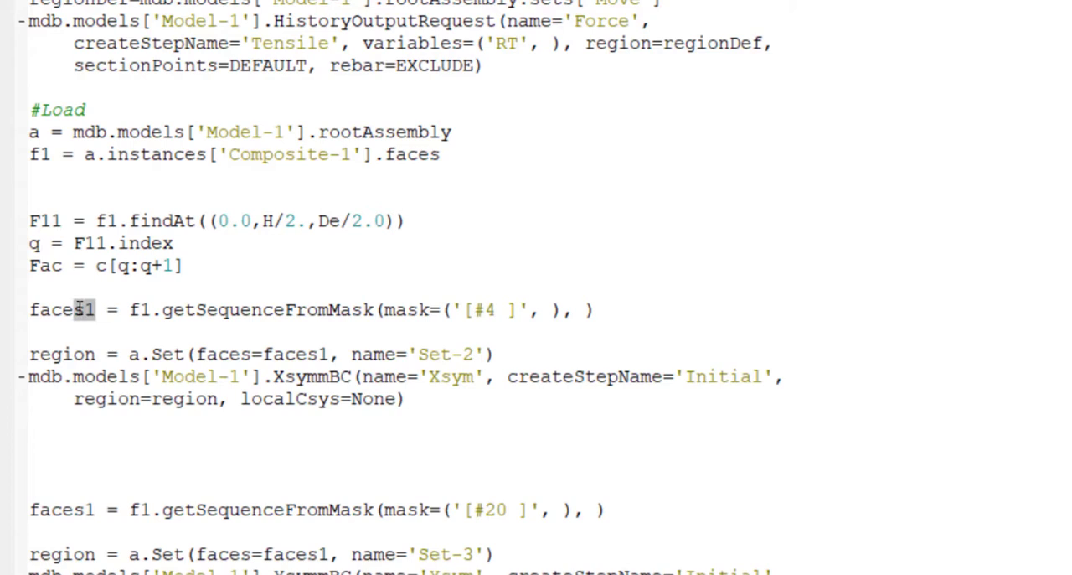
double_click(61, 309)
text(#)
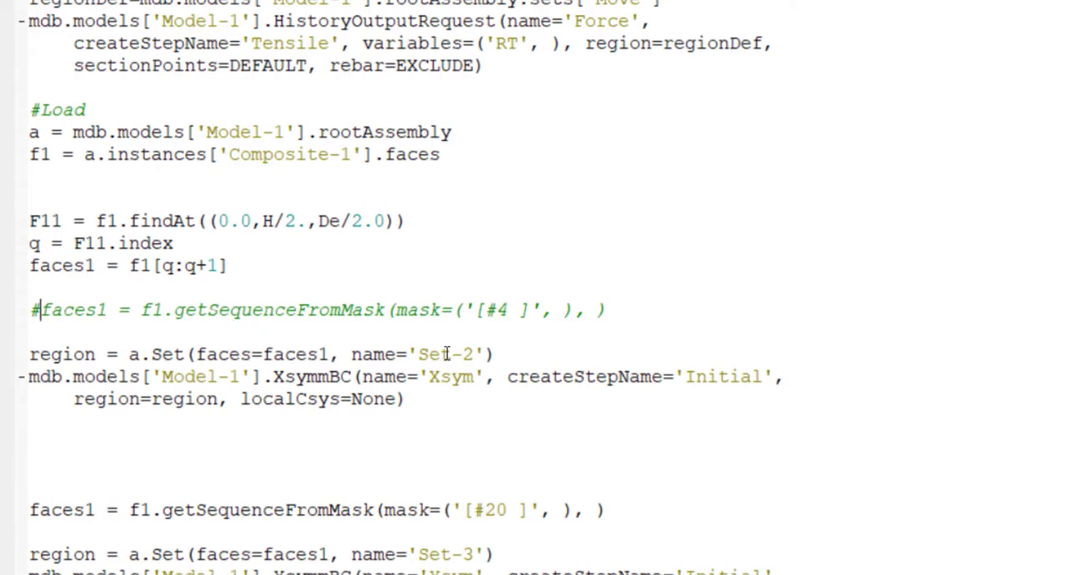
mouse_move(444, 382)
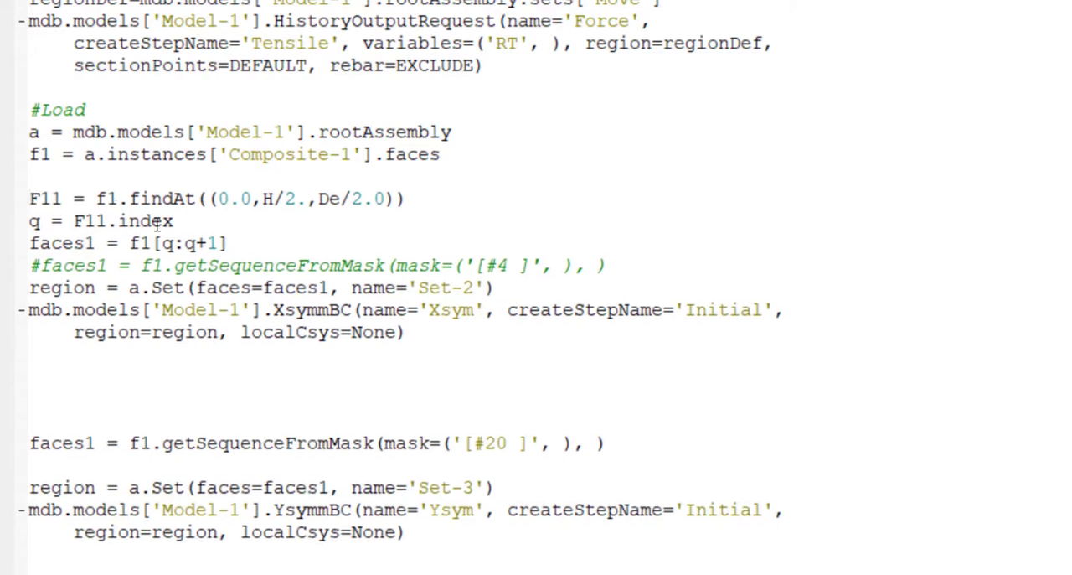
drag(30, 199, 226, 243)
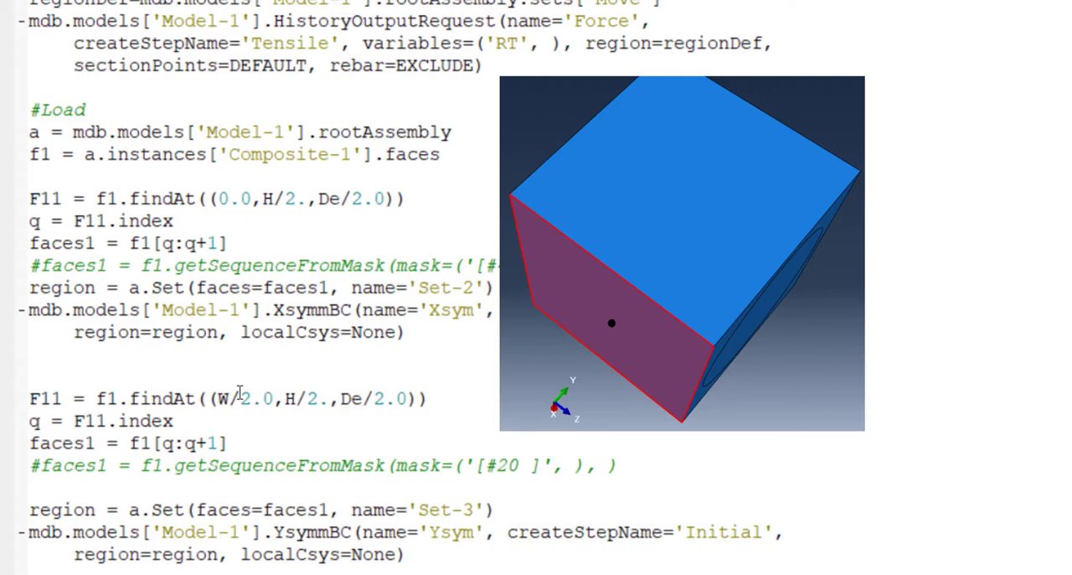
Change the Ysym face lookup coordinates to (W/2.0, 0.0, De/2.0).
double_click(301, 398)
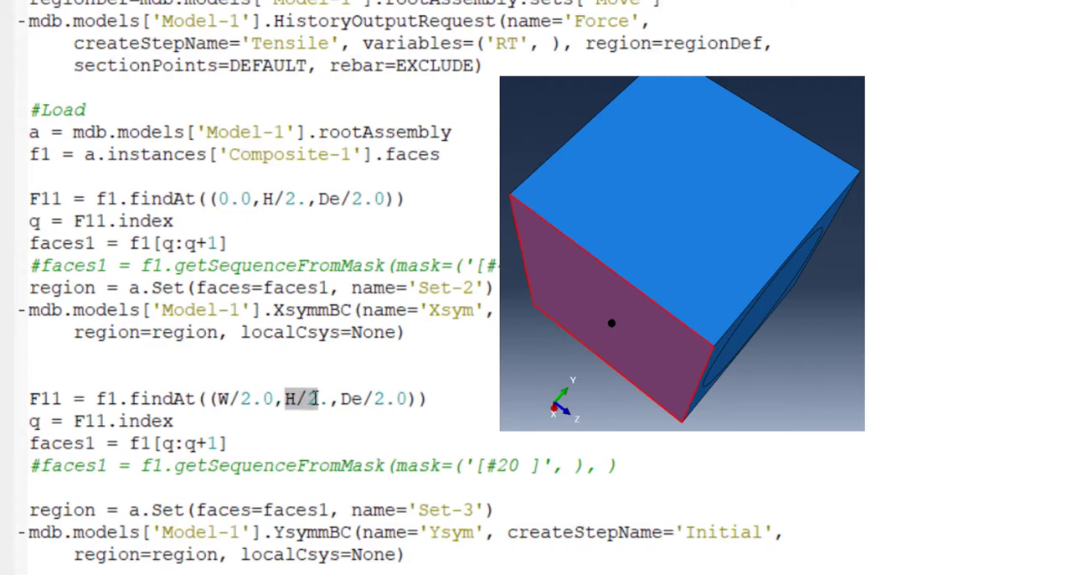
text(0.0)
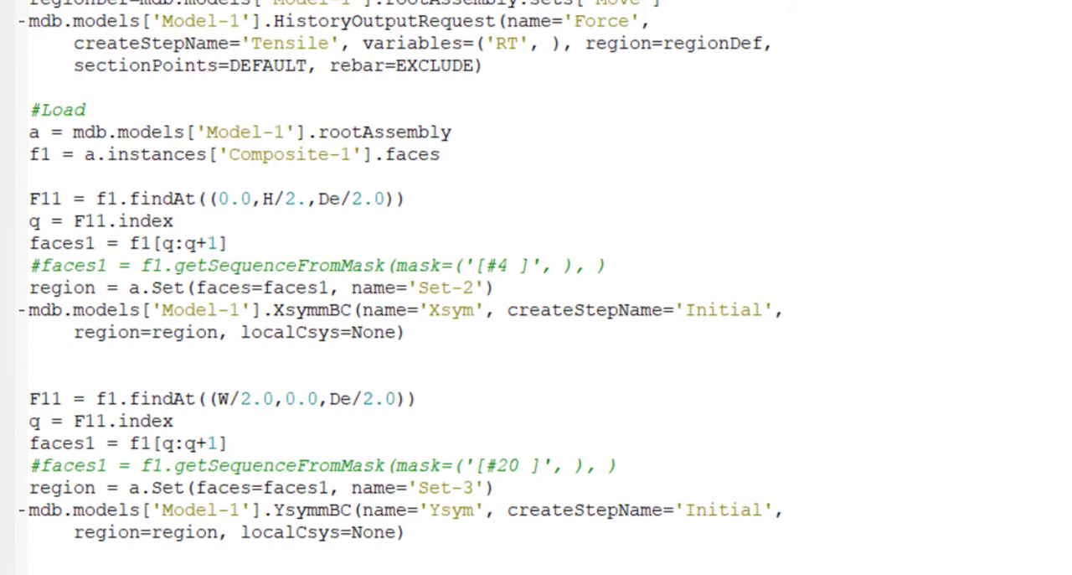
scroll(down, 3)
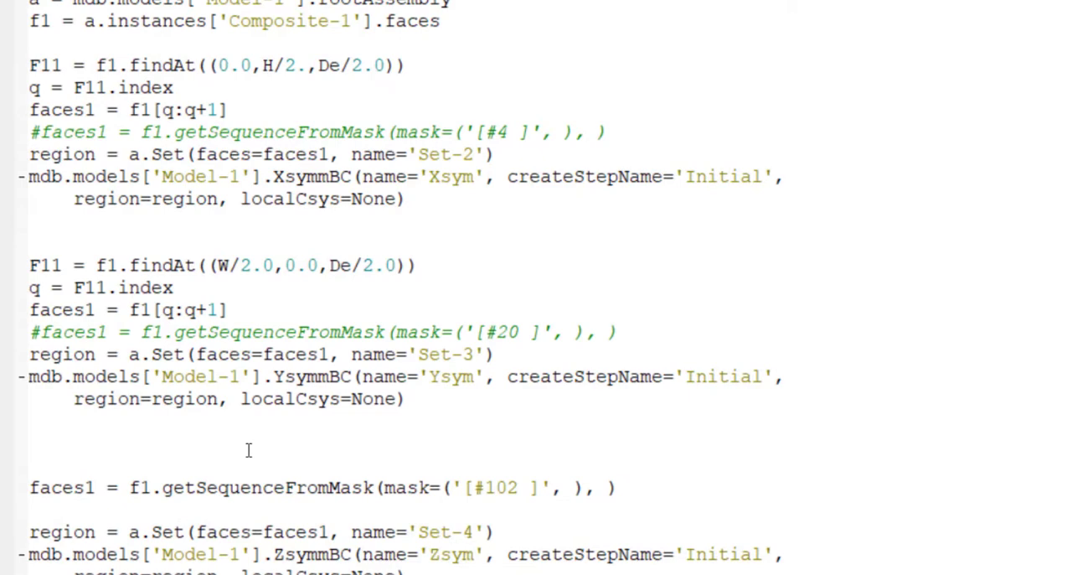
mouse_move(237, 451)
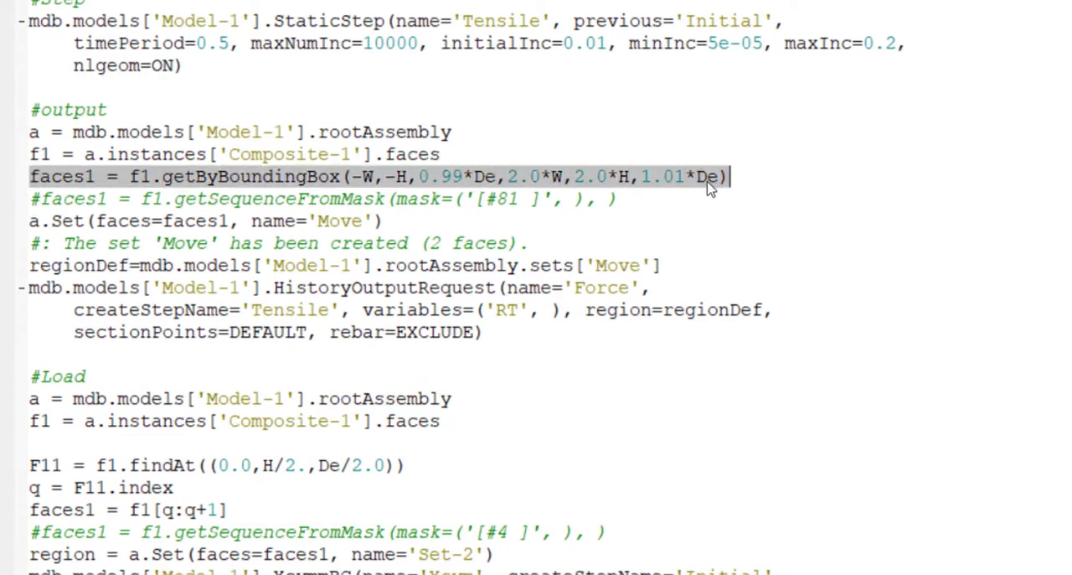
Select Zsym faces with f1.getByBoundingBox(-W,-H,0.99*De,2.0*W,2.0*H,1.01*De), lowering the depth factor to 0.
scroll(down, 3)
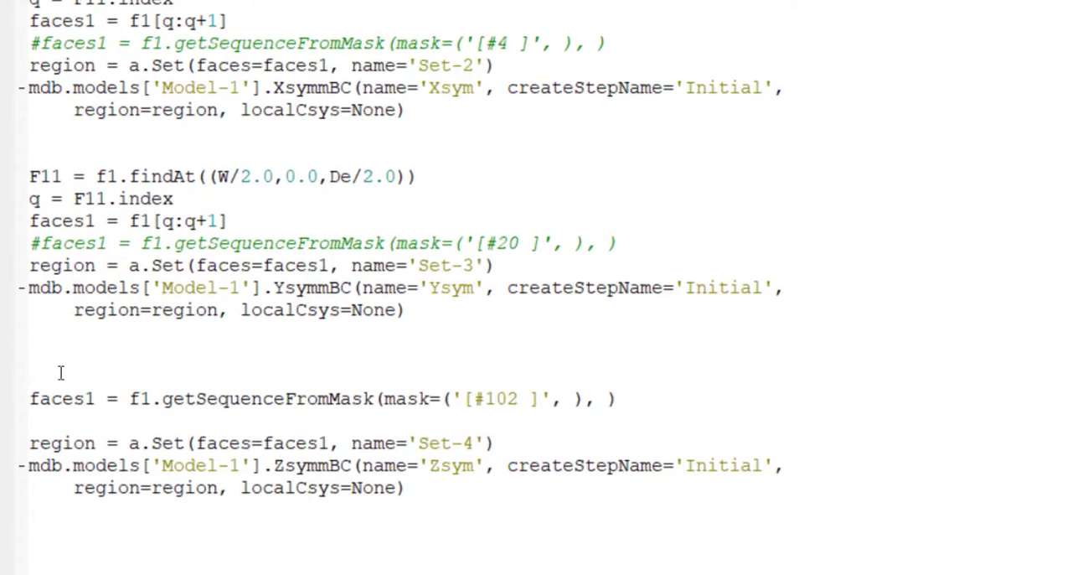
text(faces1 = f1.getByBoundingBox(-W,-H,0.99*De,2.0*W,2.0*H,1.01*De))
text(#)
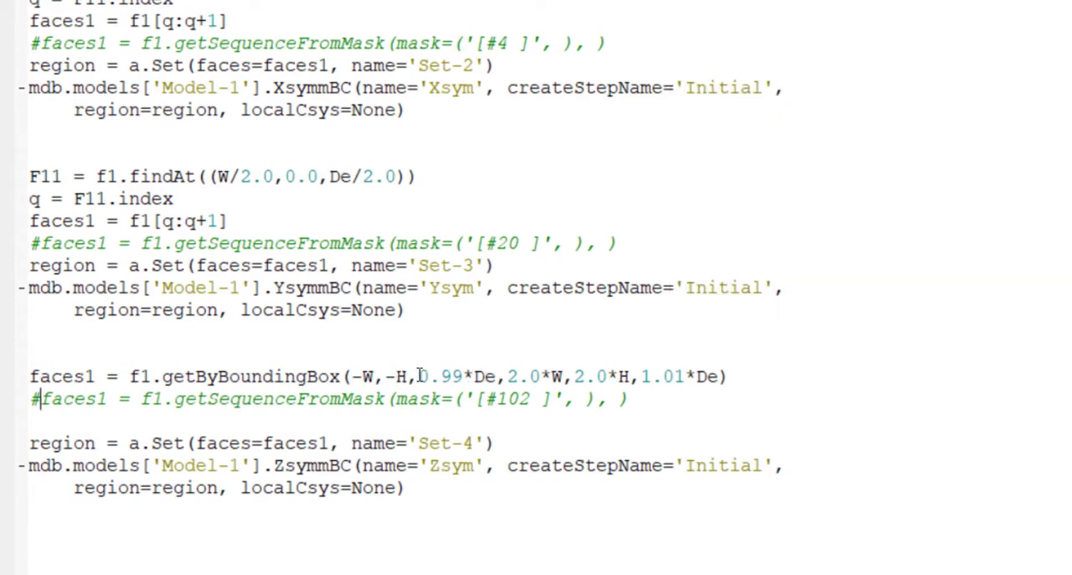
double_click(439, 375)
text(-)
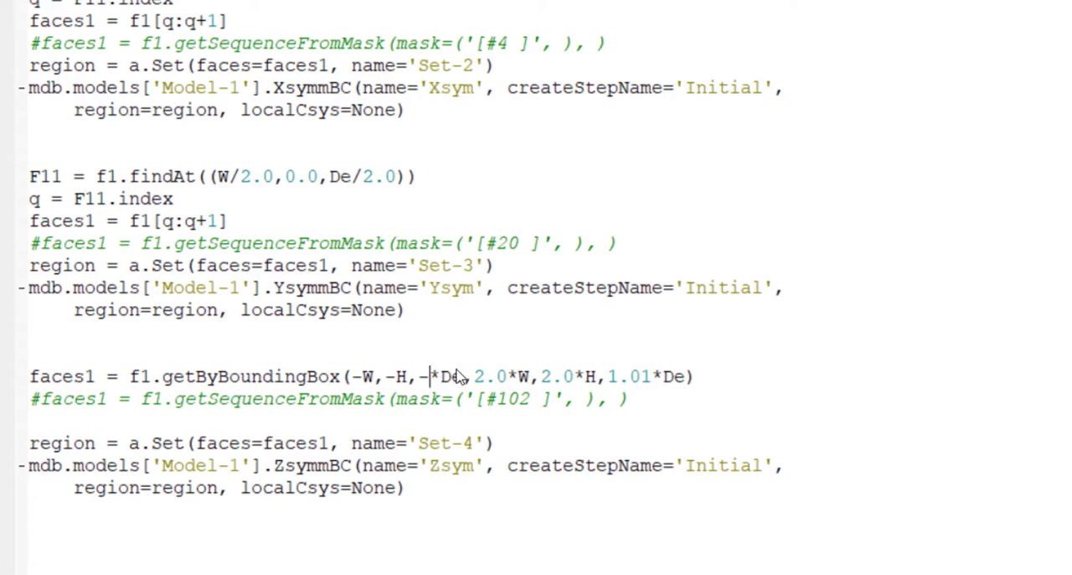
text(0.)
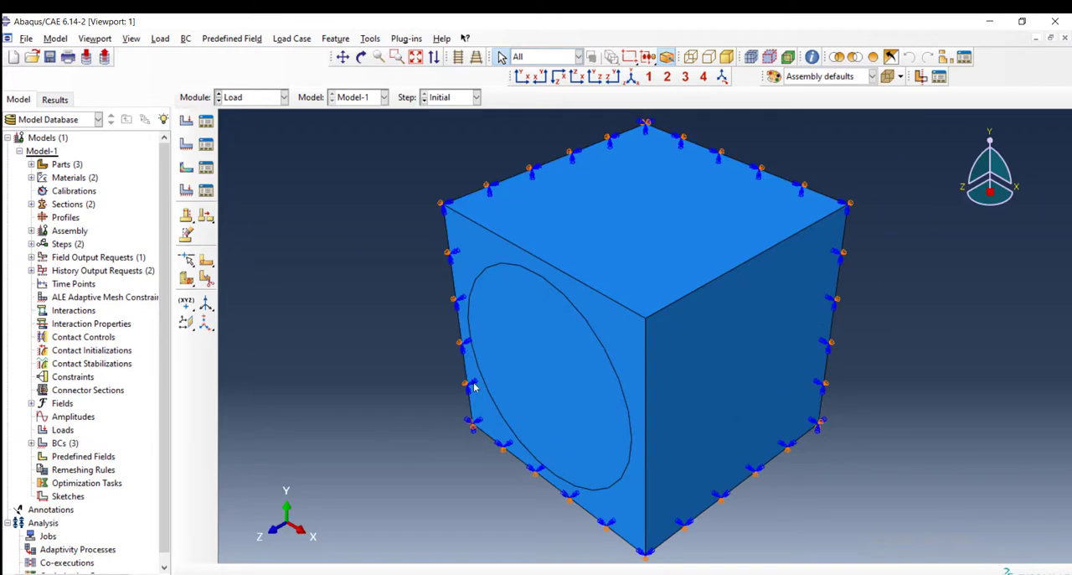
In the Tensile step, create displacement BC 'Move' on set Move with U3 = 0.0001.
click(475, 96)
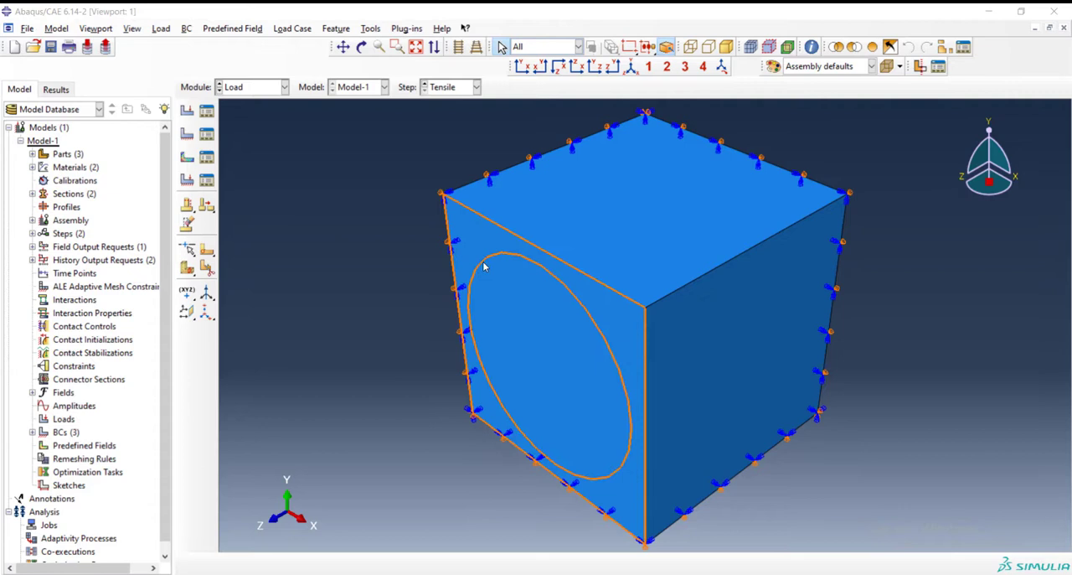
click(187, 134)
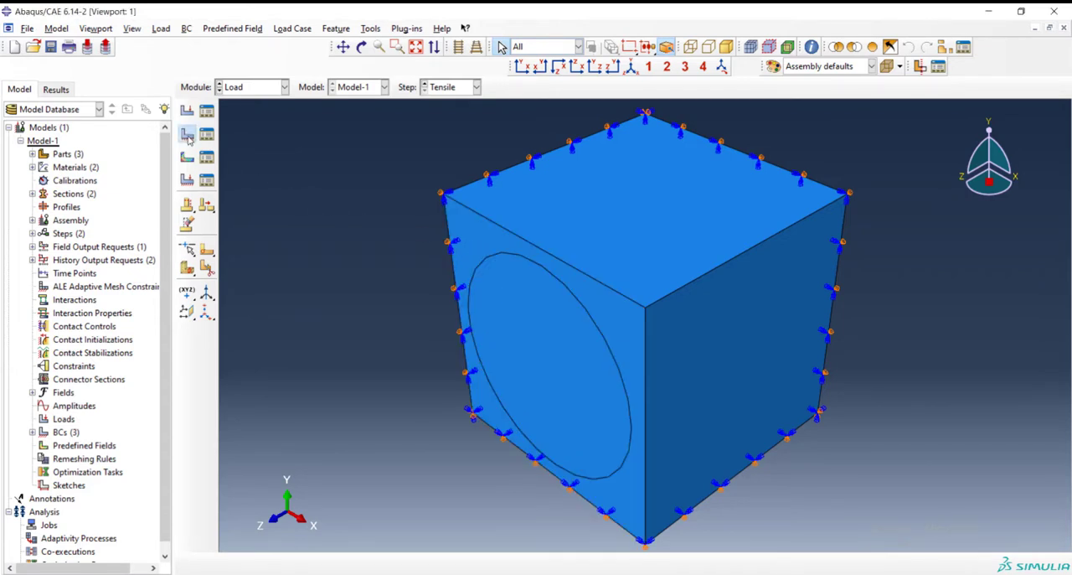
click(187, 134)
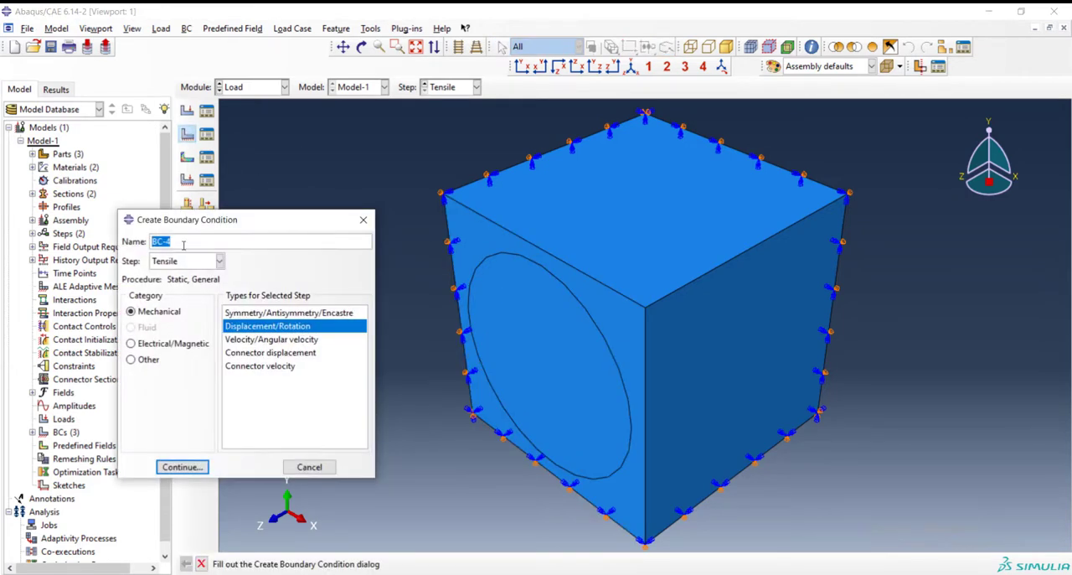
text(Move)
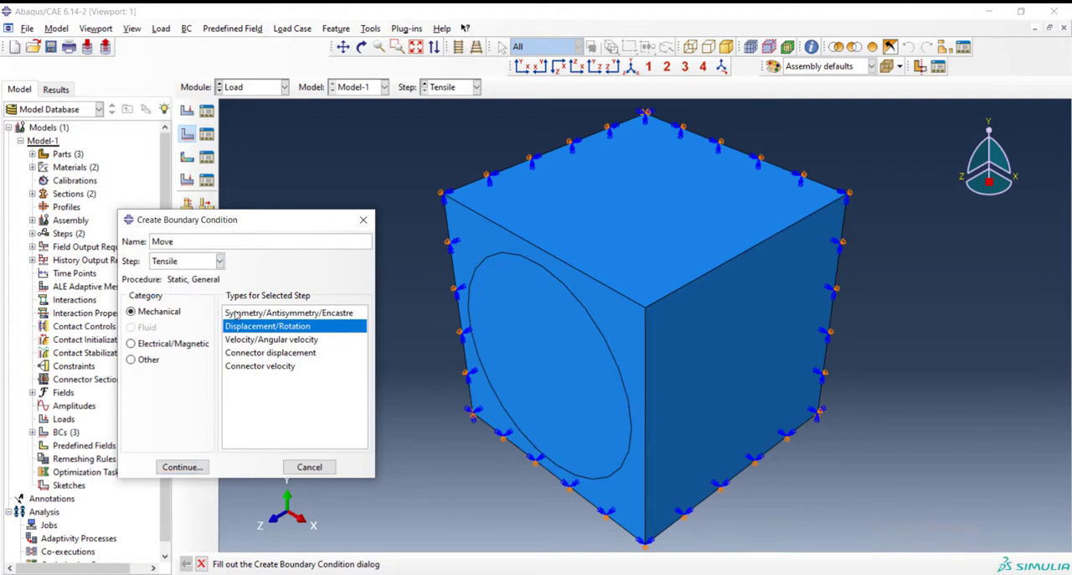
click(182, 466)
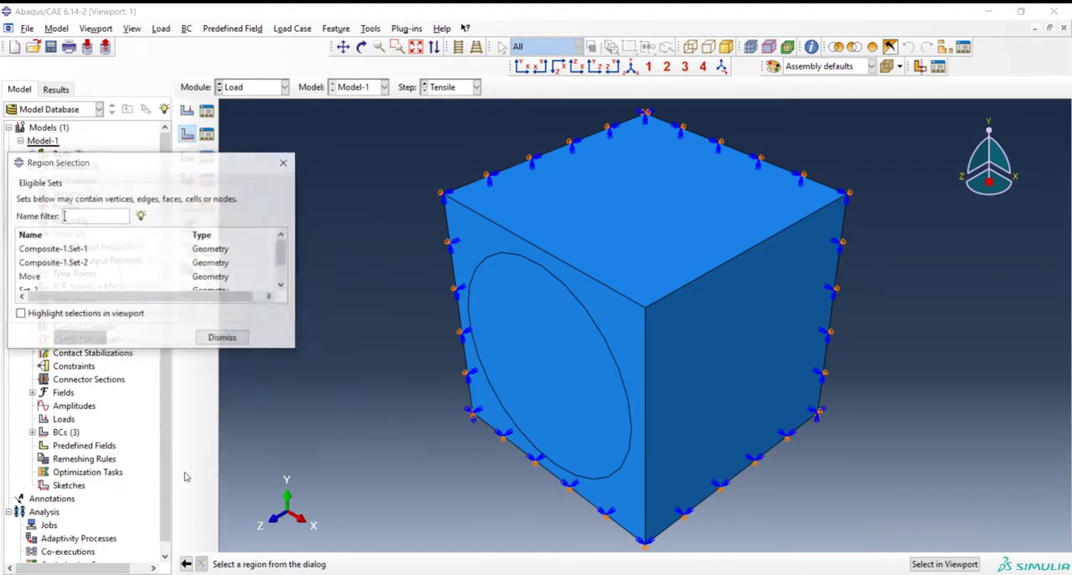
click(50, 277)
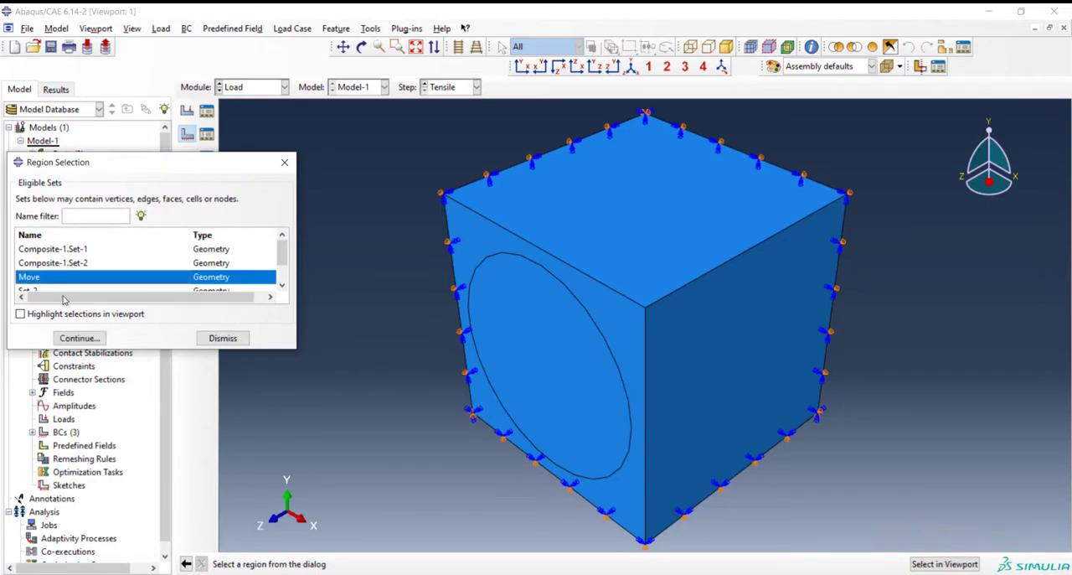
click(78, 338)
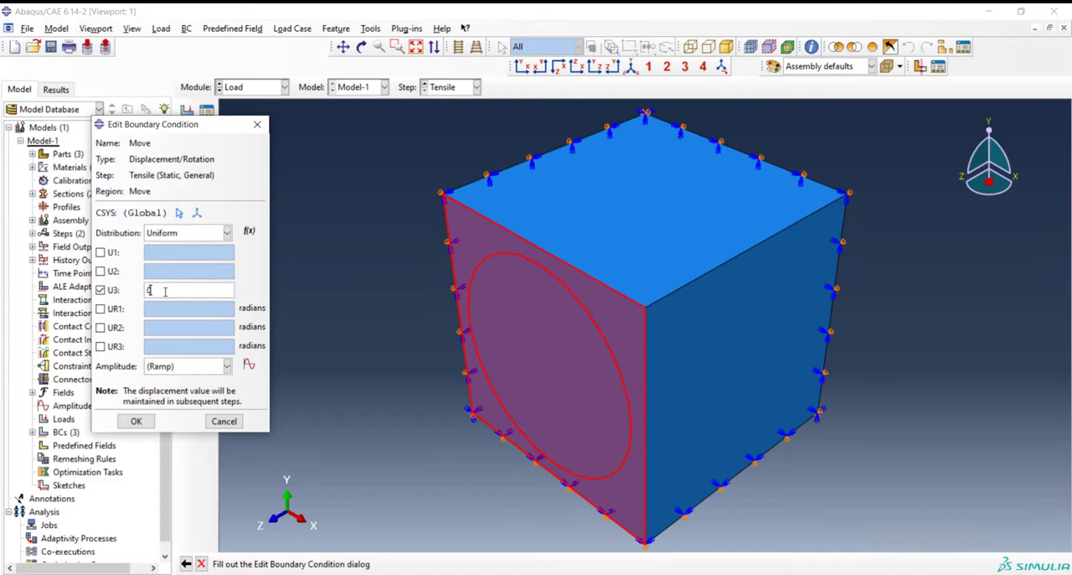
text(0.000)
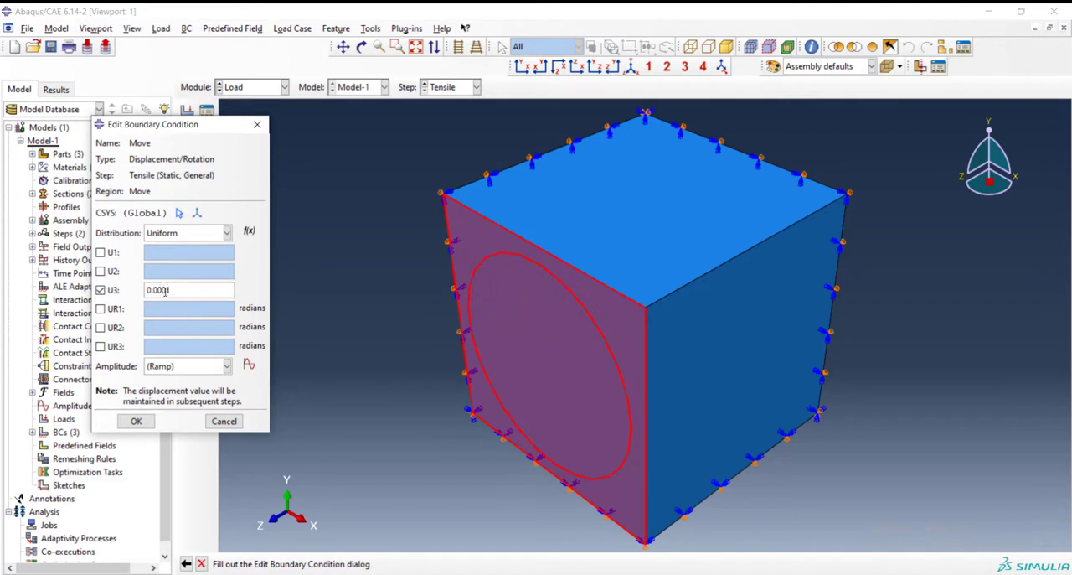
click(136, 420)
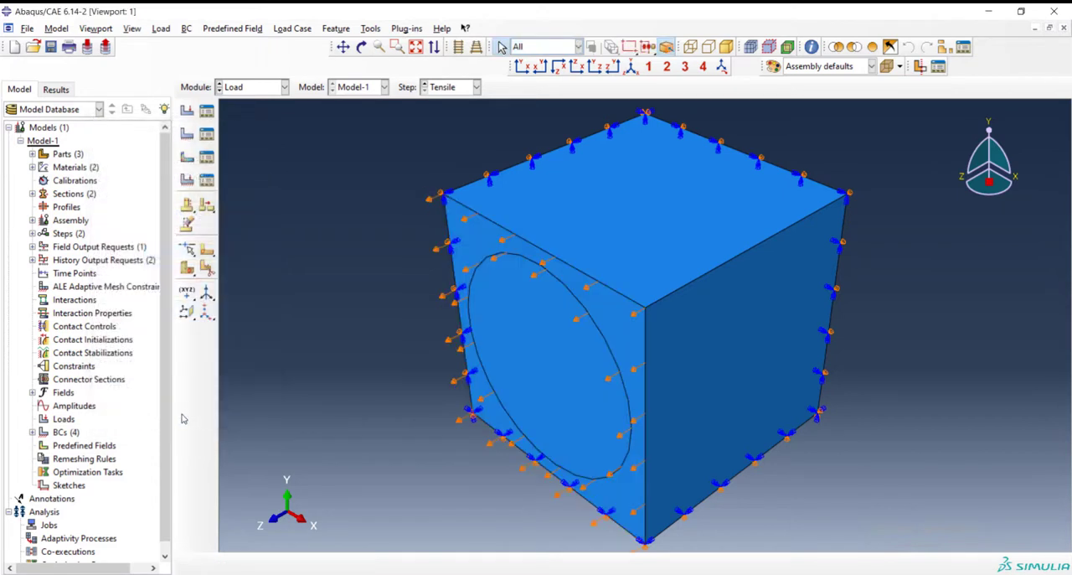
mouse_move(249, 92)
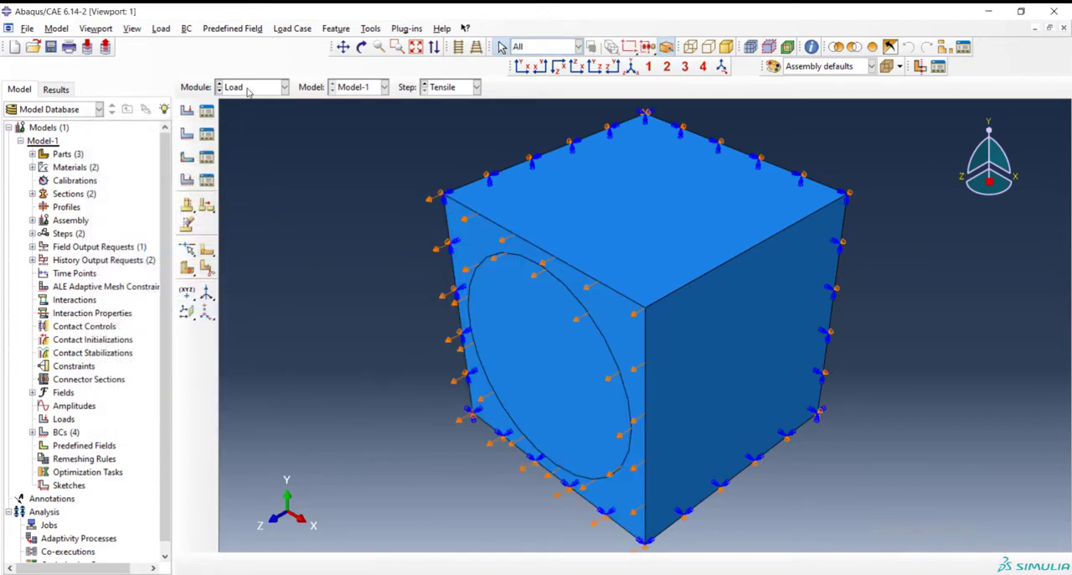
mouse_move(603, 561)
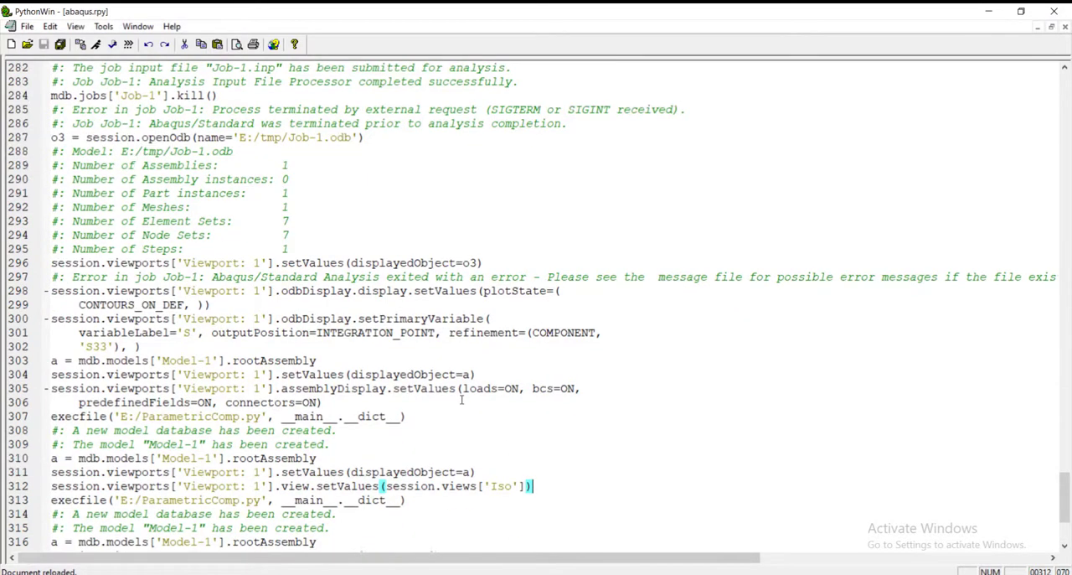
Replace u3=0.0001 in the pasted Move BC code with the Displacment variable.
scroll(down, 3)
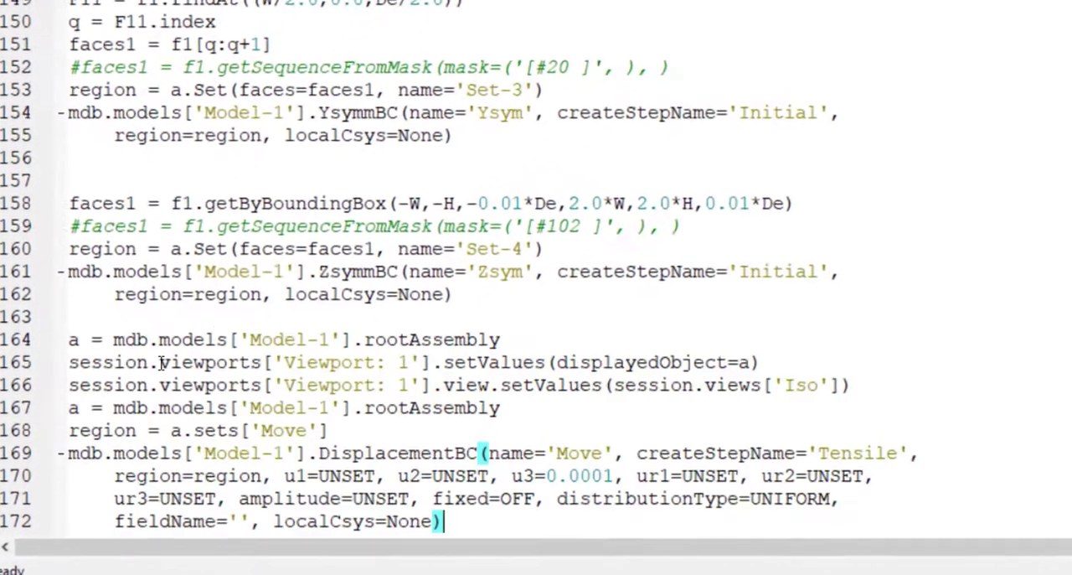
scroll(down, 3)
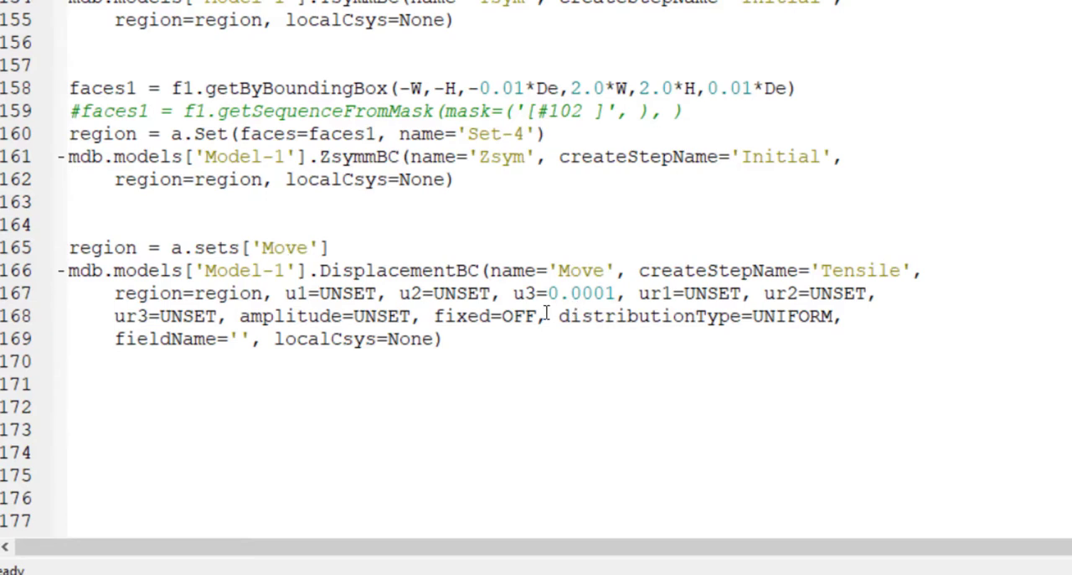
double_click(580, 292)
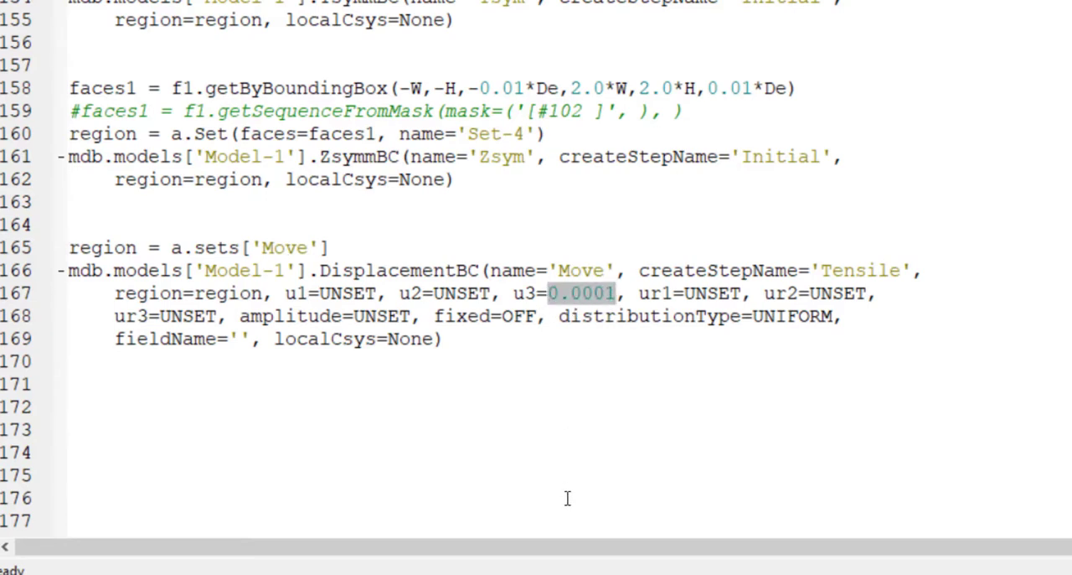
text(Dis)
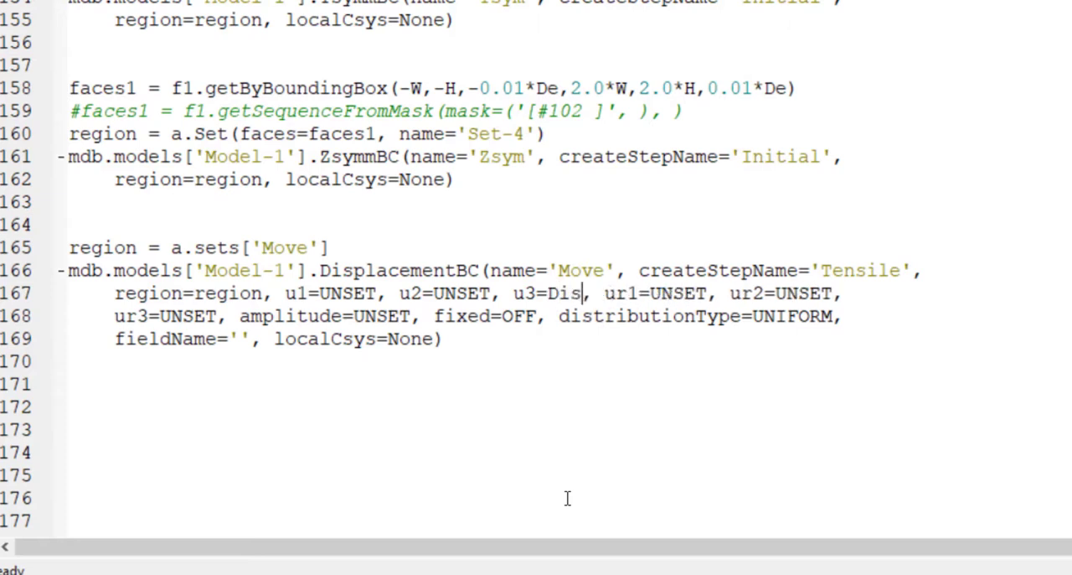
text(placment)
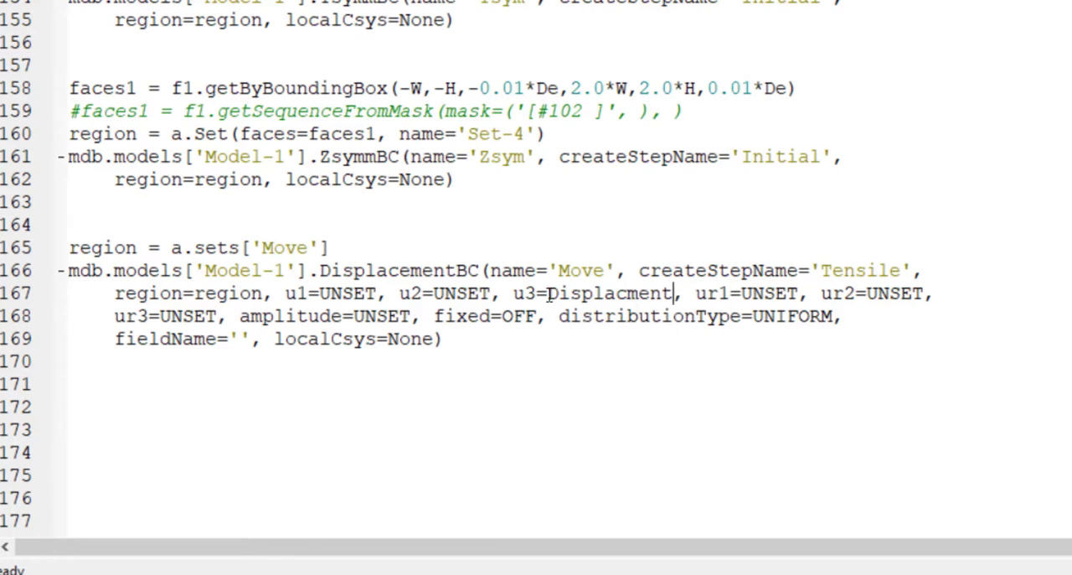
double_click(607, 293)
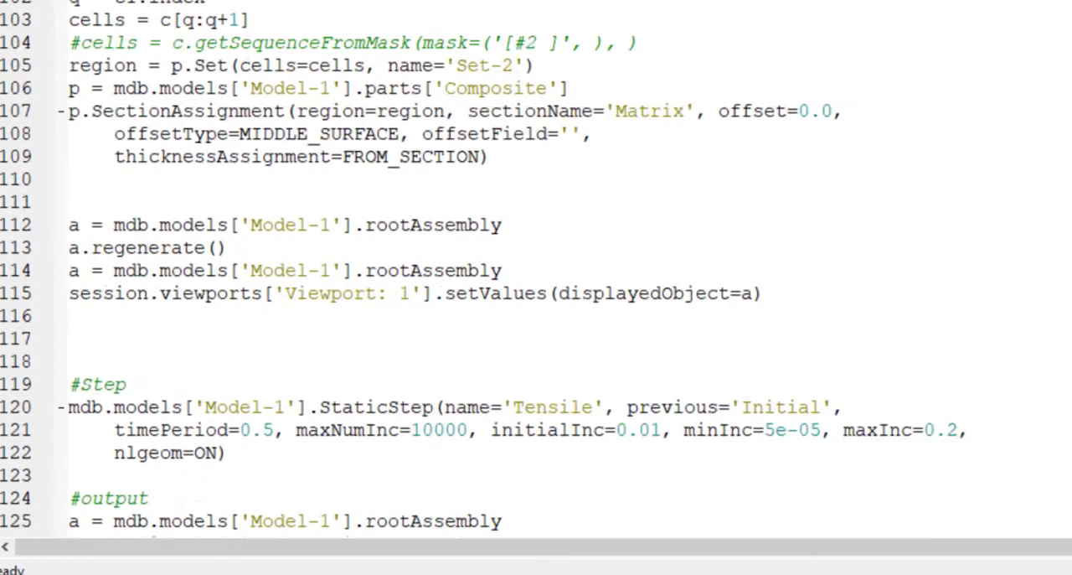
Add the parameter line Displacment = De*Strain below Ra.
scroll(up, 3)
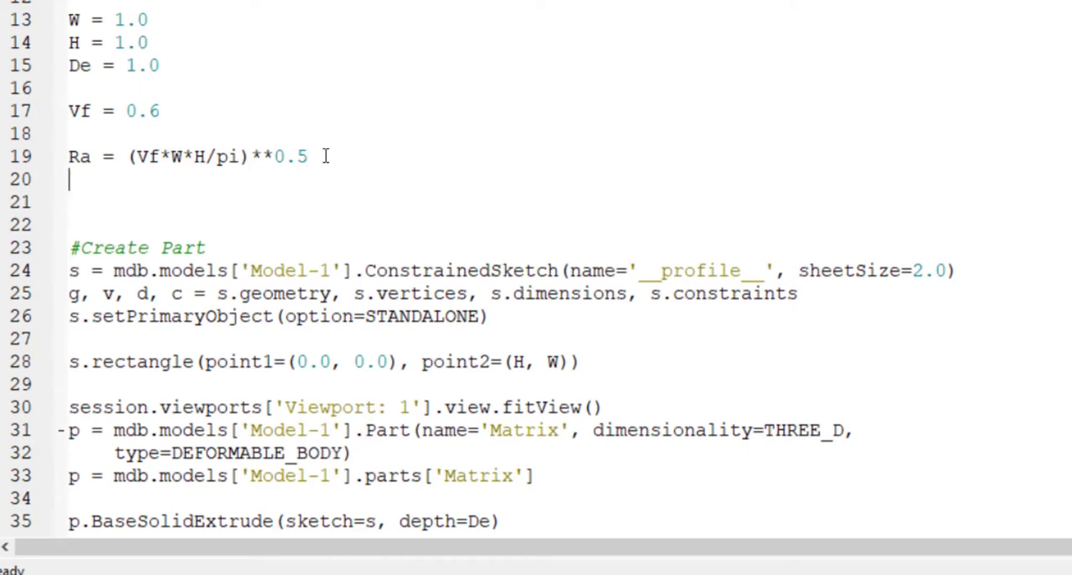
text(Displacment)
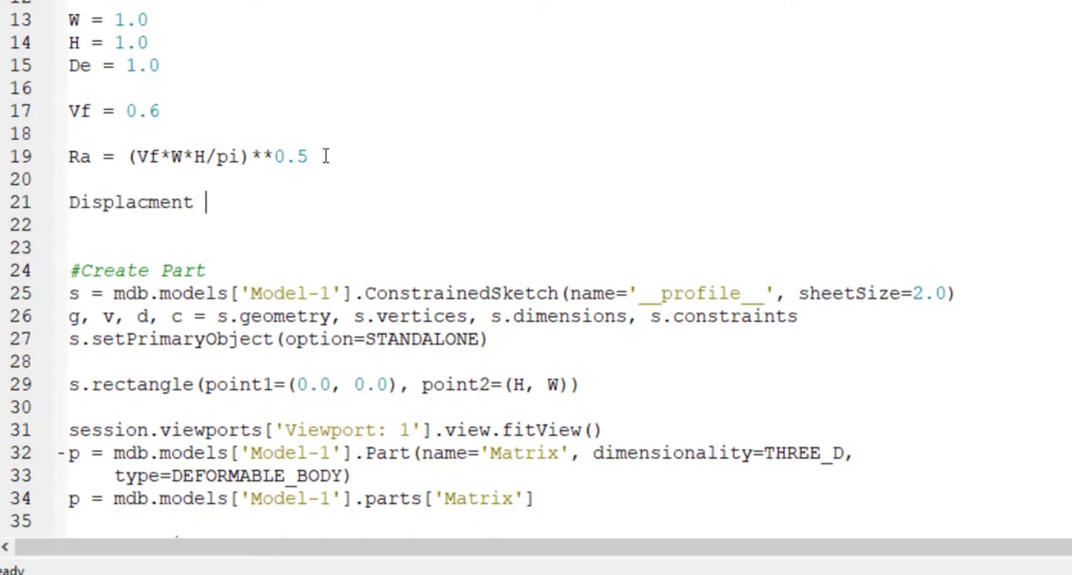
text(=)
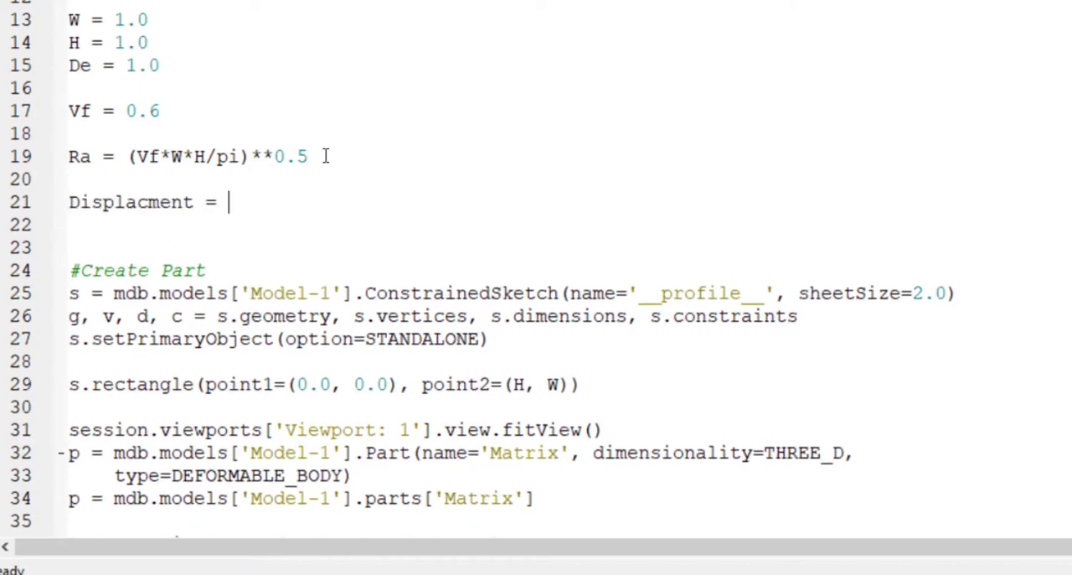
text(De)
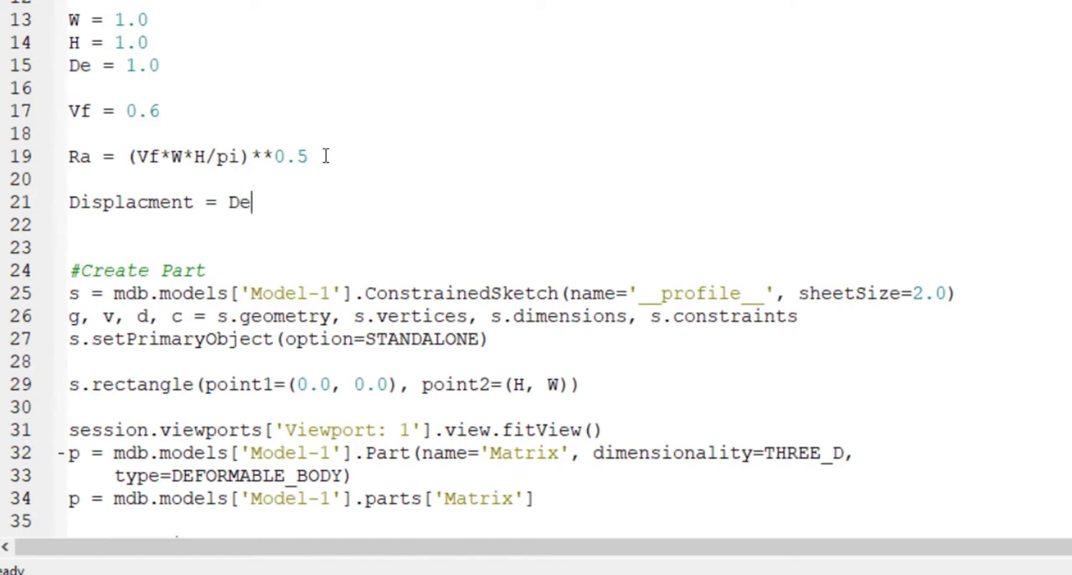
text(*)
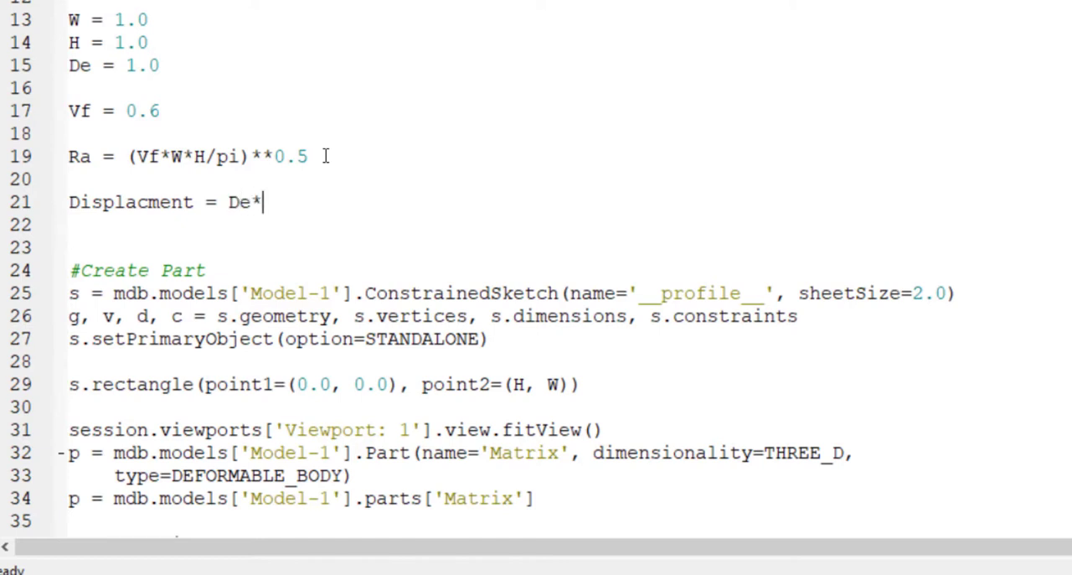
text(Strain)
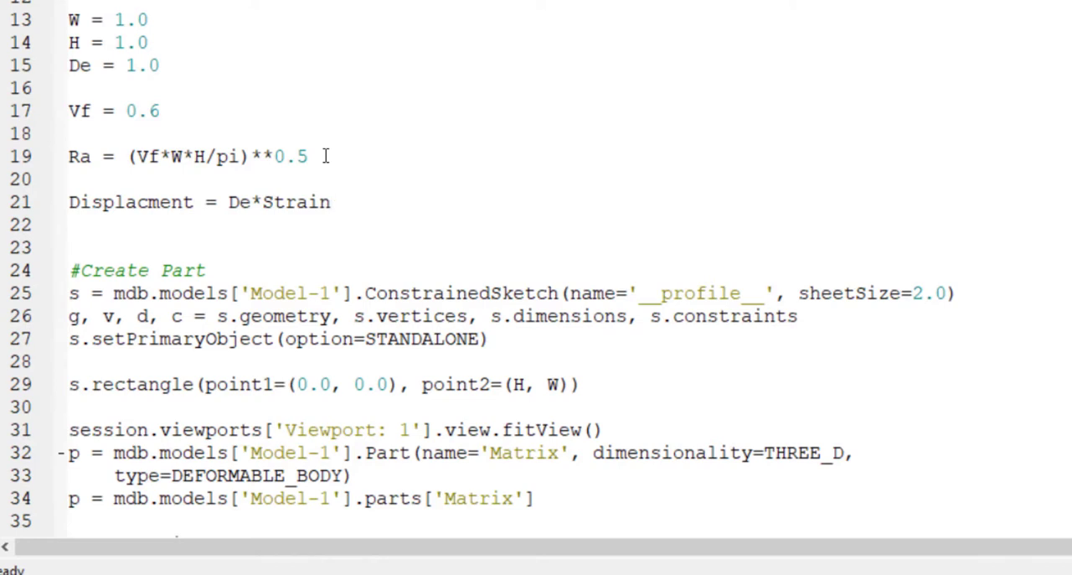
Add Strain = 0.01 on a new line under the Vf definition.
click(159, 110)
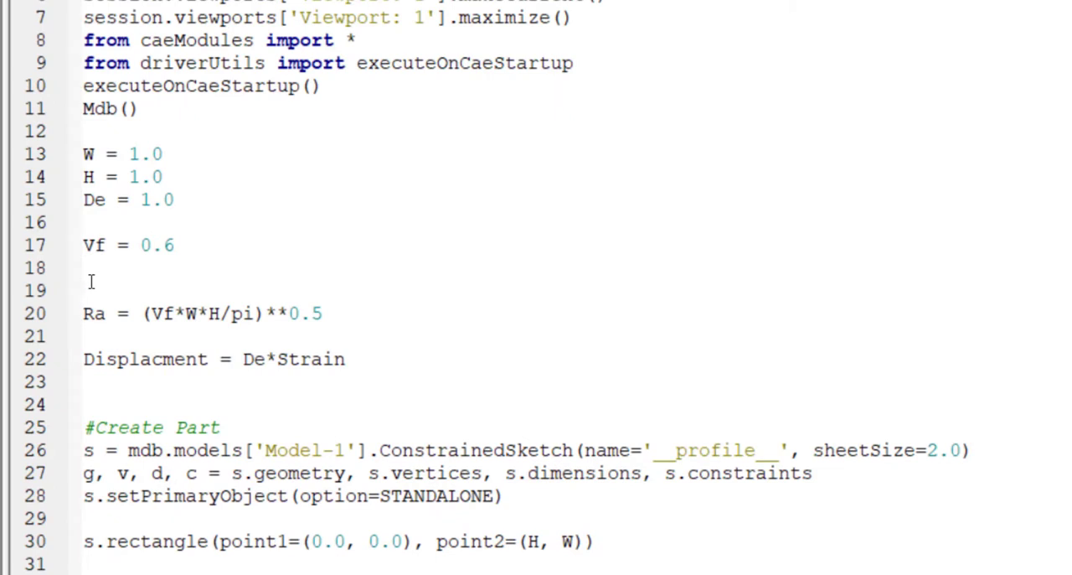
text(s)
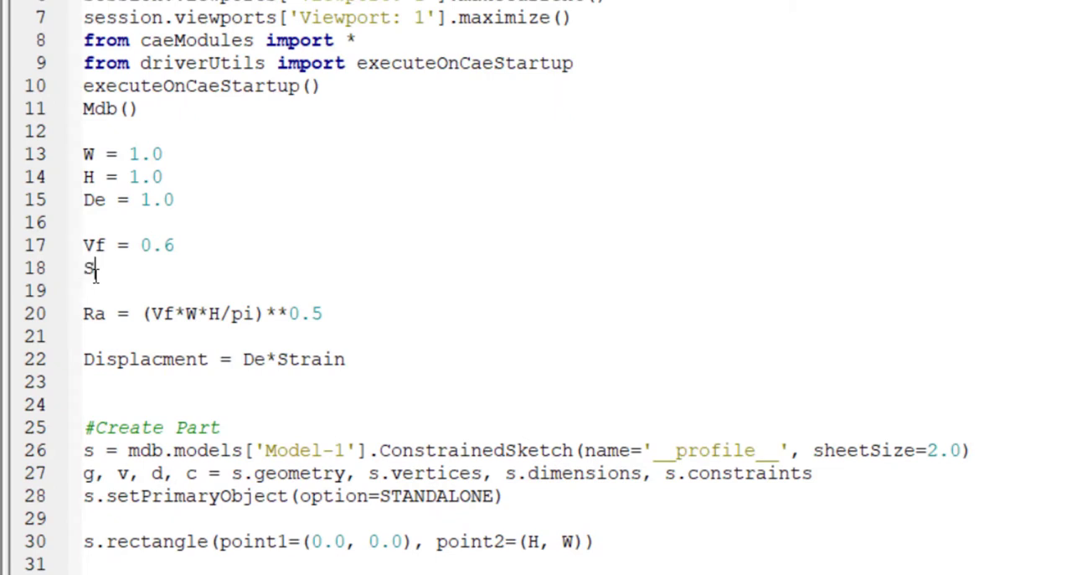
text(train)
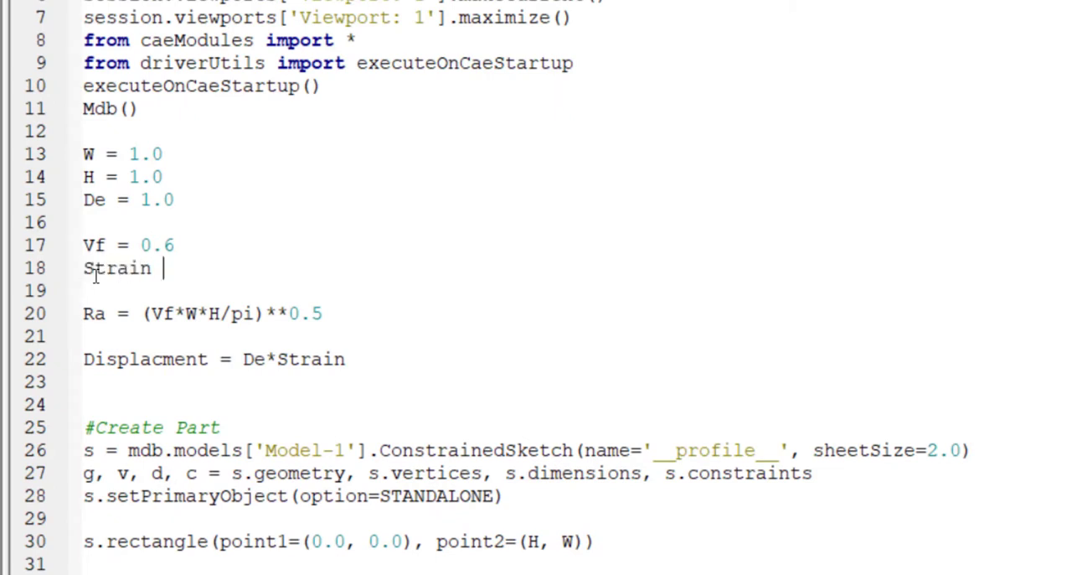
text(=)
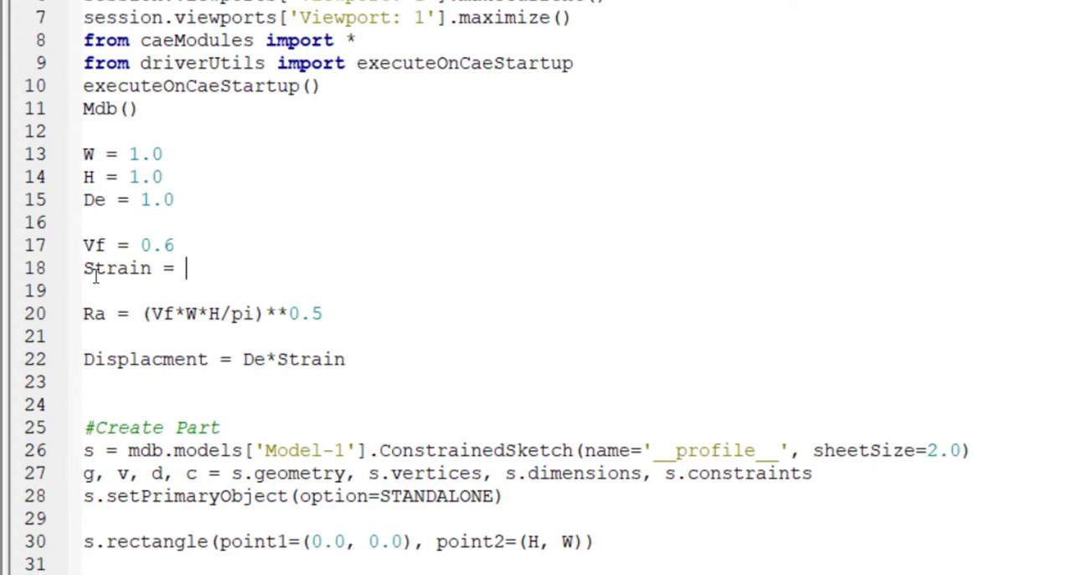
text(0.01)
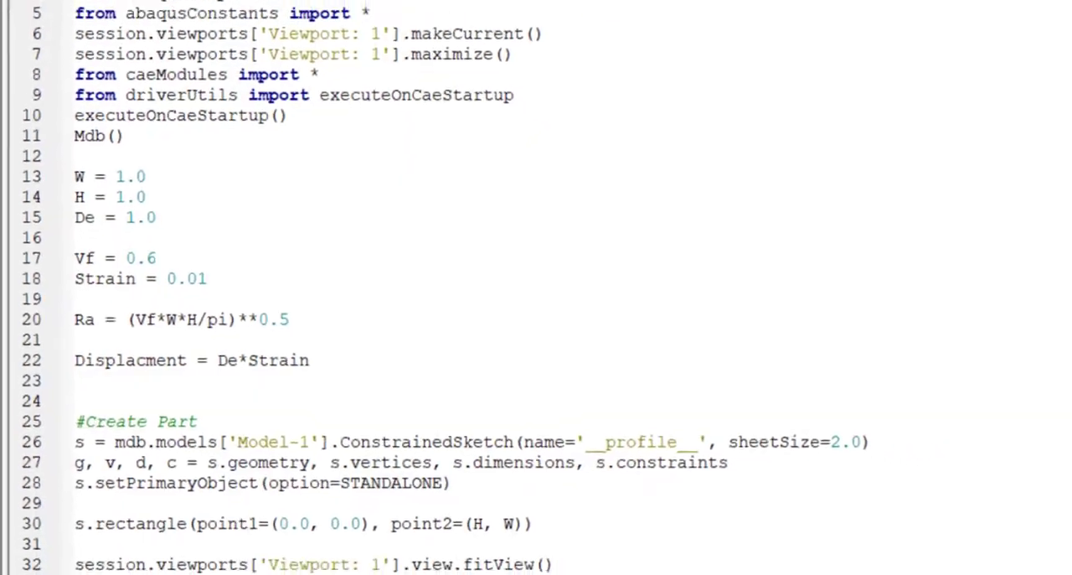
click(28, 30)
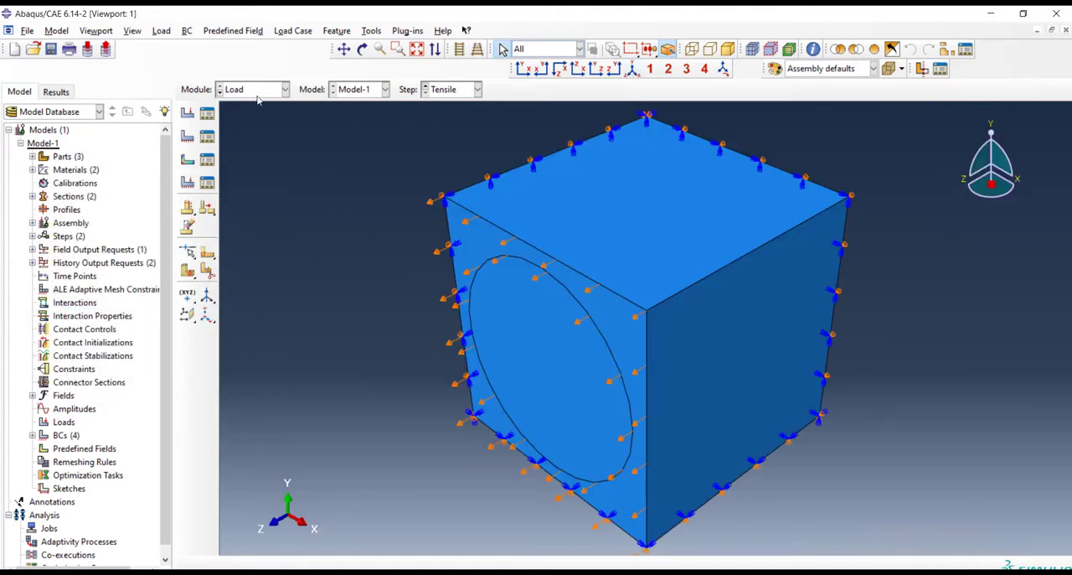
In the Mesh module, give the Composite part hex-dominated mesh controls.
click(256, 88)
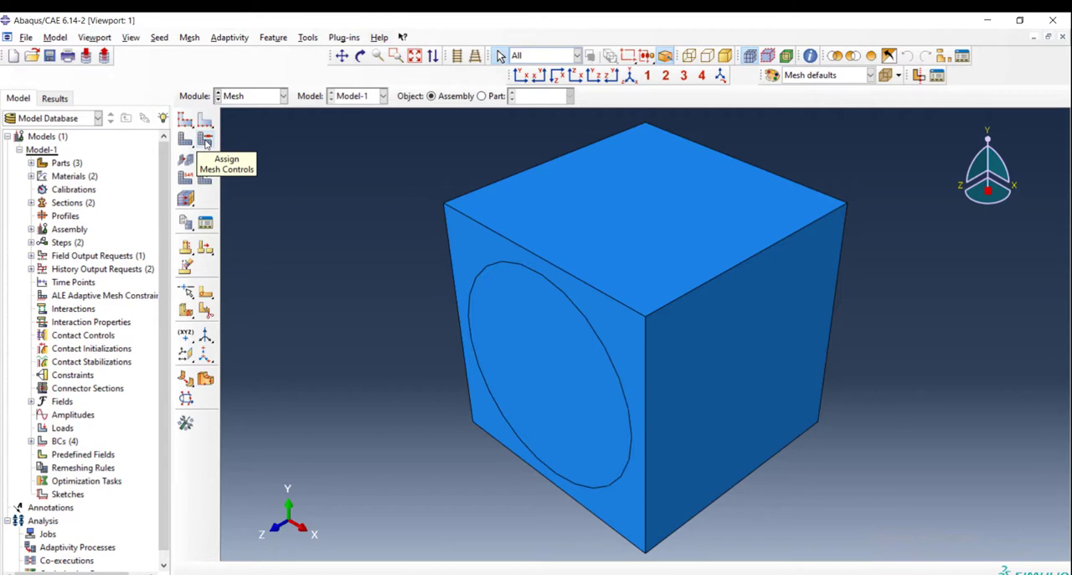
click(205, 141)
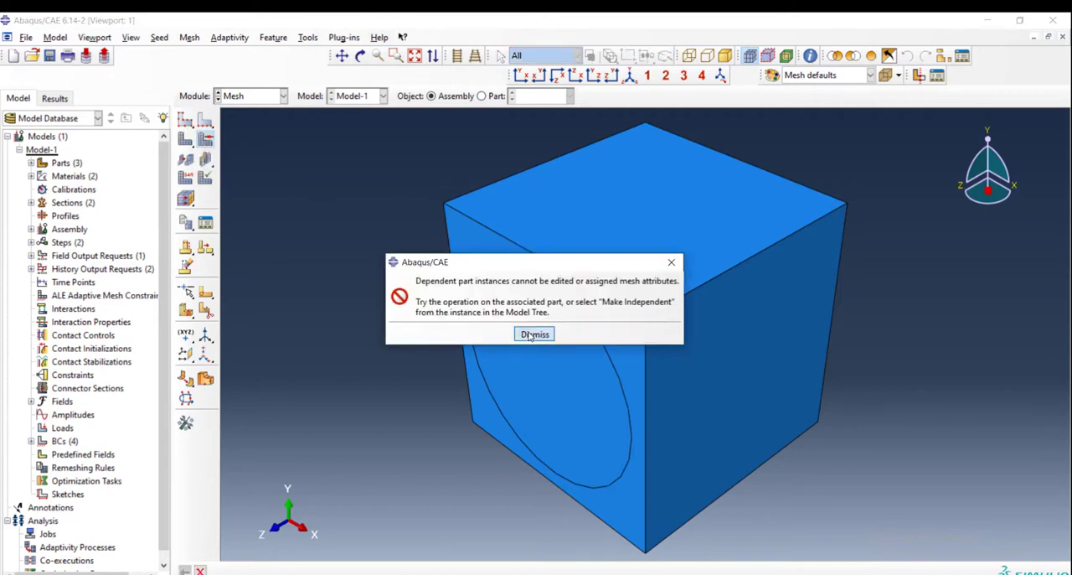
click(534, 333)
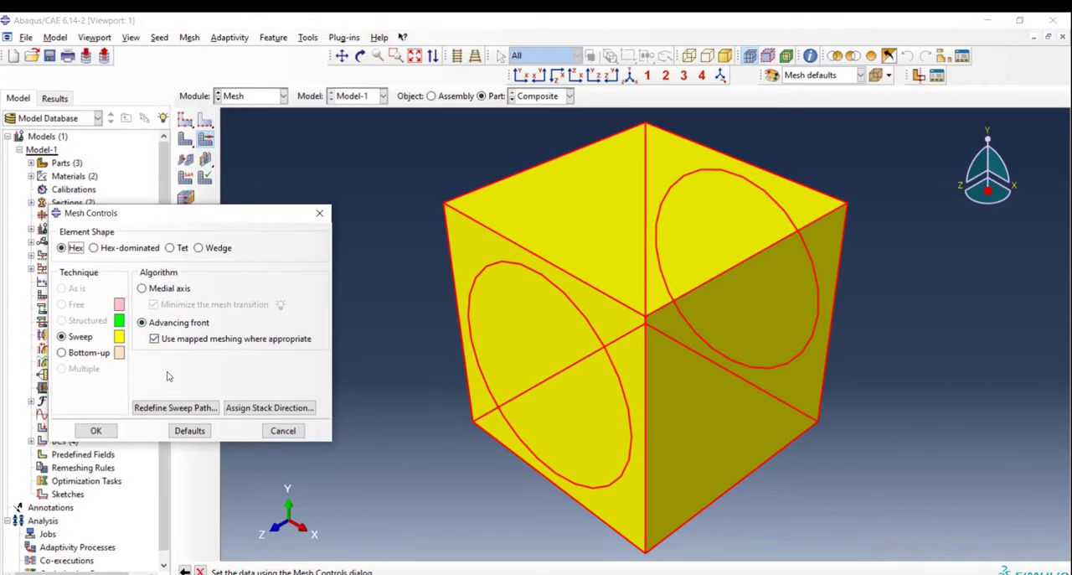
click(94, 247)
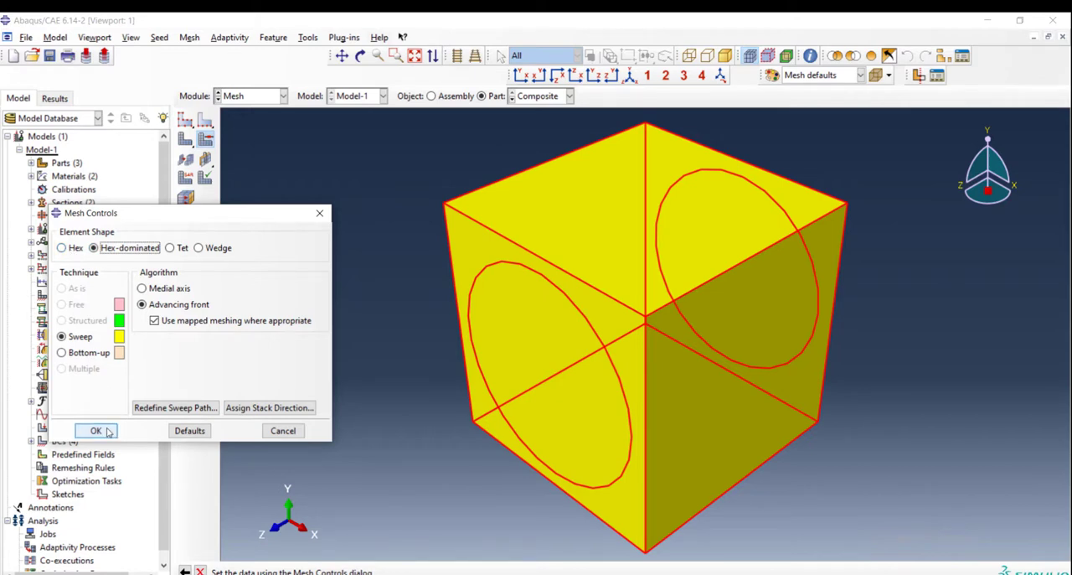
click(95, 430)
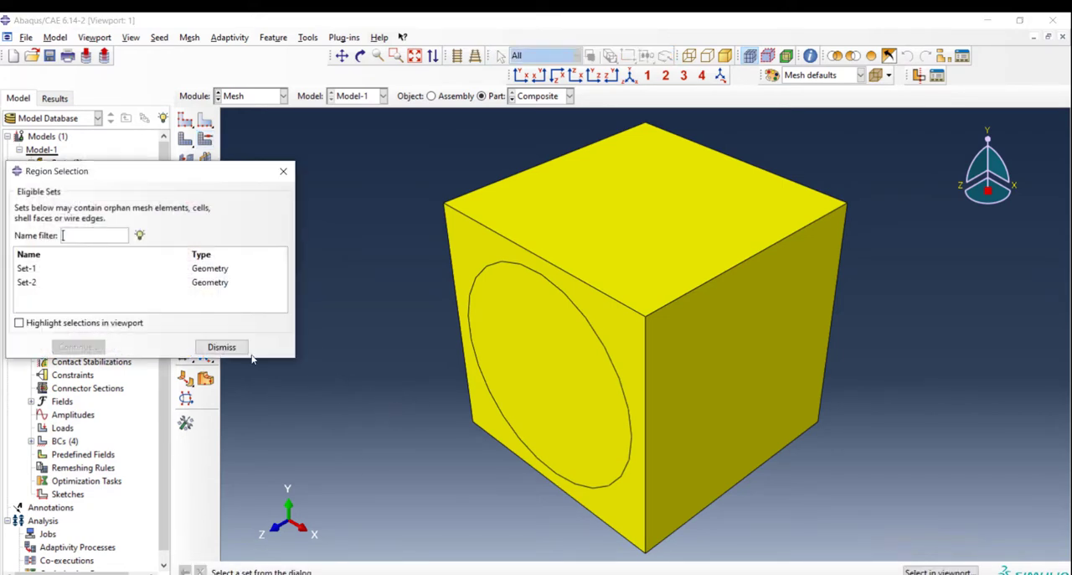
Assign C3D8R linear reduced-integration hex elements to the part's cells.
click(221, 347)
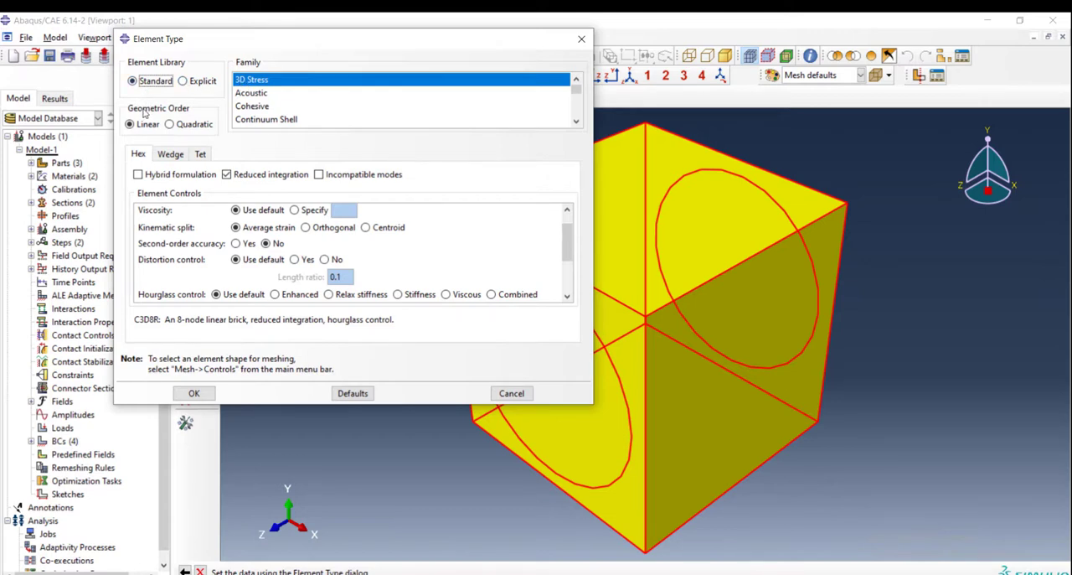
click(194, 393)
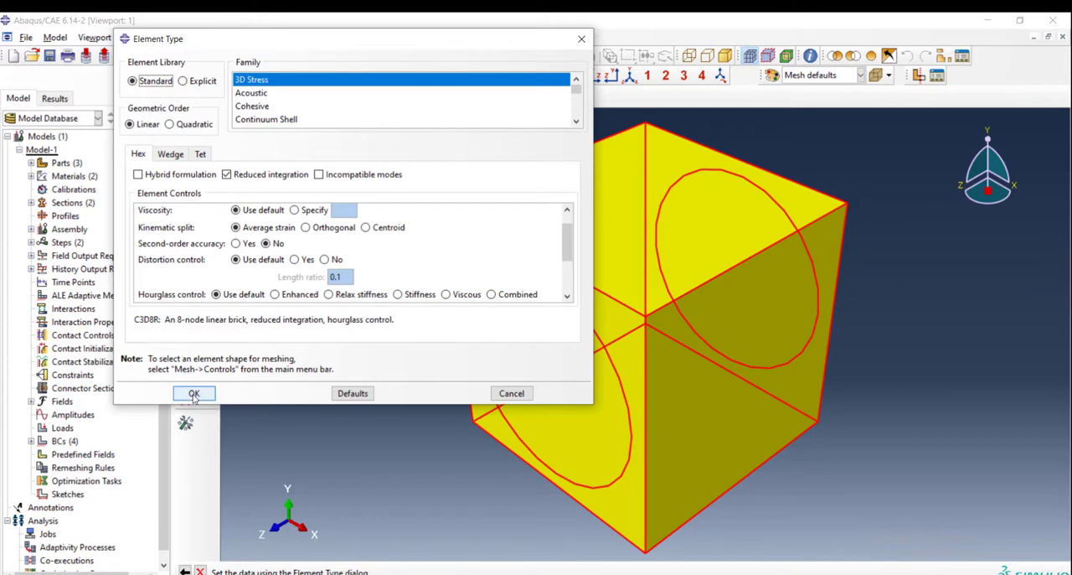
click(194, 393)
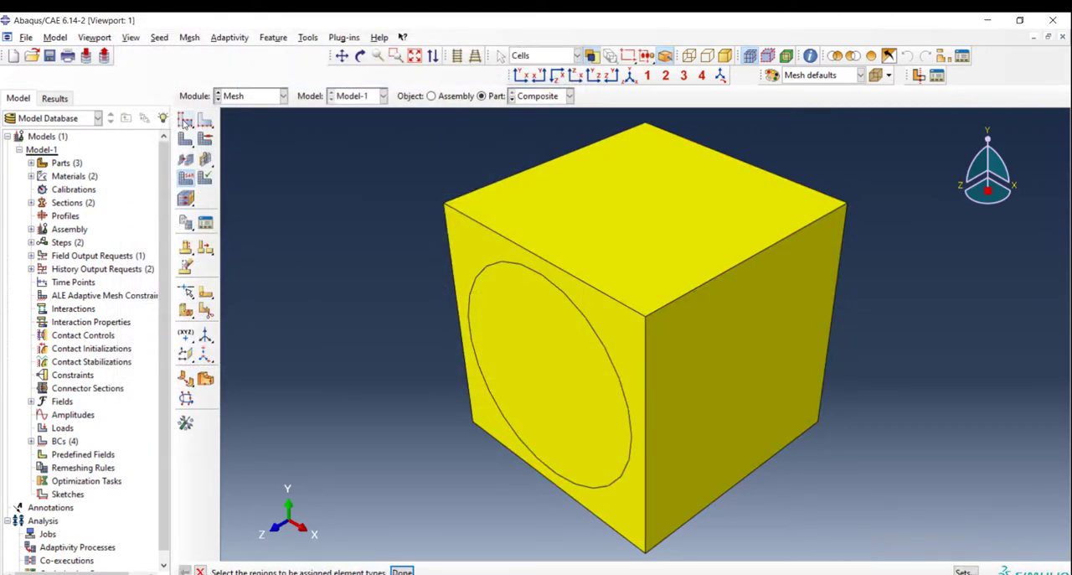
Seed the part with global size 0.02 and generate the mesh.
click(185, 119)
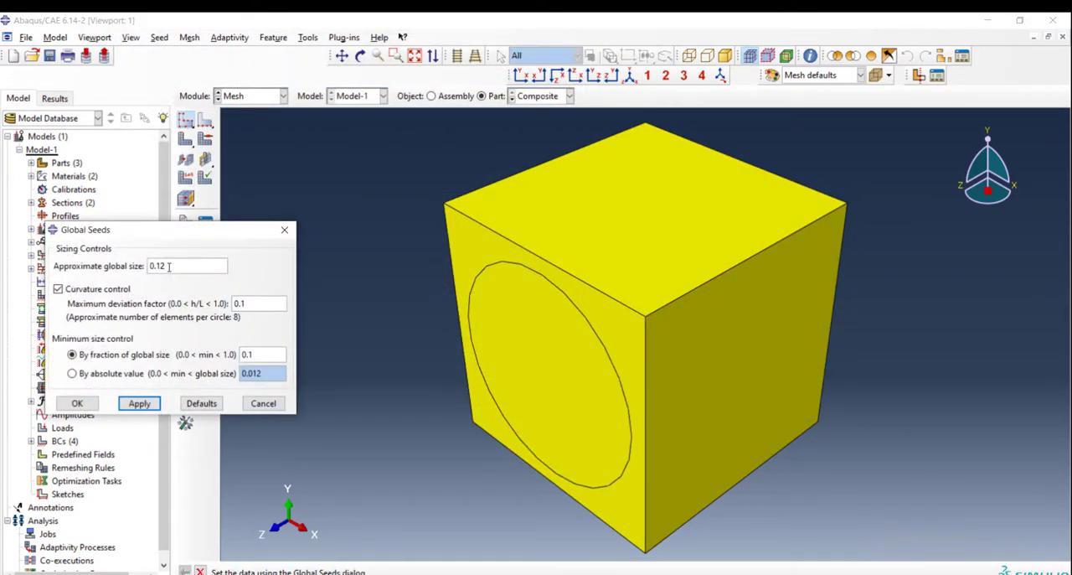
text(0.0)
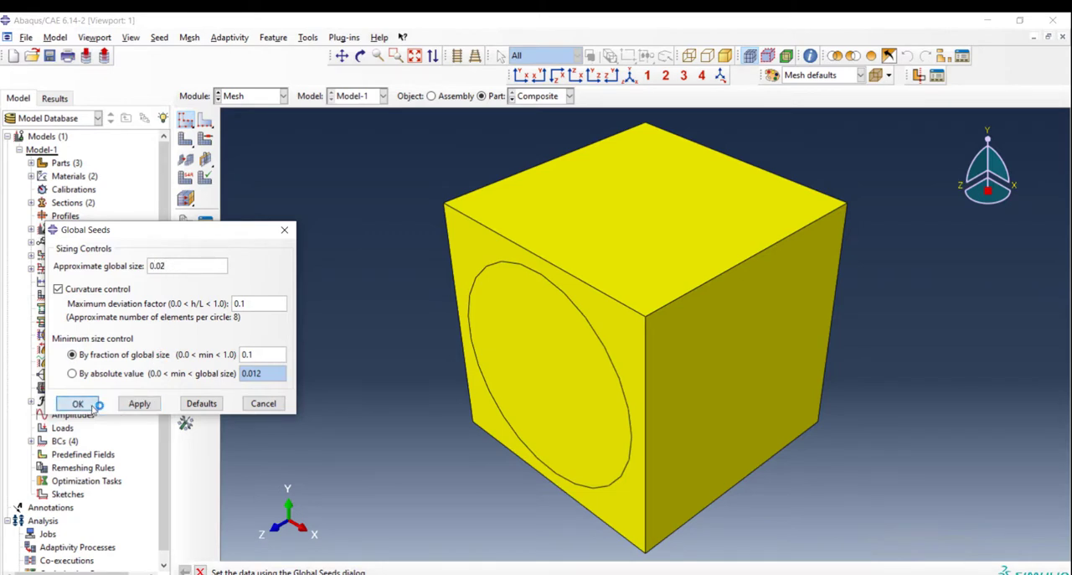
click(77, 402)
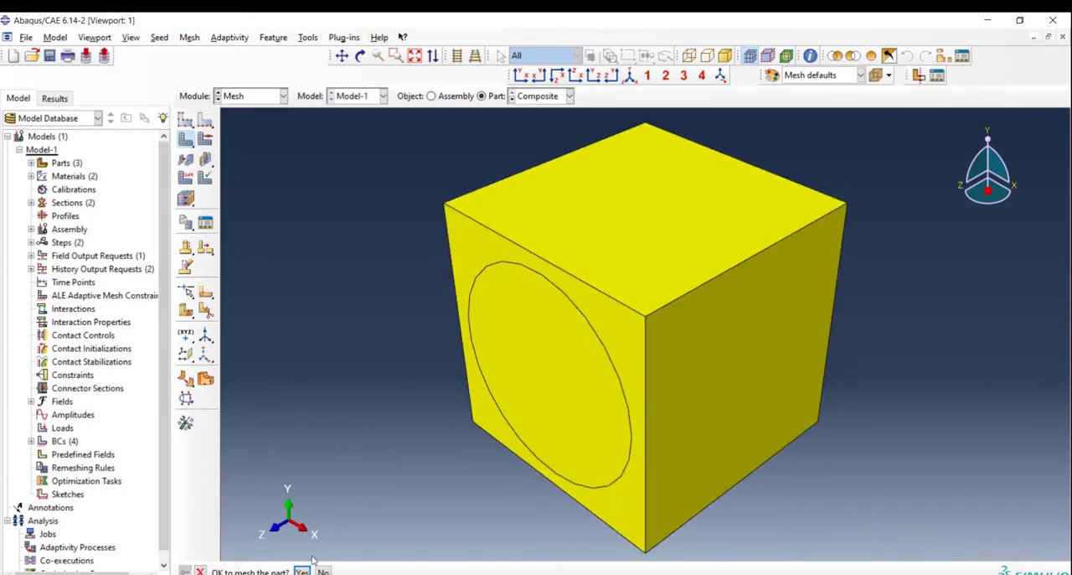
click(301, 571)
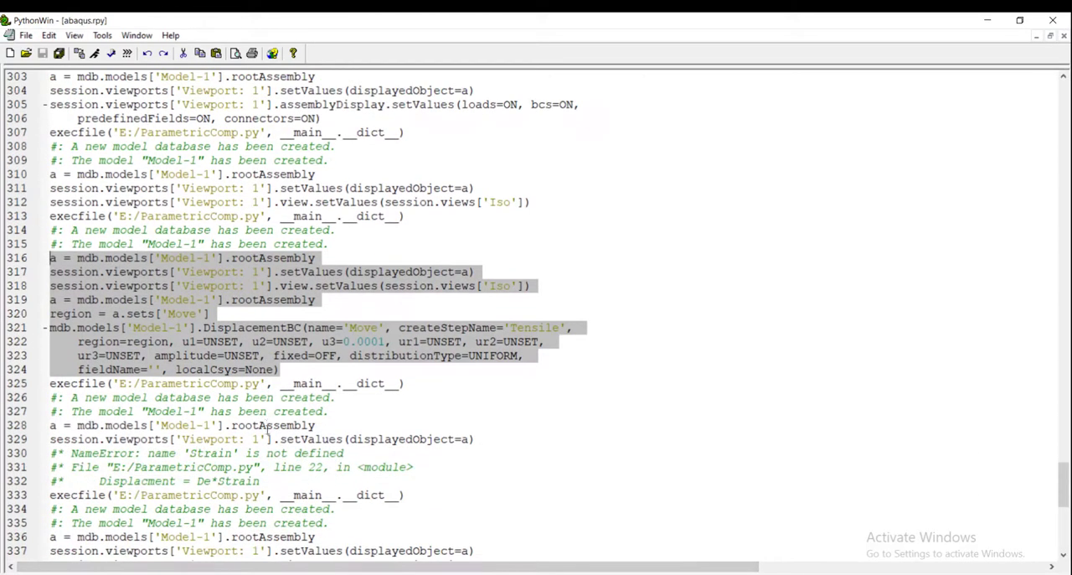
Copy the recorded meshing commands from abaqus.rpy and type a #Mesh comment at the script's end.
scroll(down, 3)
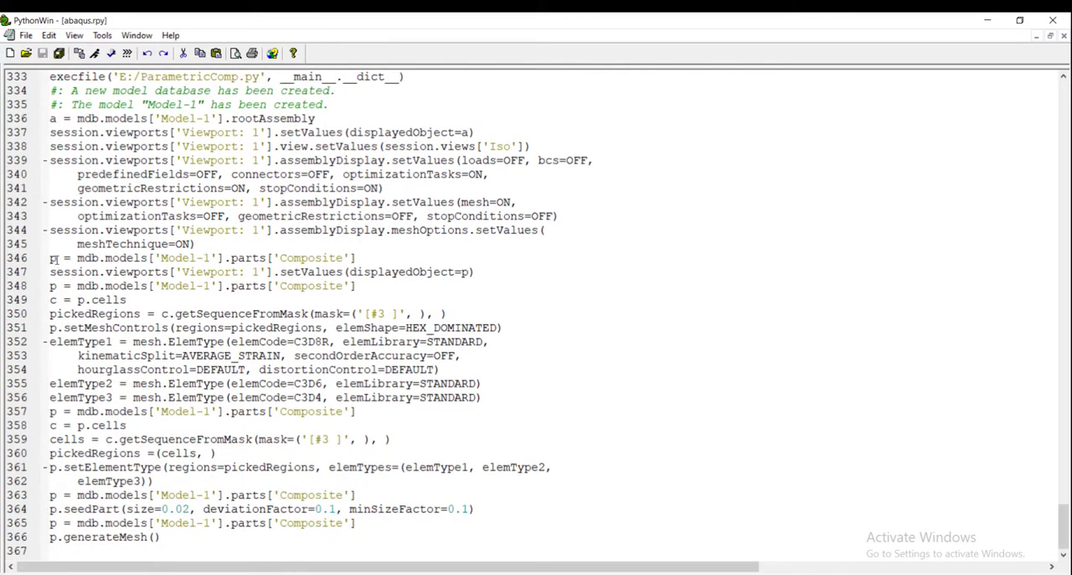
drag(50, 257, 50, 271)
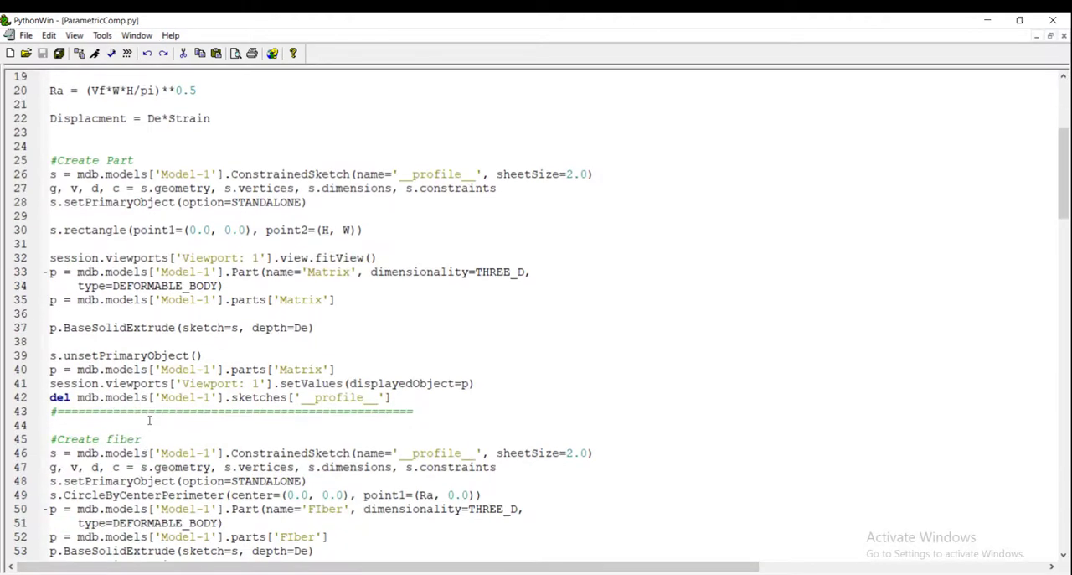
scroll(down, 3)
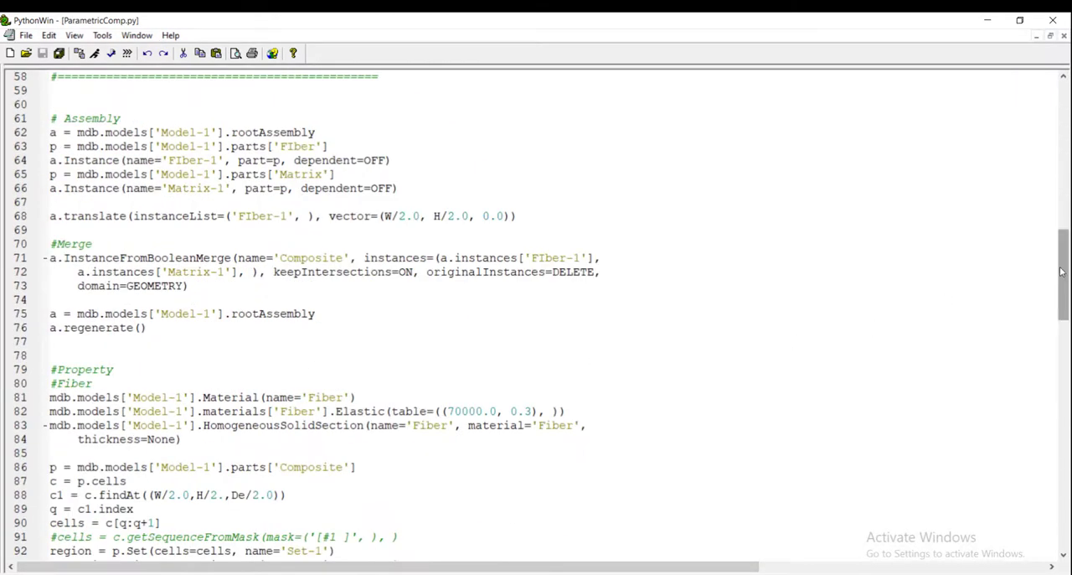
scroll(down, 3)
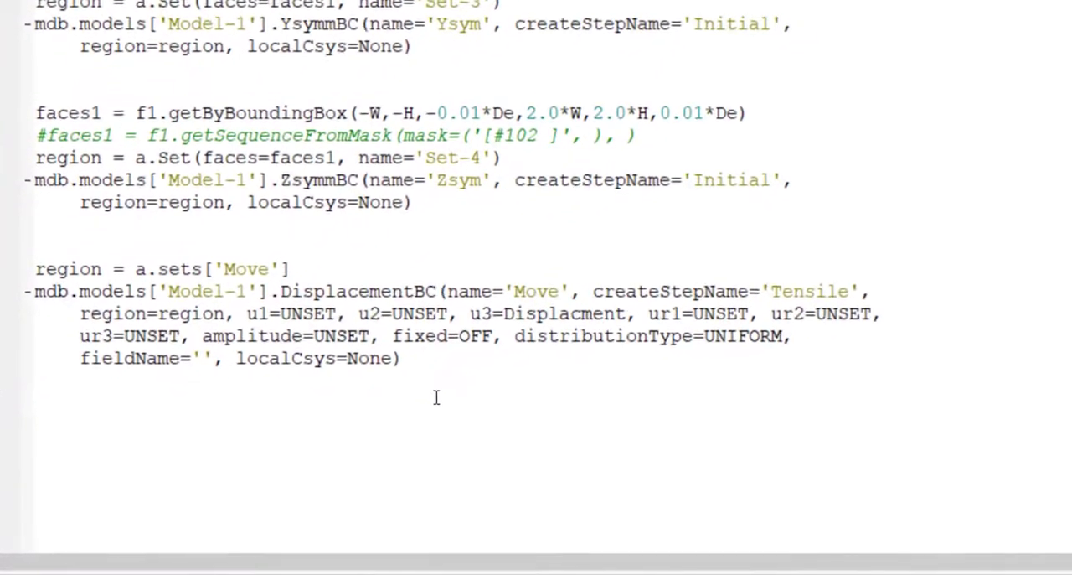
text(#Mesh)
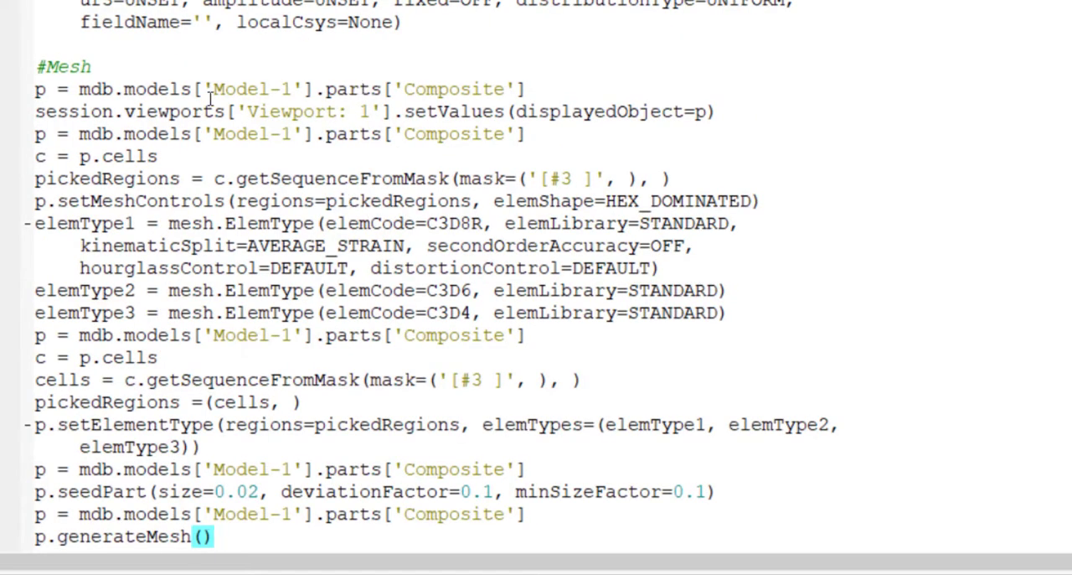
mouse_move(346, 101)
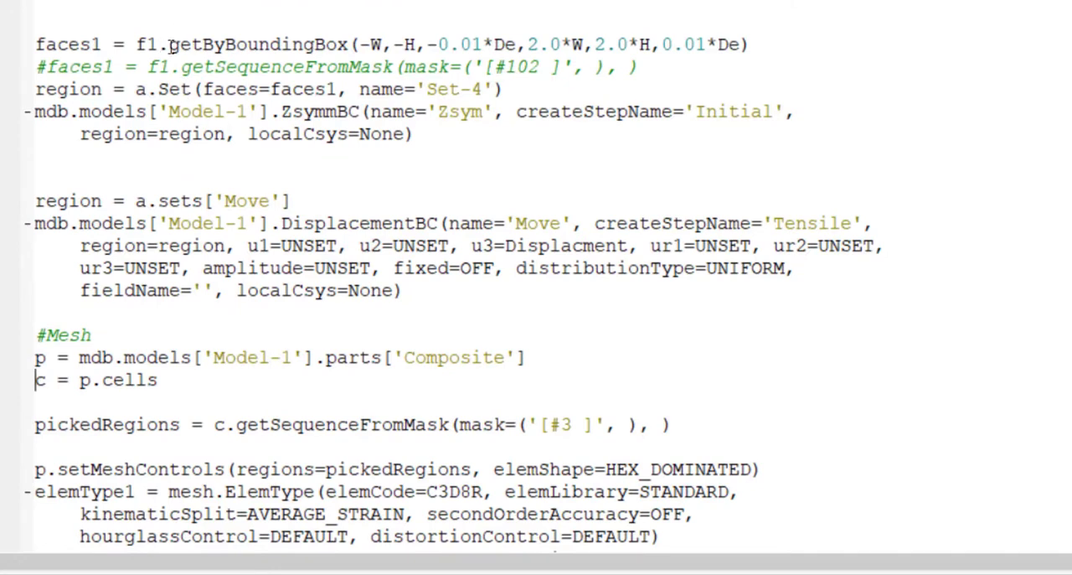
Replace the mask lookup with getByBoundingBox, setting the depth factors to 2.0.
drag(170, 45, 751, 44)
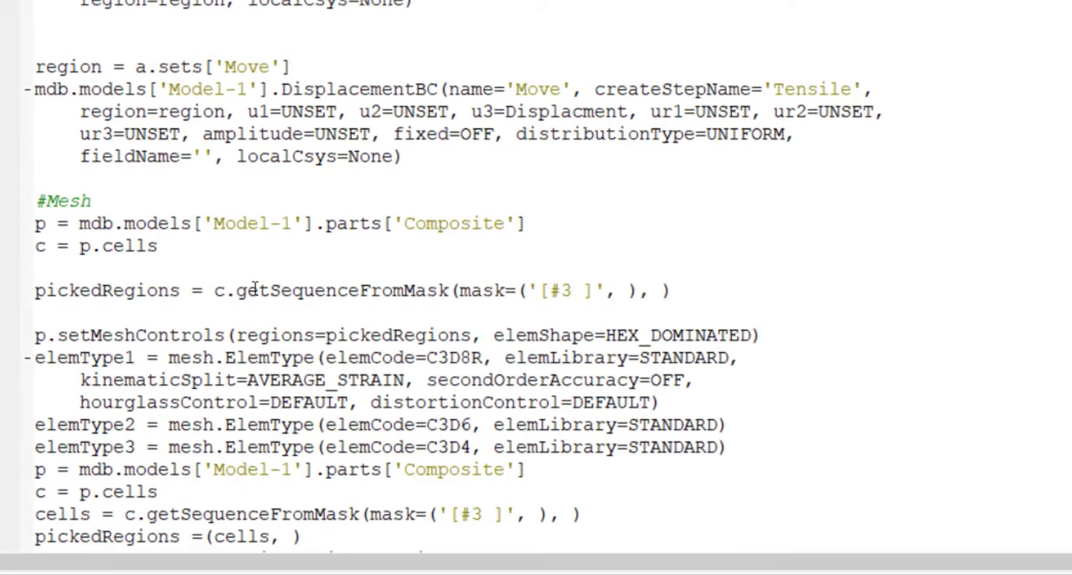
double_click(259, 290)
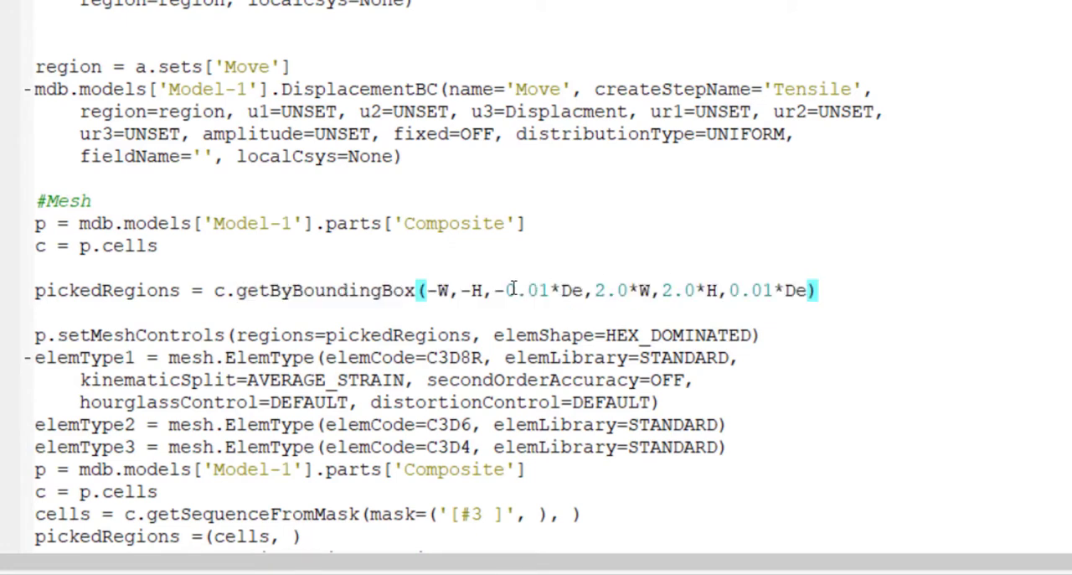
double_click(528, 290)
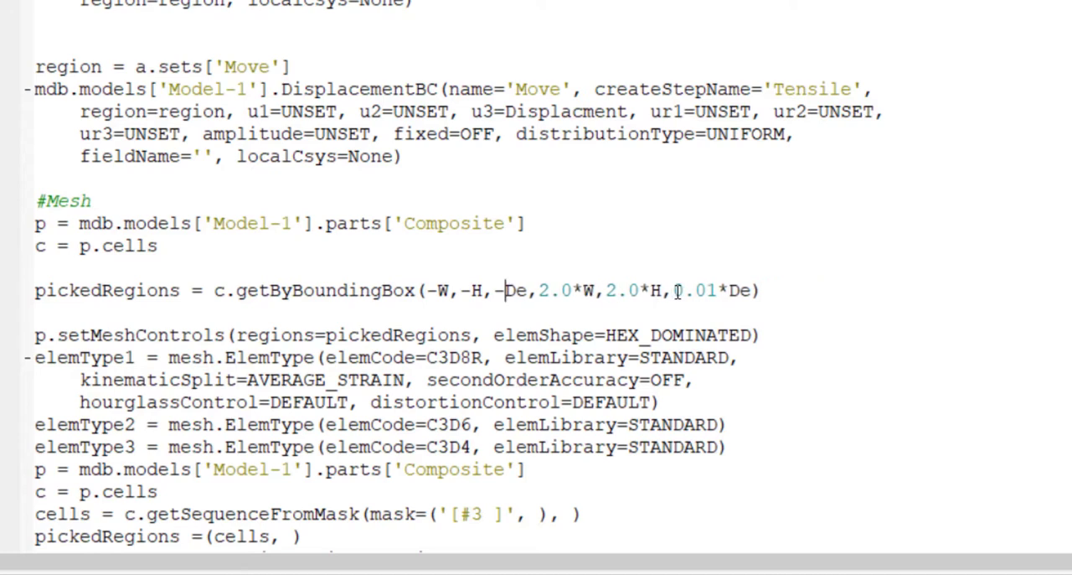
double_click(694, 289)
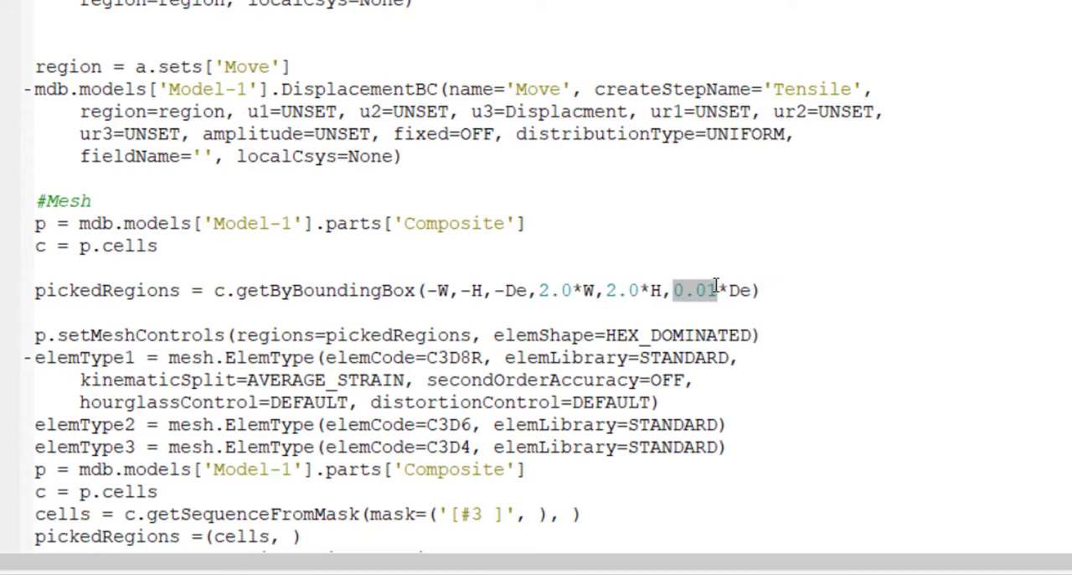
text(2.0)
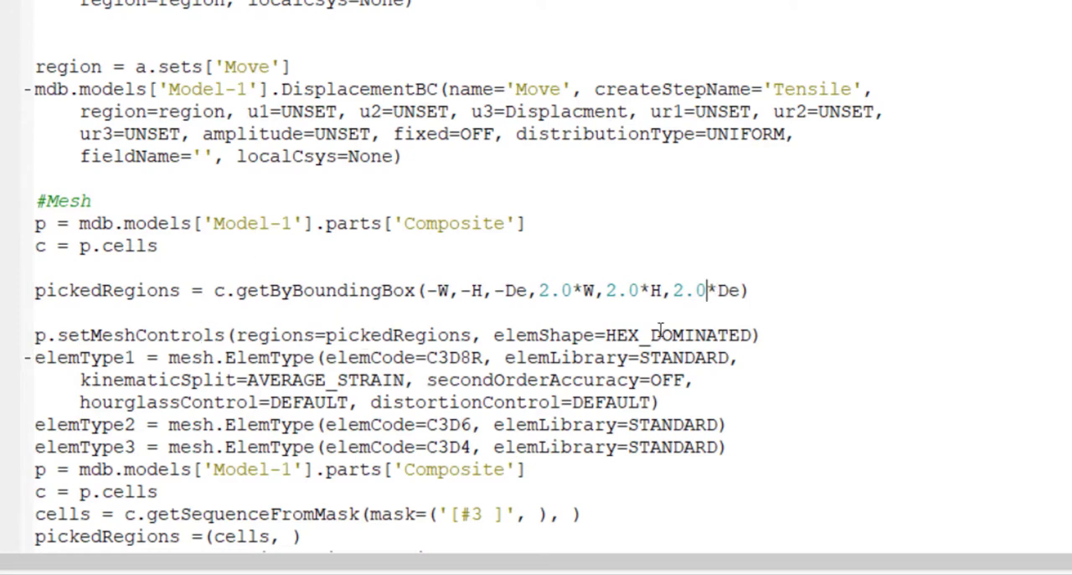
Copy the full bounding-box expression for the second cell selection.
scroll(down, 3)
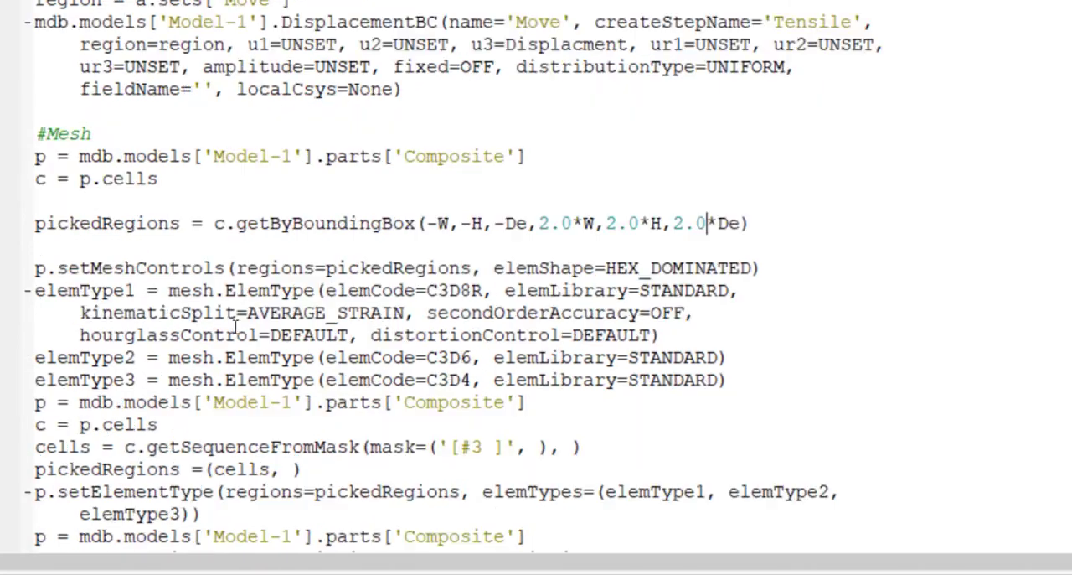
scroll(down, 3)
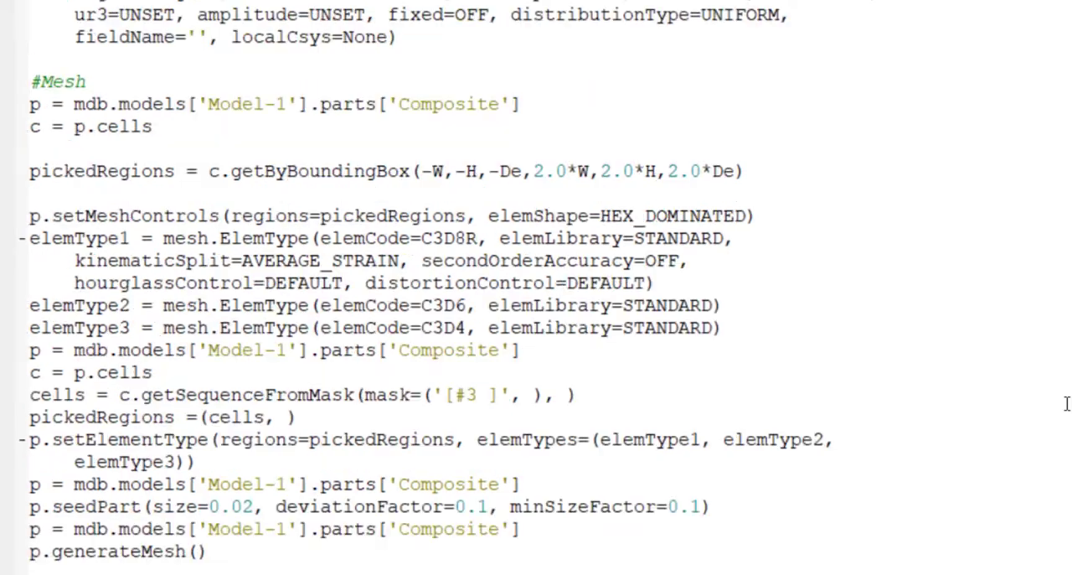
double_click(255, 171)
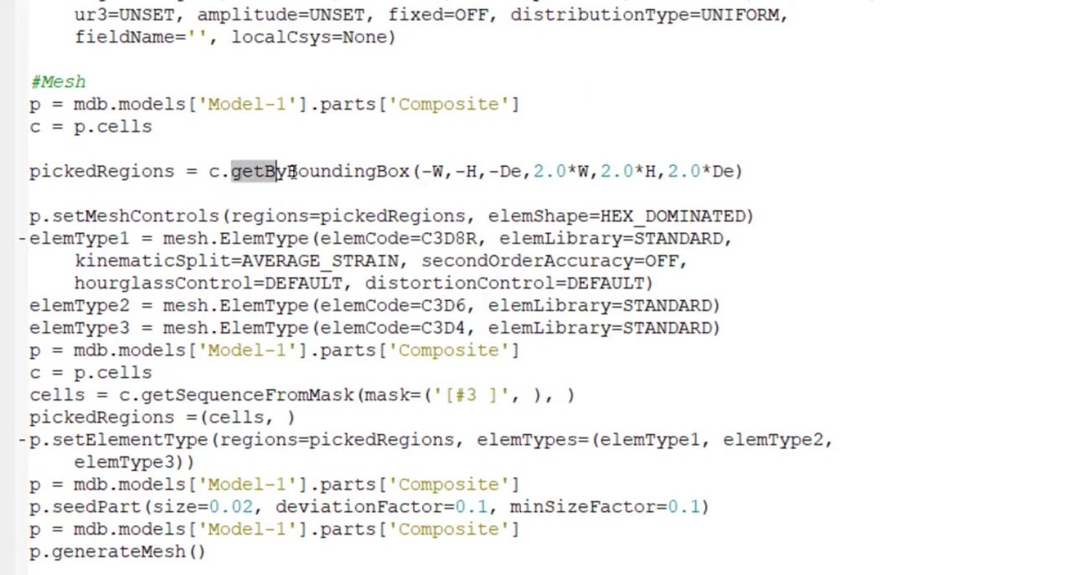
drag(259, 171, 745, 171)
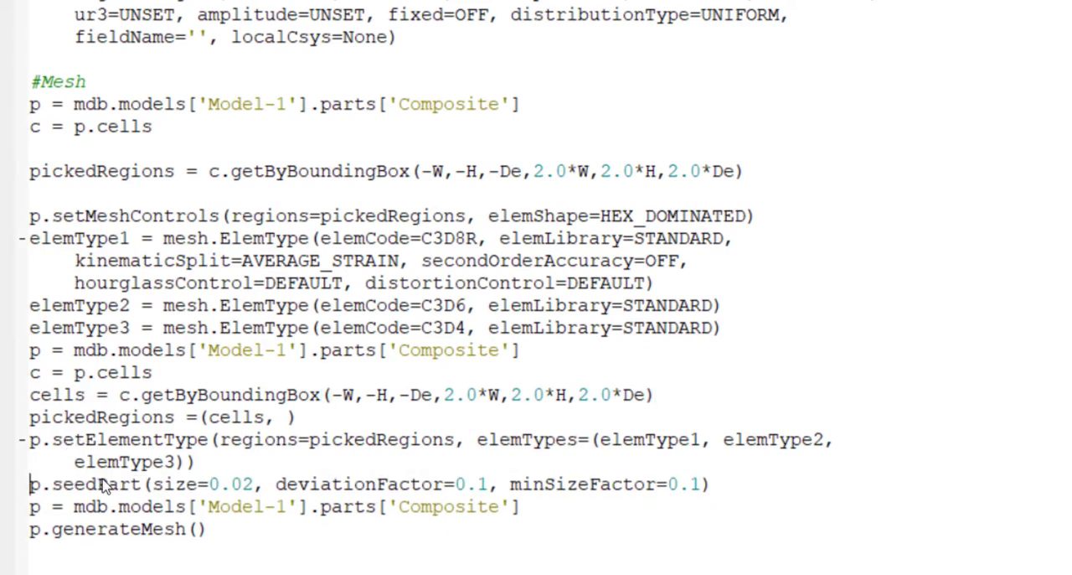
Change the seedPart size from 0.02 to De/10.0.
double_click(232, 484)
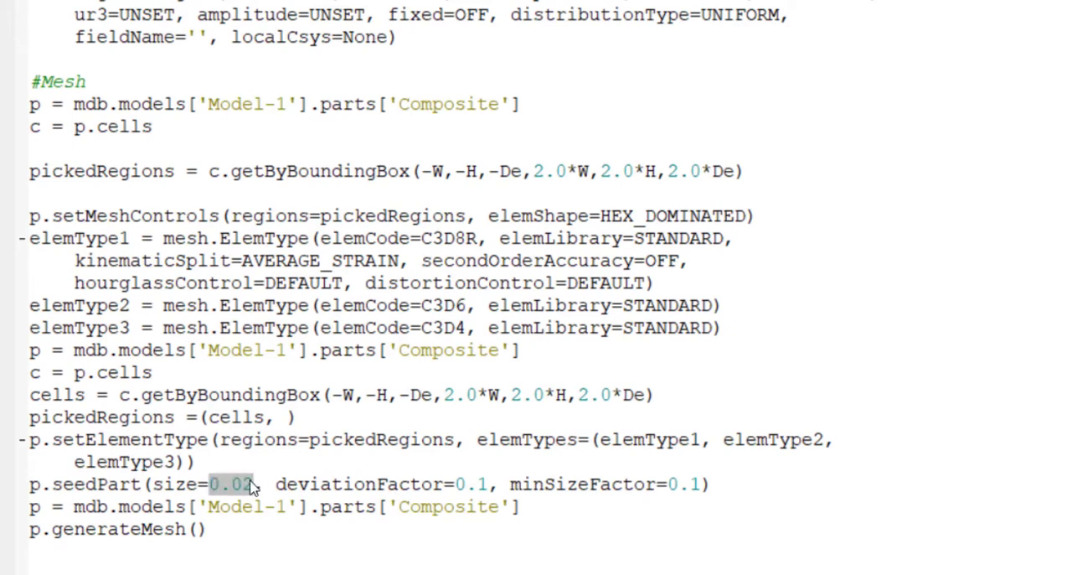
text(De/)
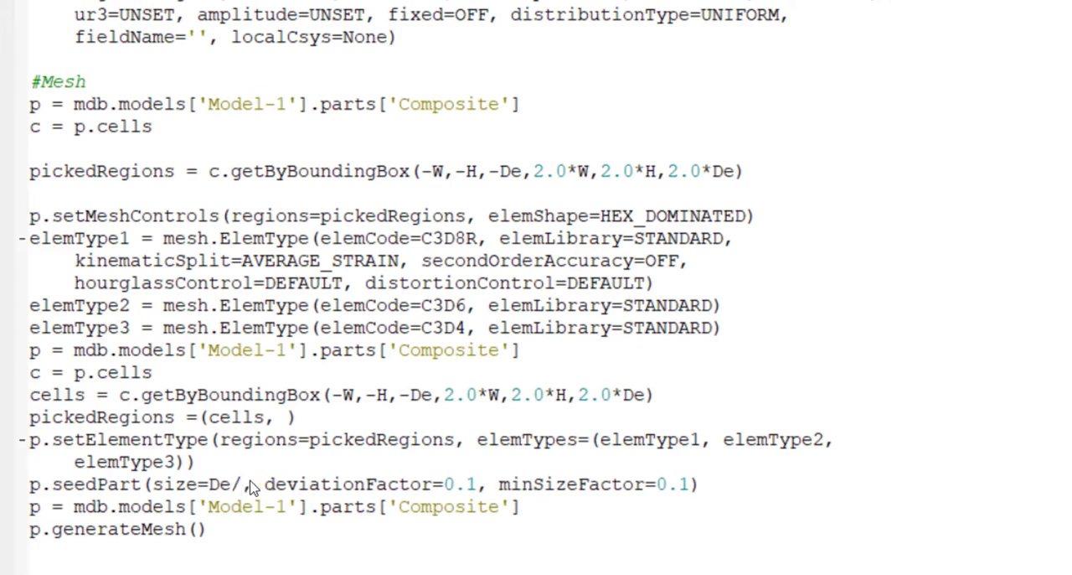
text(10.0)
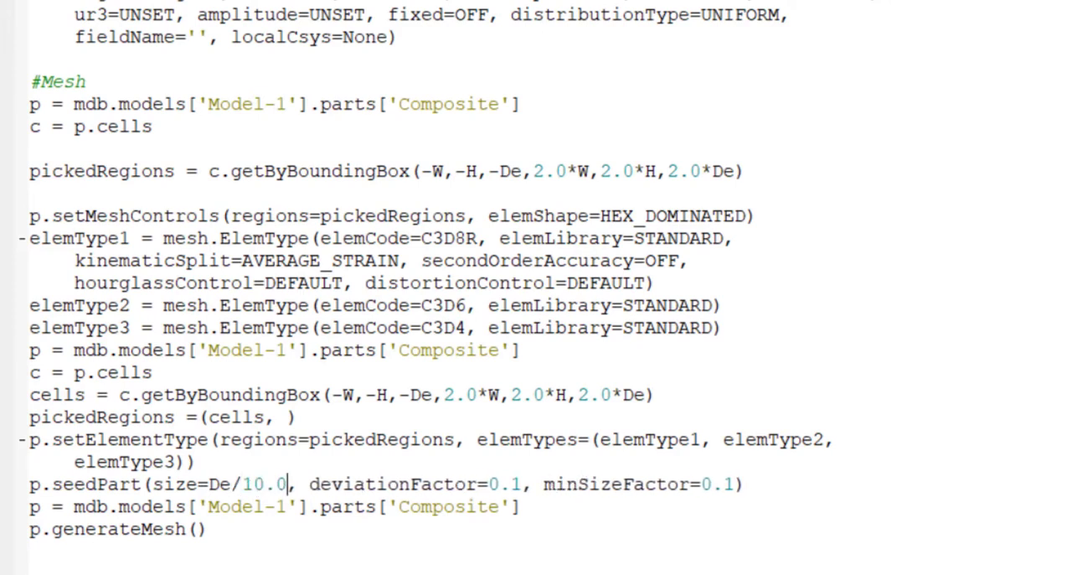
mouse_move(771, 469)
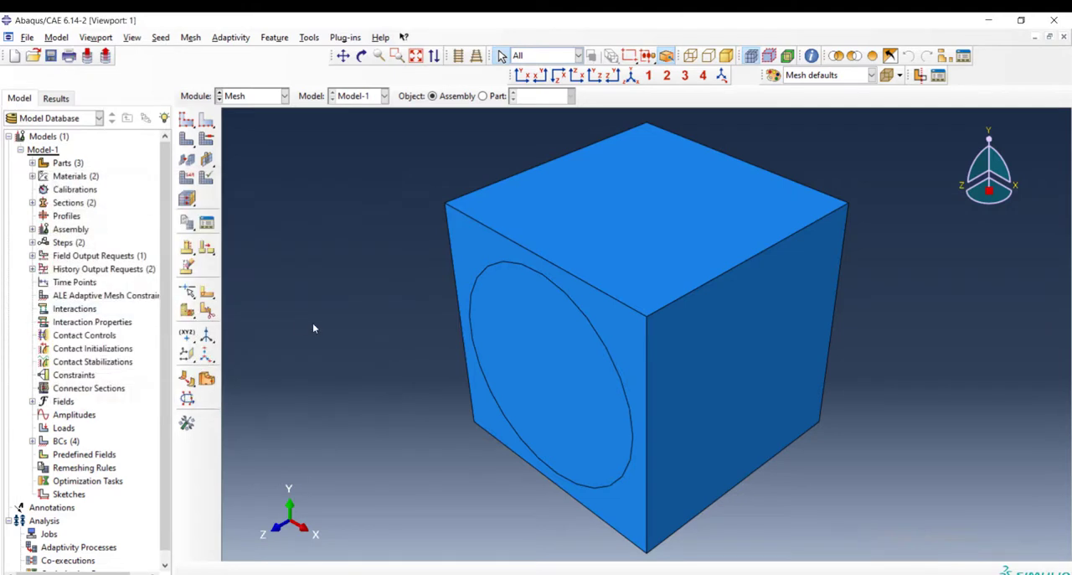
Cycle through the Assembly, Load and Mesh modules to review BCs and the meshed cube.
click(283, 95)
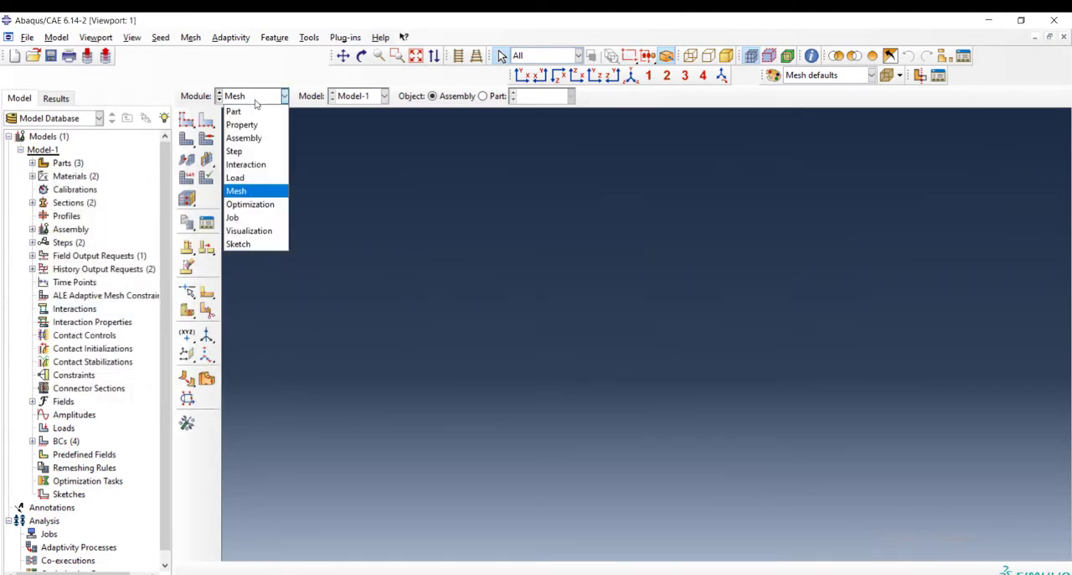
click(244, 137)
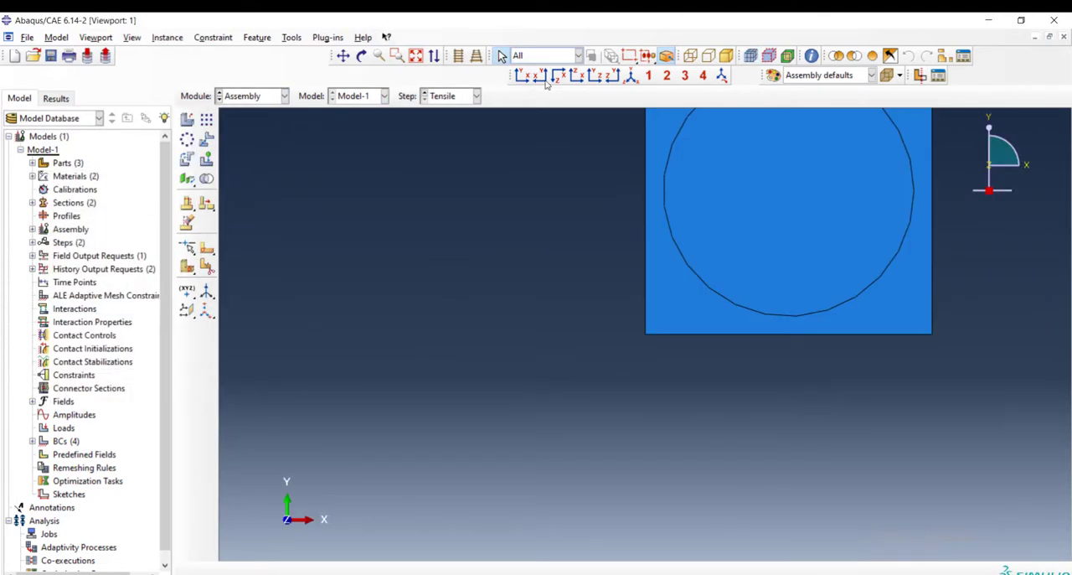
click(282, 94)
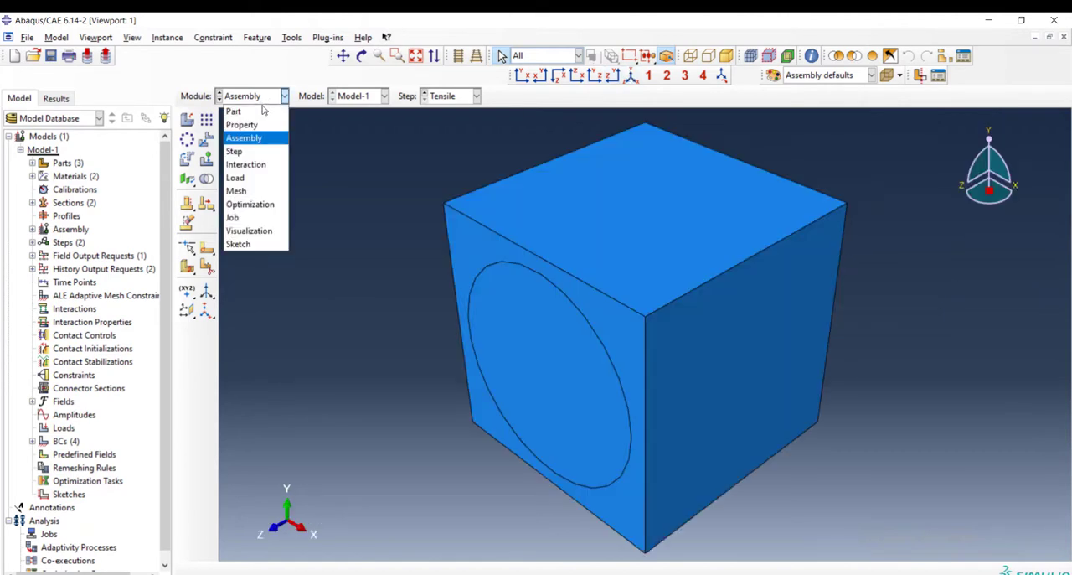
mouse_move(236, 178)
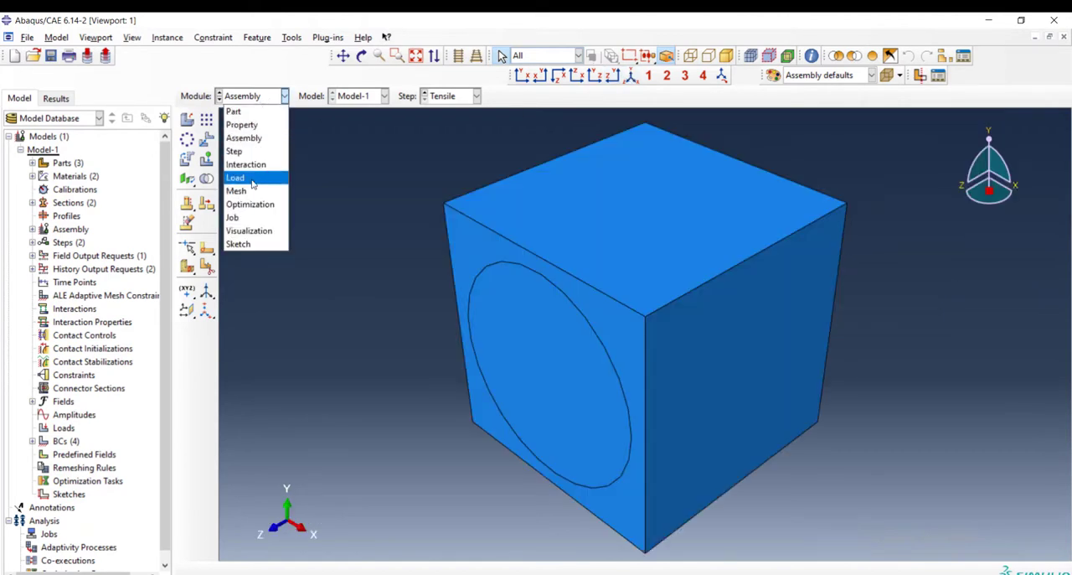
click(235, 178)
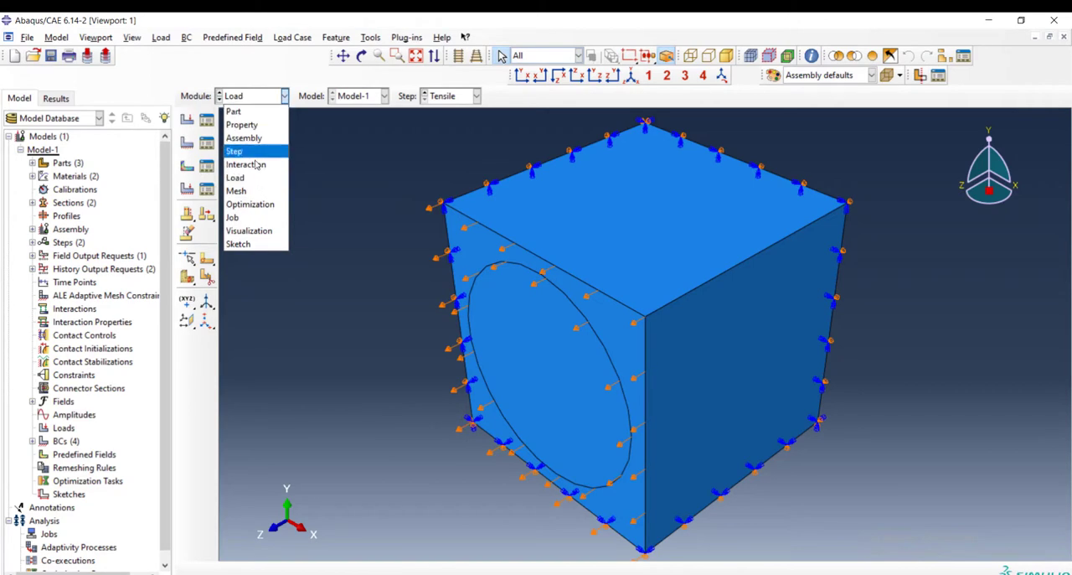
click(236, 190)
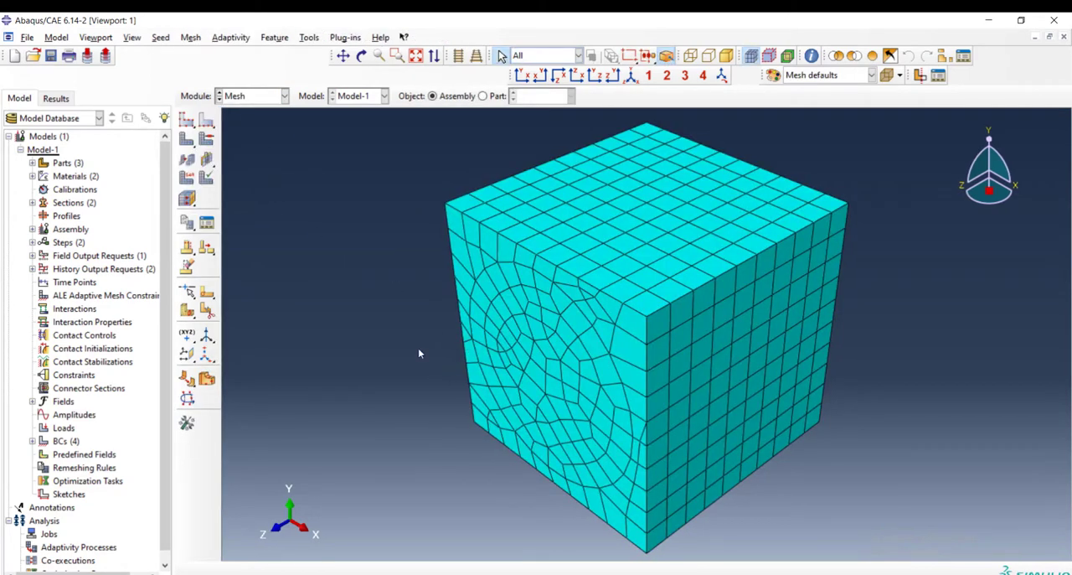
mouse_move(660, 313)
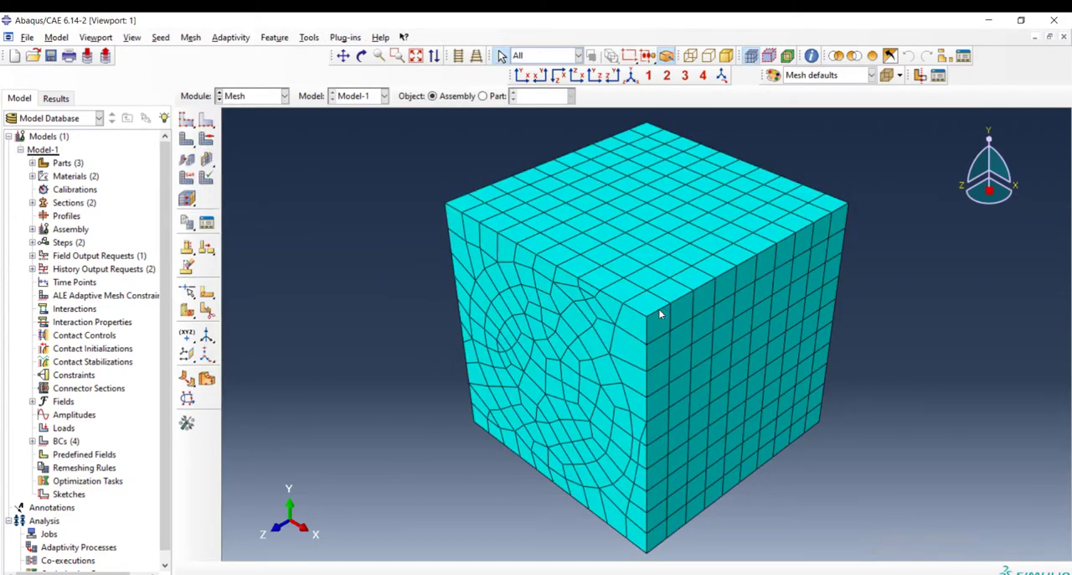
mouse_move(419, 195)
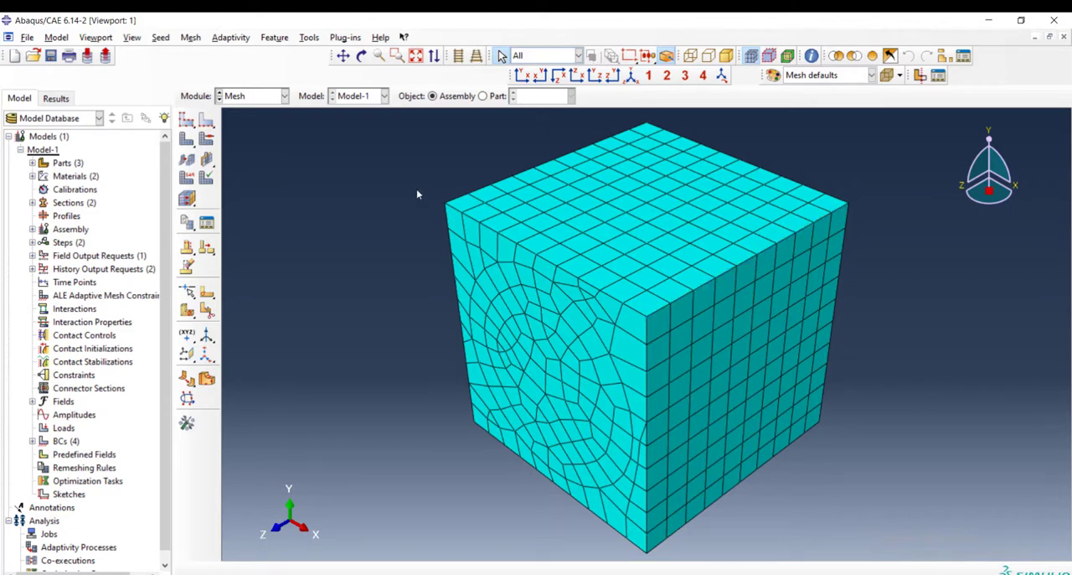
click(283, 96)
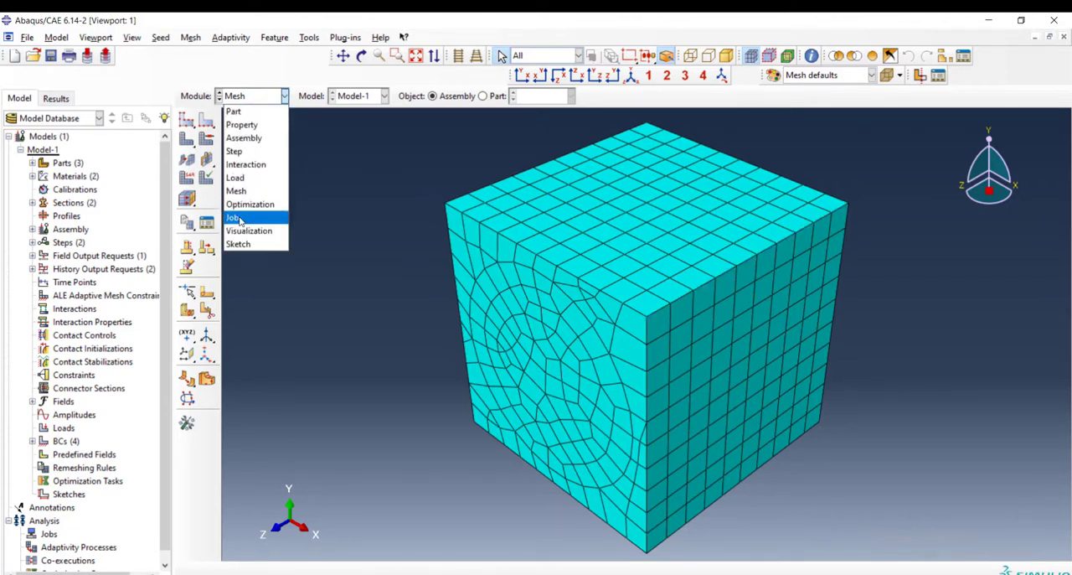
Create job ComTensile for Model-1 with default settings.
click(235, 218)
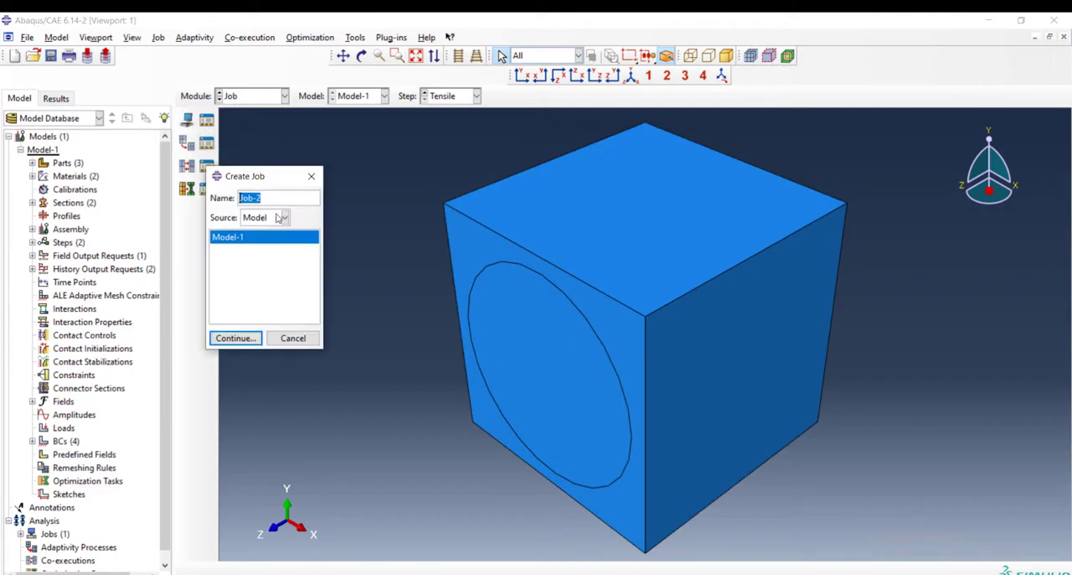
text(ComTensile)
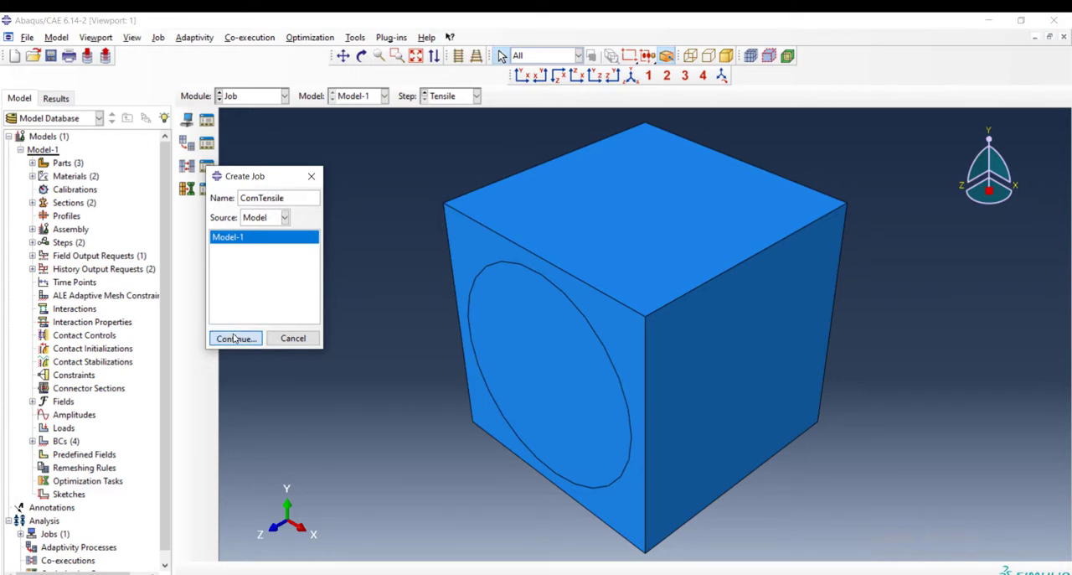
click(235, 338)
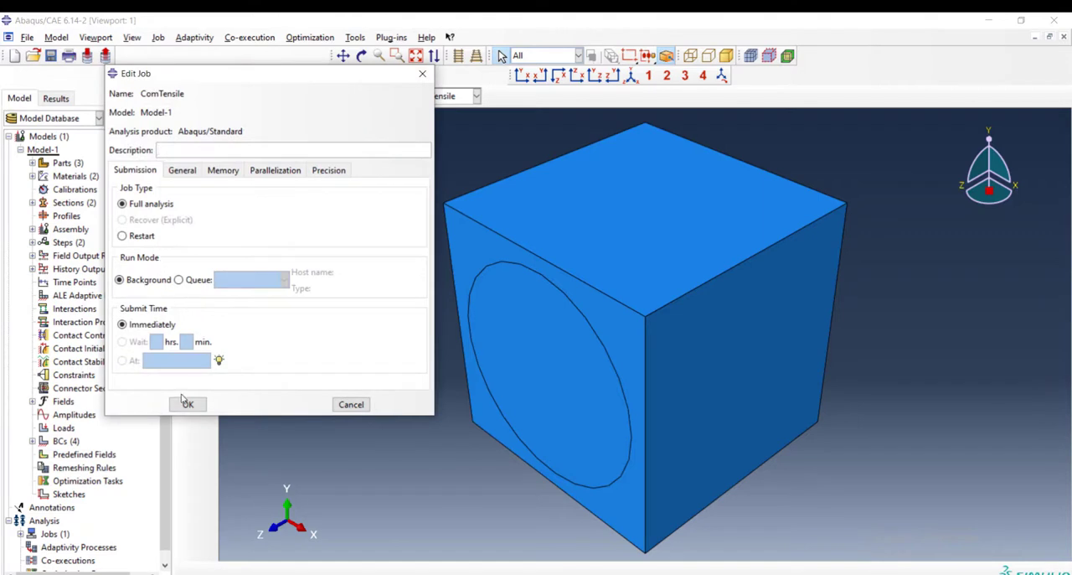
click(186, 404)
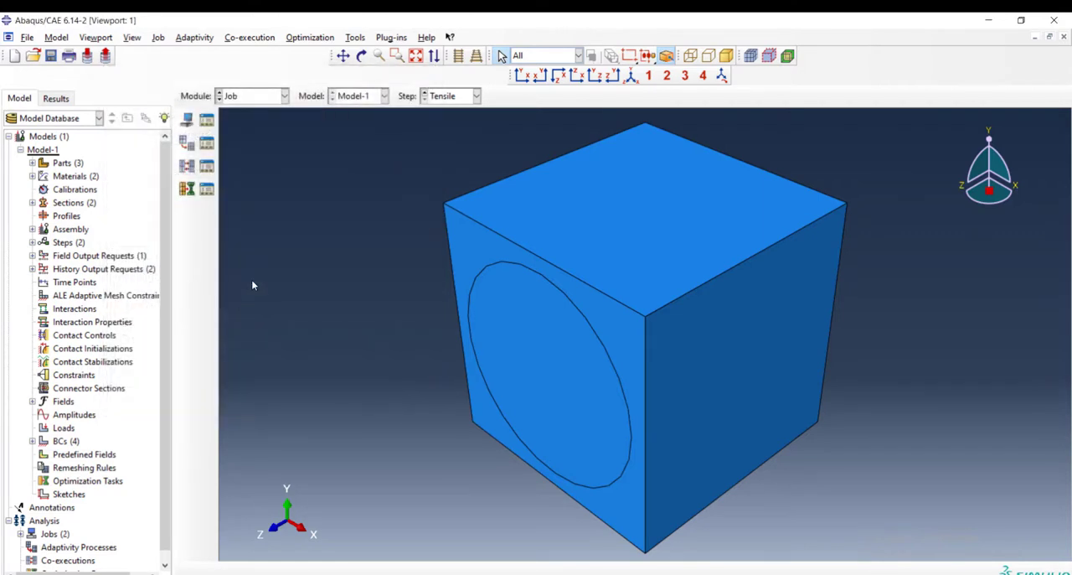
Confirm E:\tmp as the work directory.
click(28, 37)
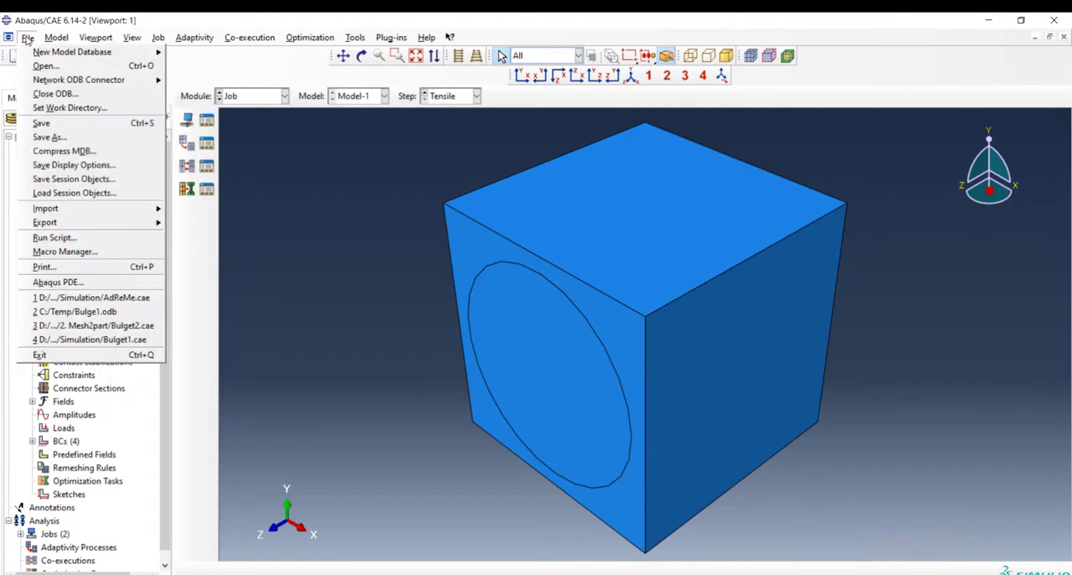
click(70, 107)
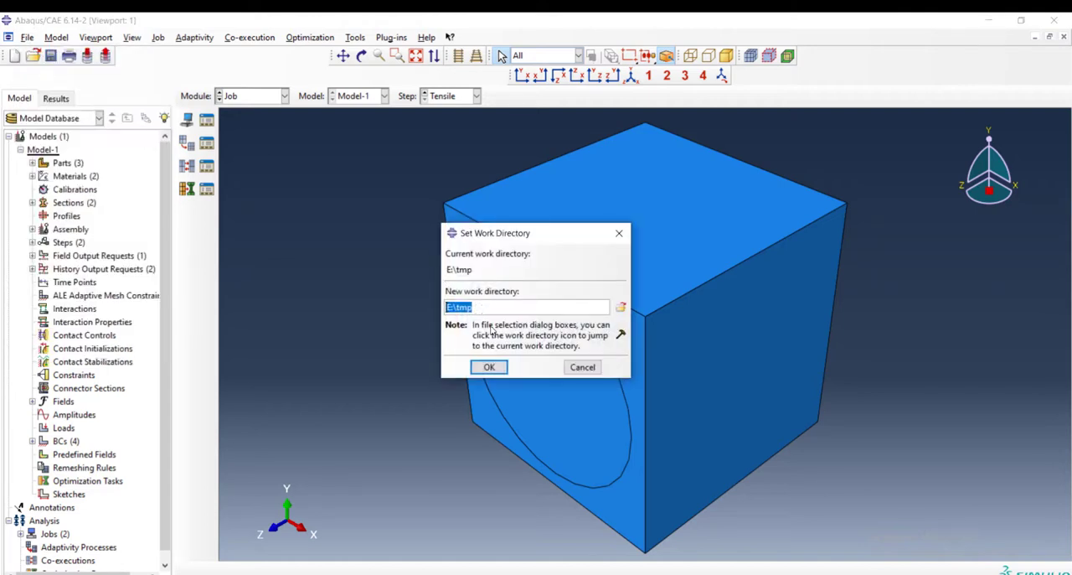
click(489, 366)
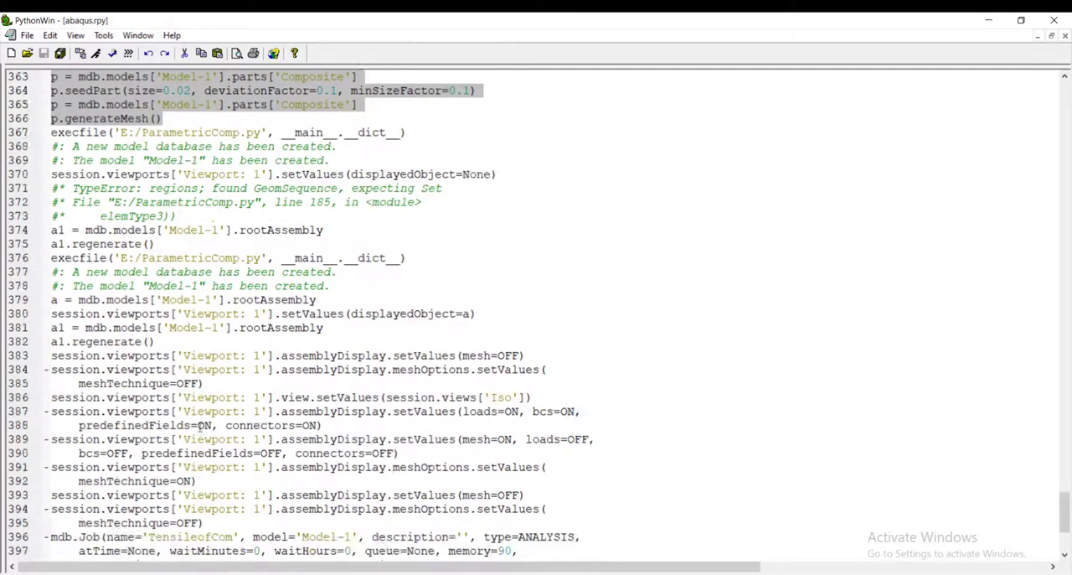
Paste mdb.Job for ComTensile and os.chdir(E:\tmp) under a #Job comment after generateMesh().
scroll(down, 3)
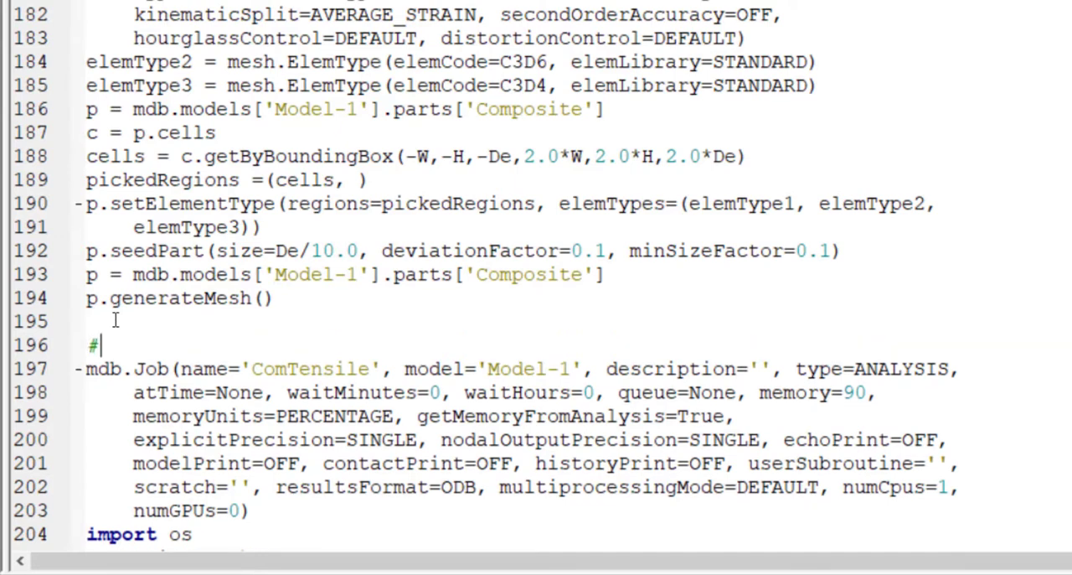
text(Job)
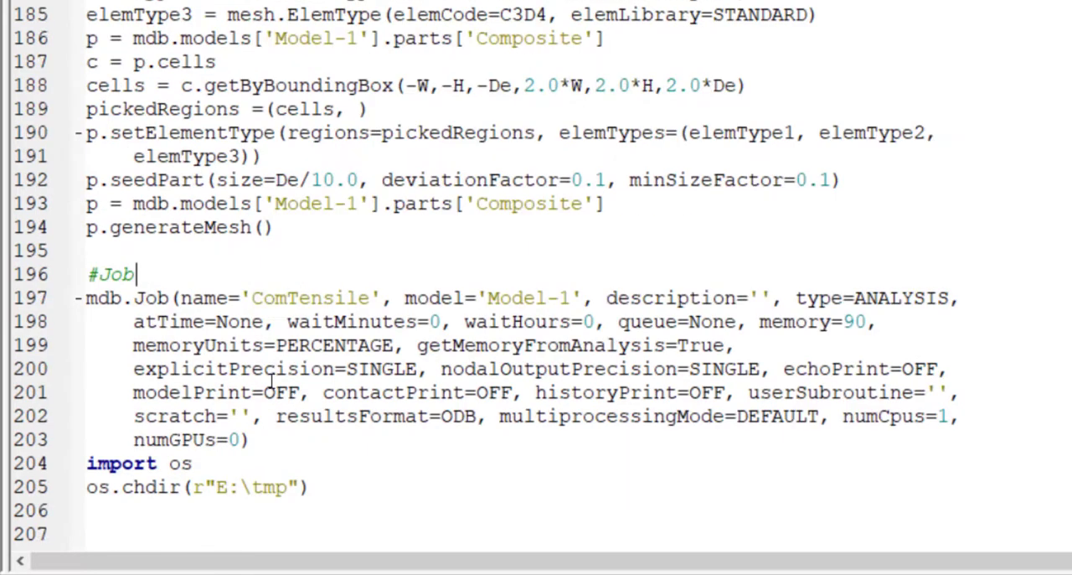
scroll(down, 3)
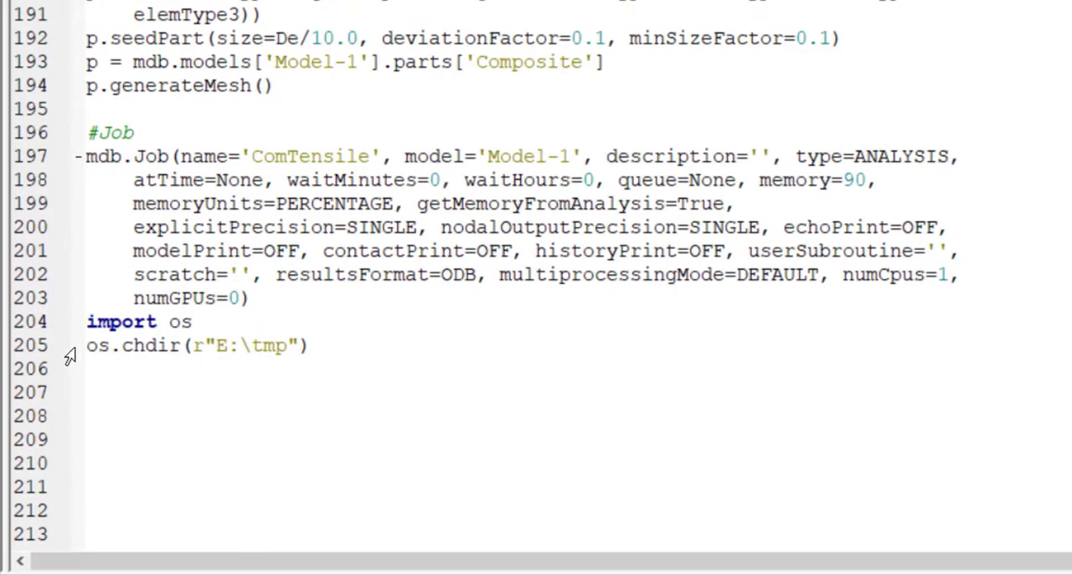
mouse_move(260, 334)
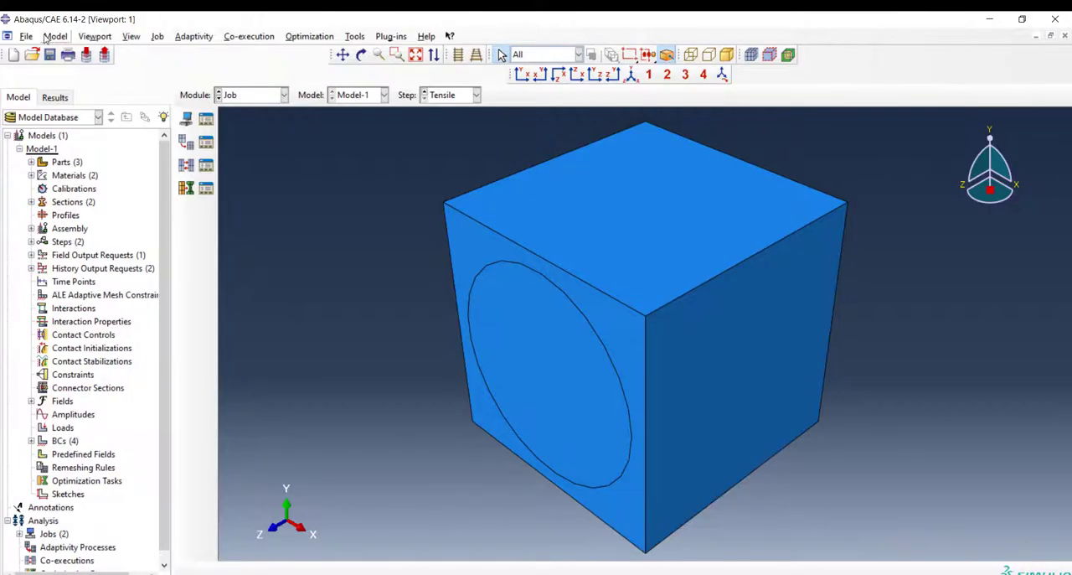
Run the ParametricComp.py script to rebuild the model.
click(25, 36)
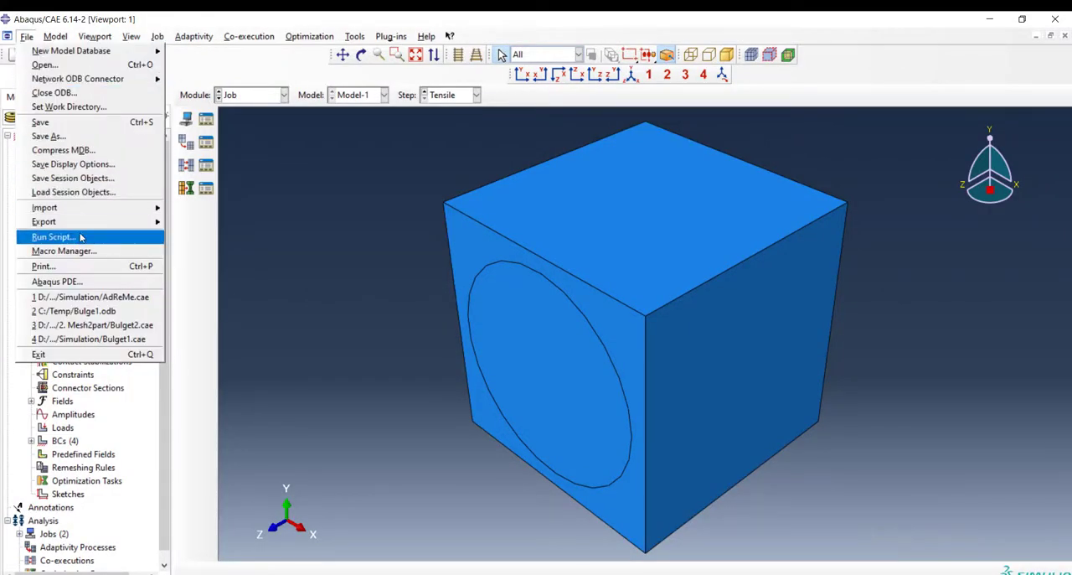
click(53, 236)
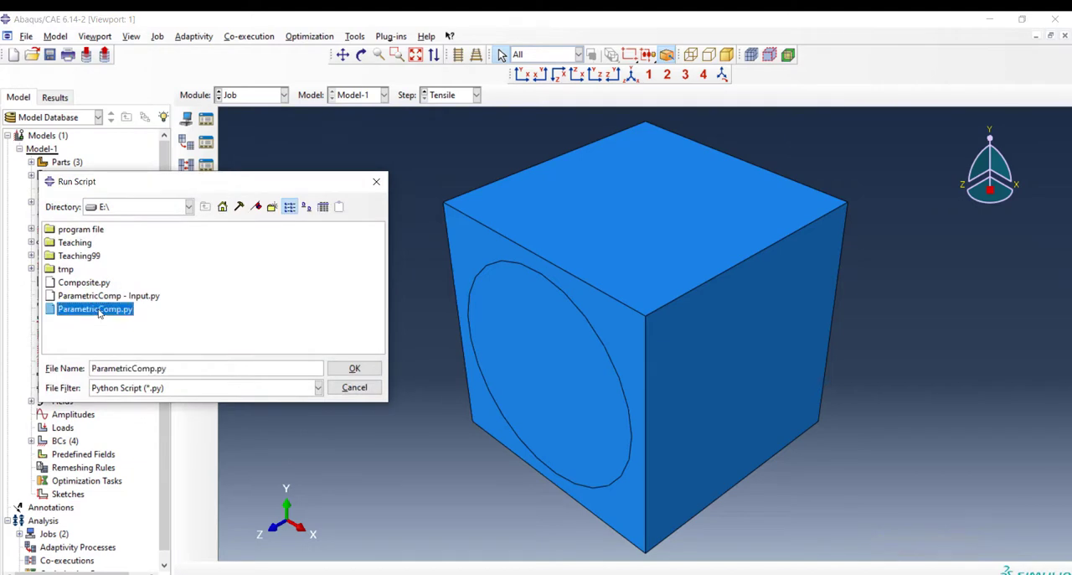
click(354, 367)
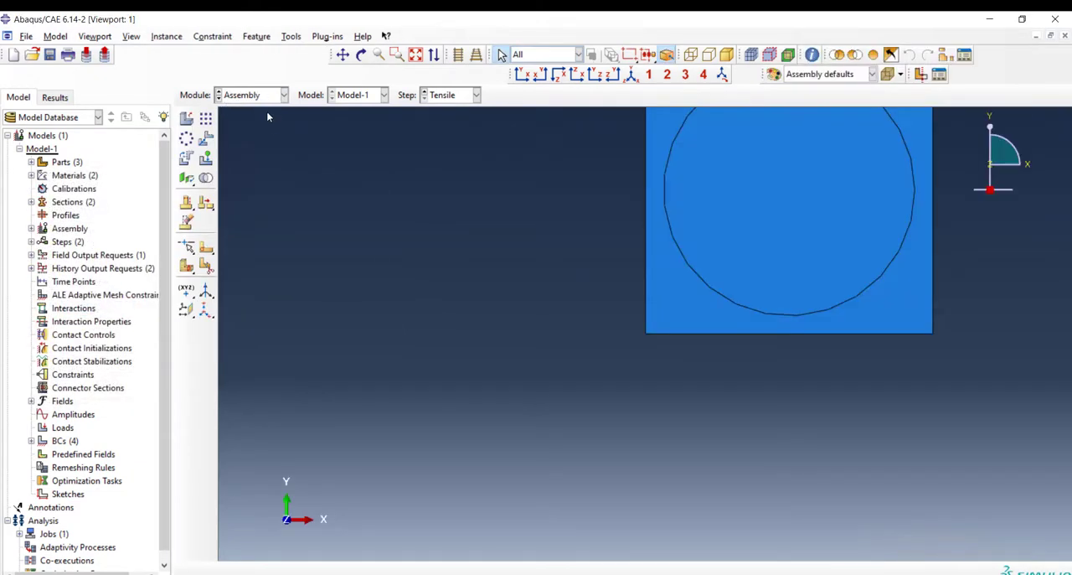
Submit the ComTensile job from the Job Manager and monitor its progress.
click(283, 94)
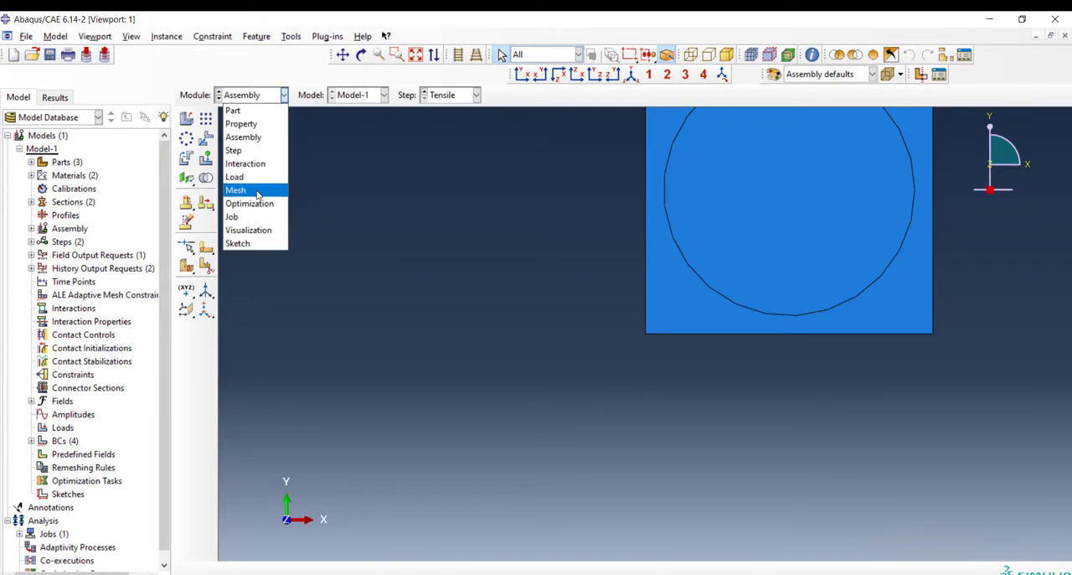
click(231, 216)
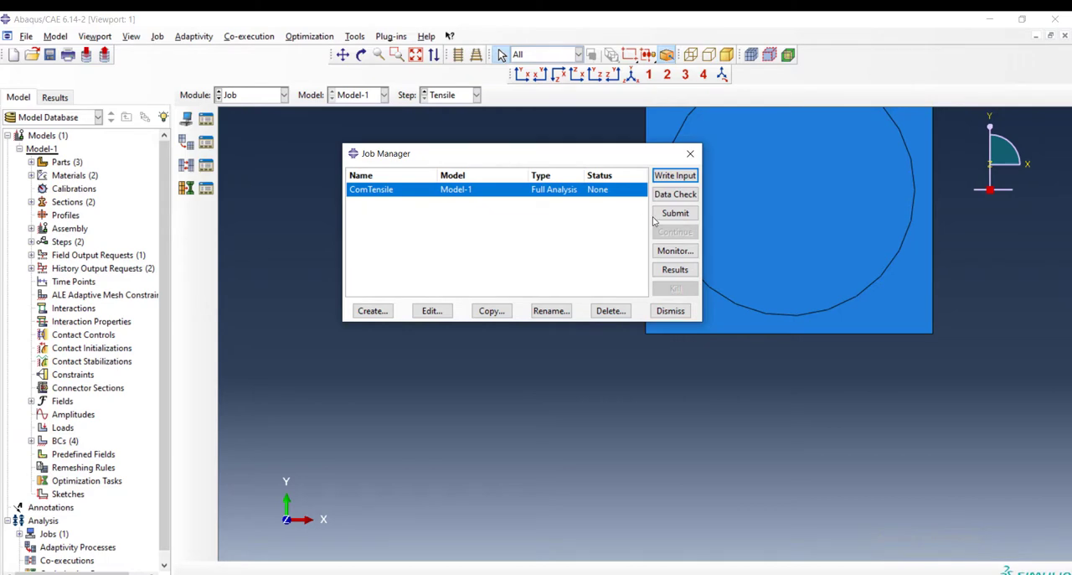
click(676, 212)
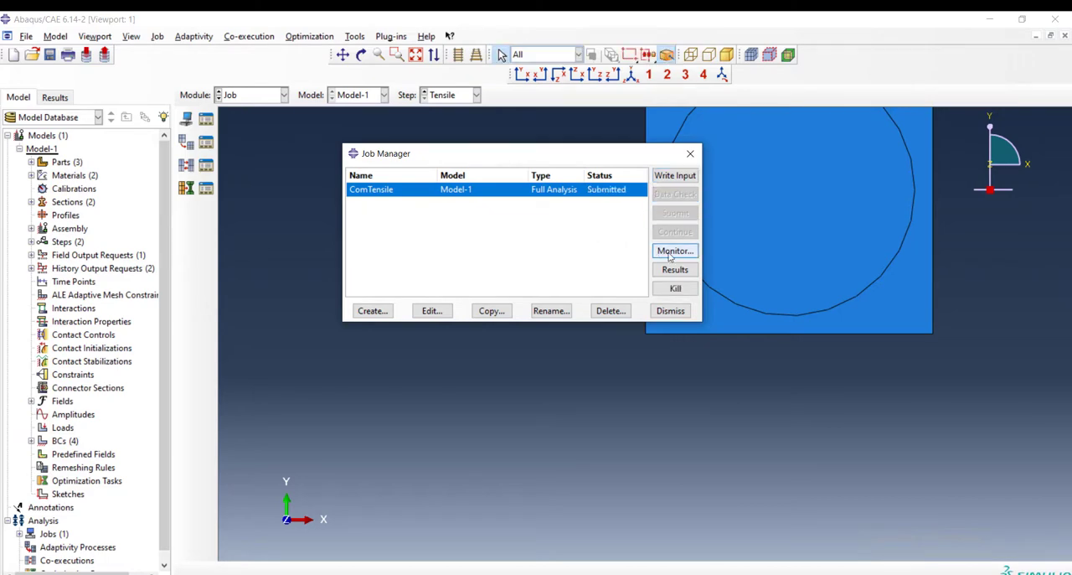
click(674, 250)
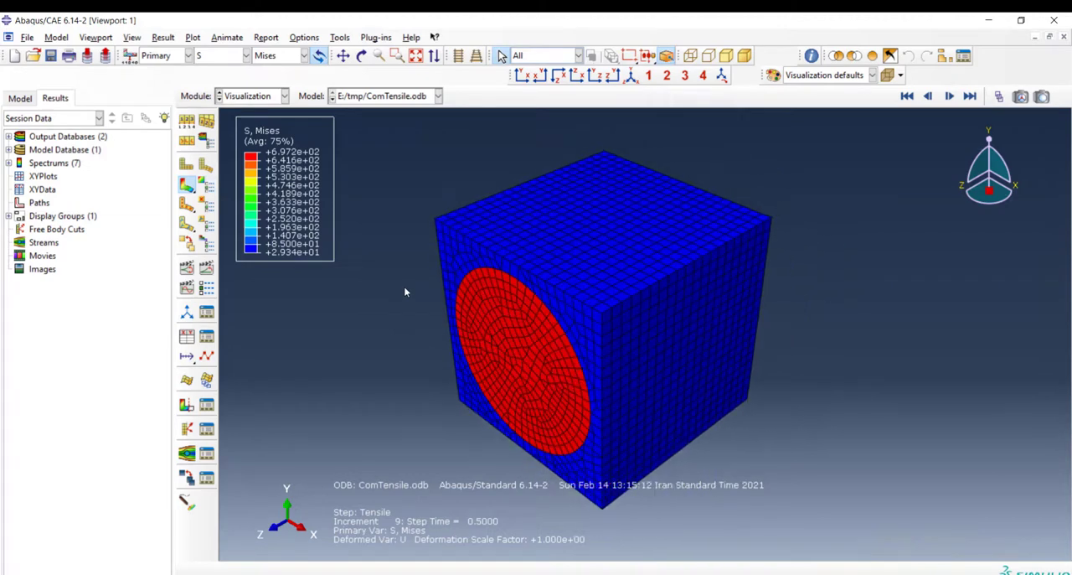
mouse_move(411, 344)
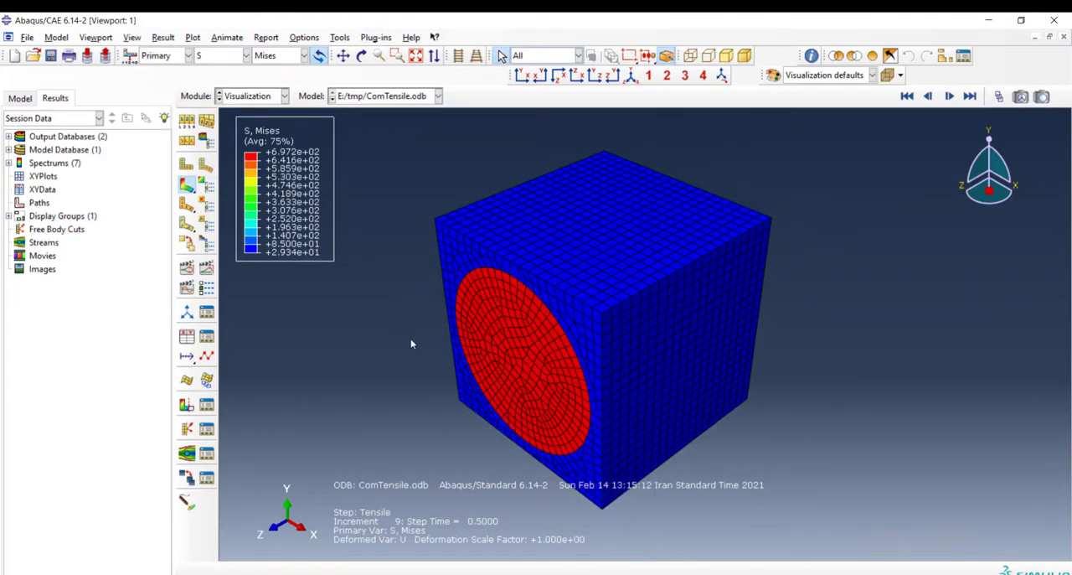
mouse_move(493, 326)
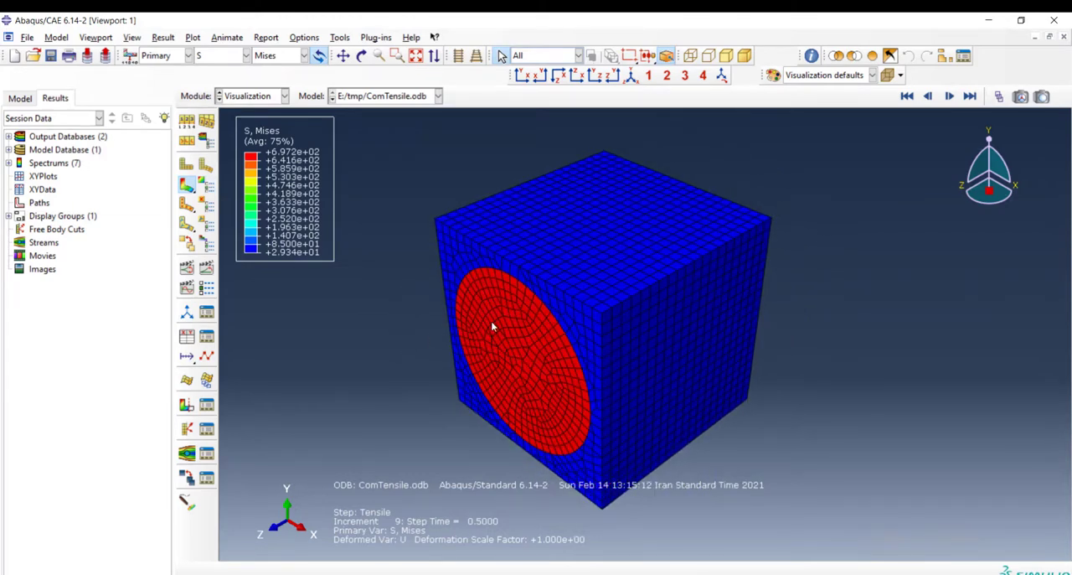